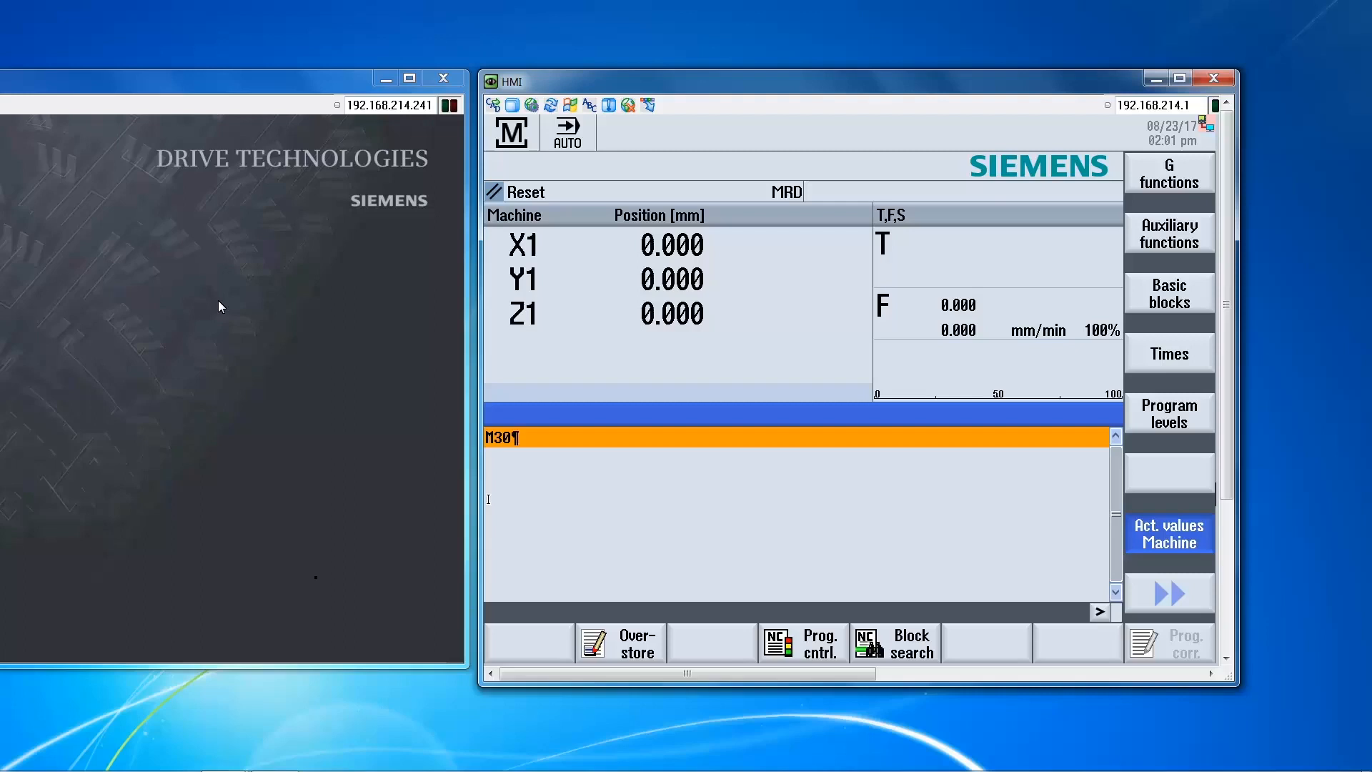
{"action": "mouse_move", "coordinate": [547, 387]}
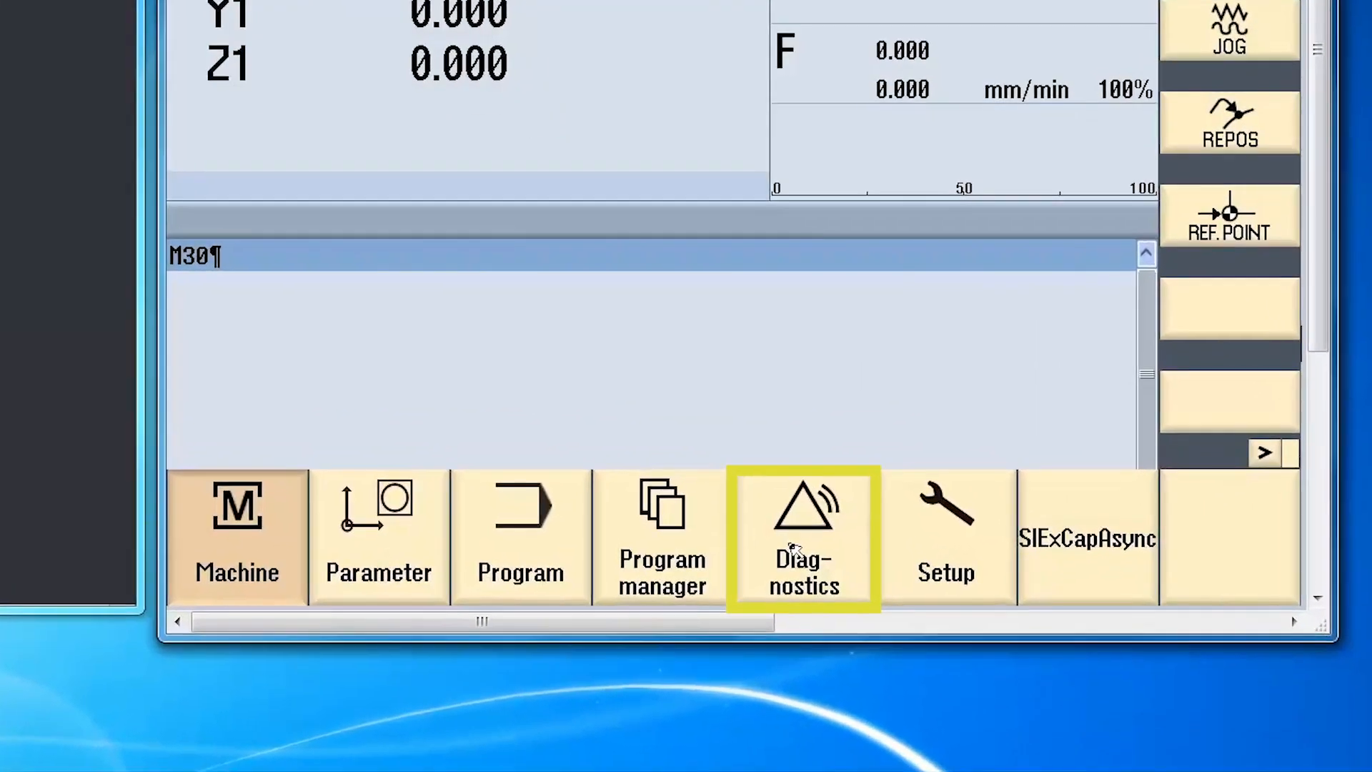
Show the Version data in Diagnostics listing CNC software V04.07 + SP 04.
{"action": "left_click", "coordinate": [802, 537]}
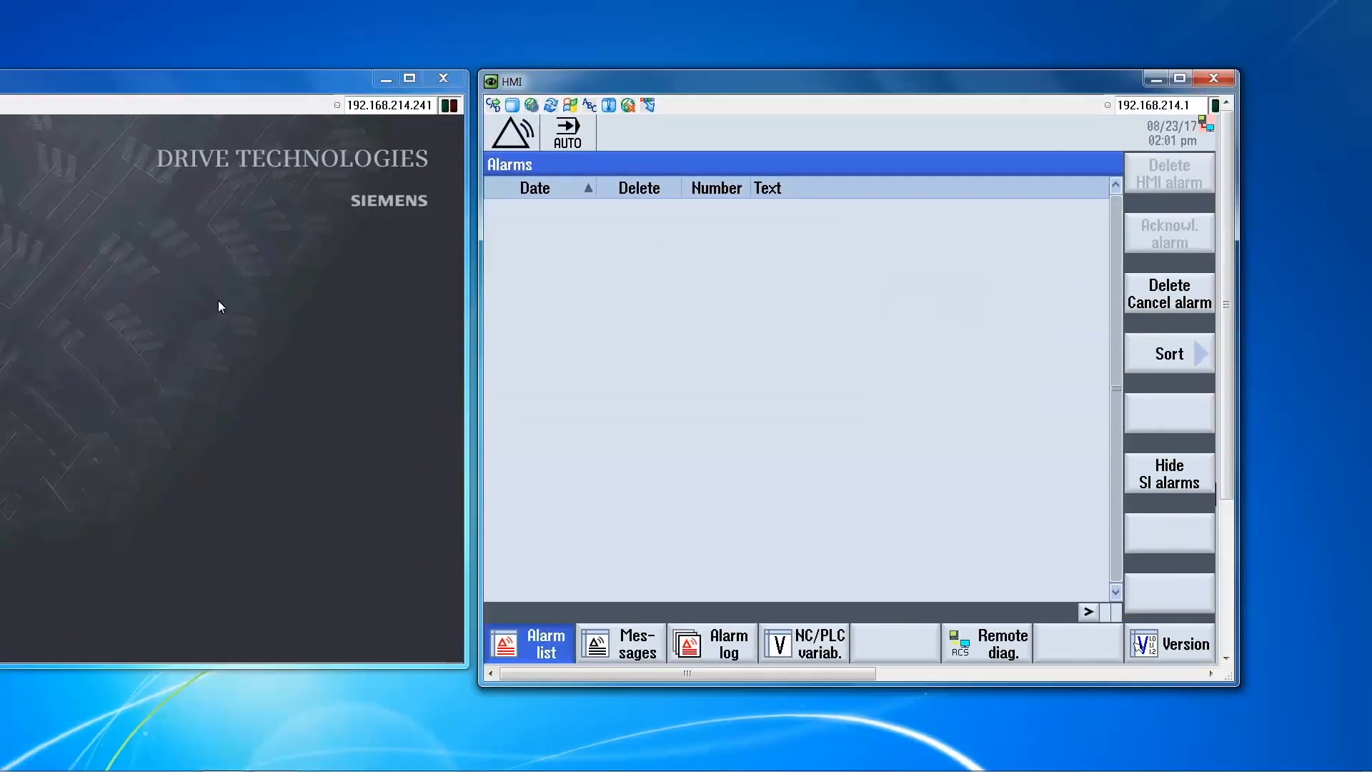
{"action": "left_click", "coordinate": [1183, 644]}
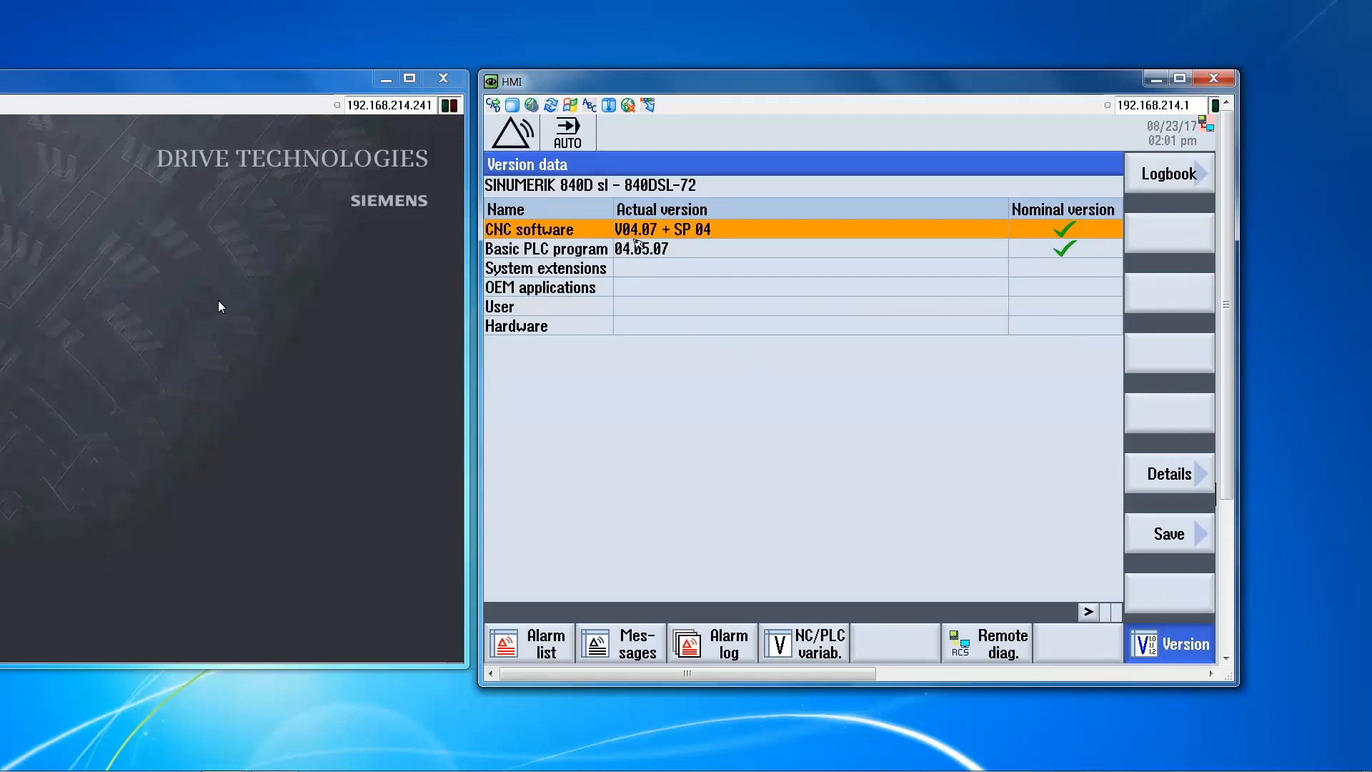
{"action": "mouse_move", "coordinate": [1032, 623]}
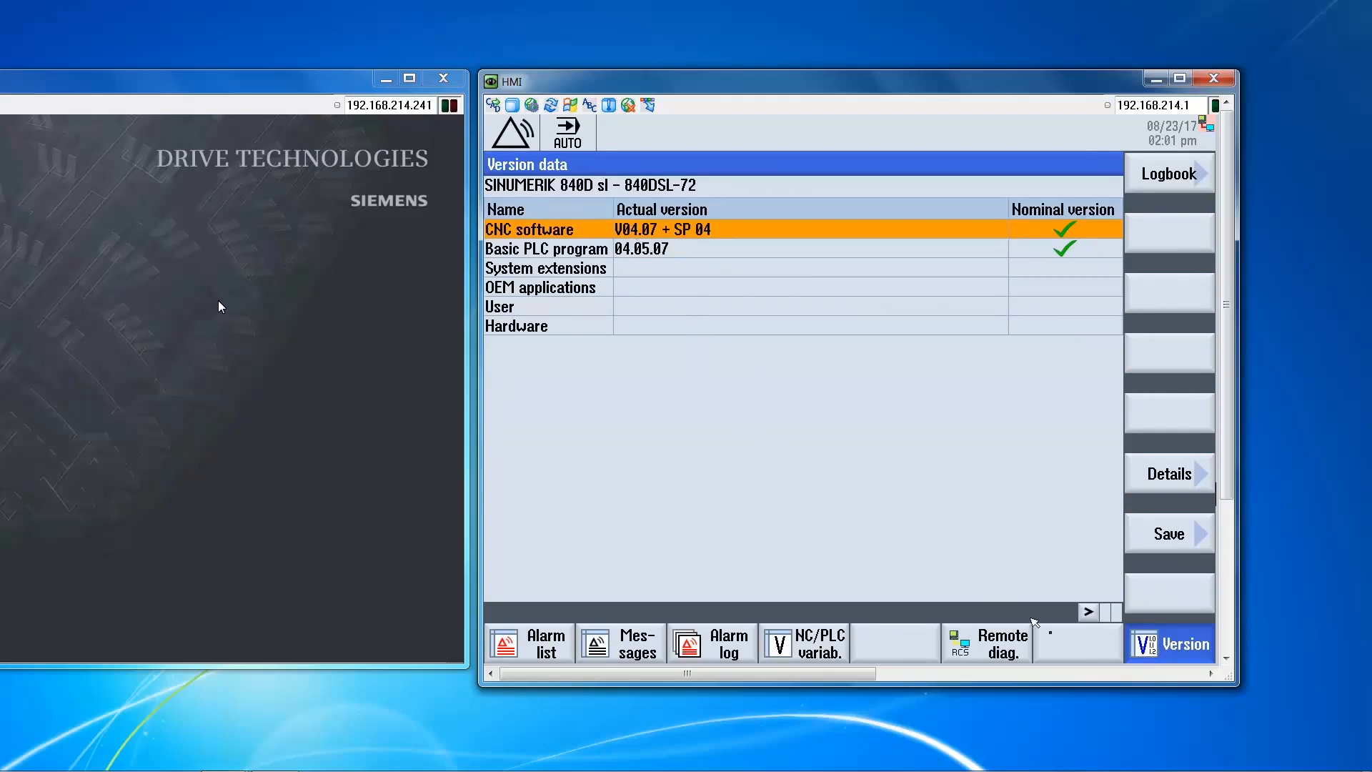
{"action": "mouse_move", "coordinate": [1088, 623]}
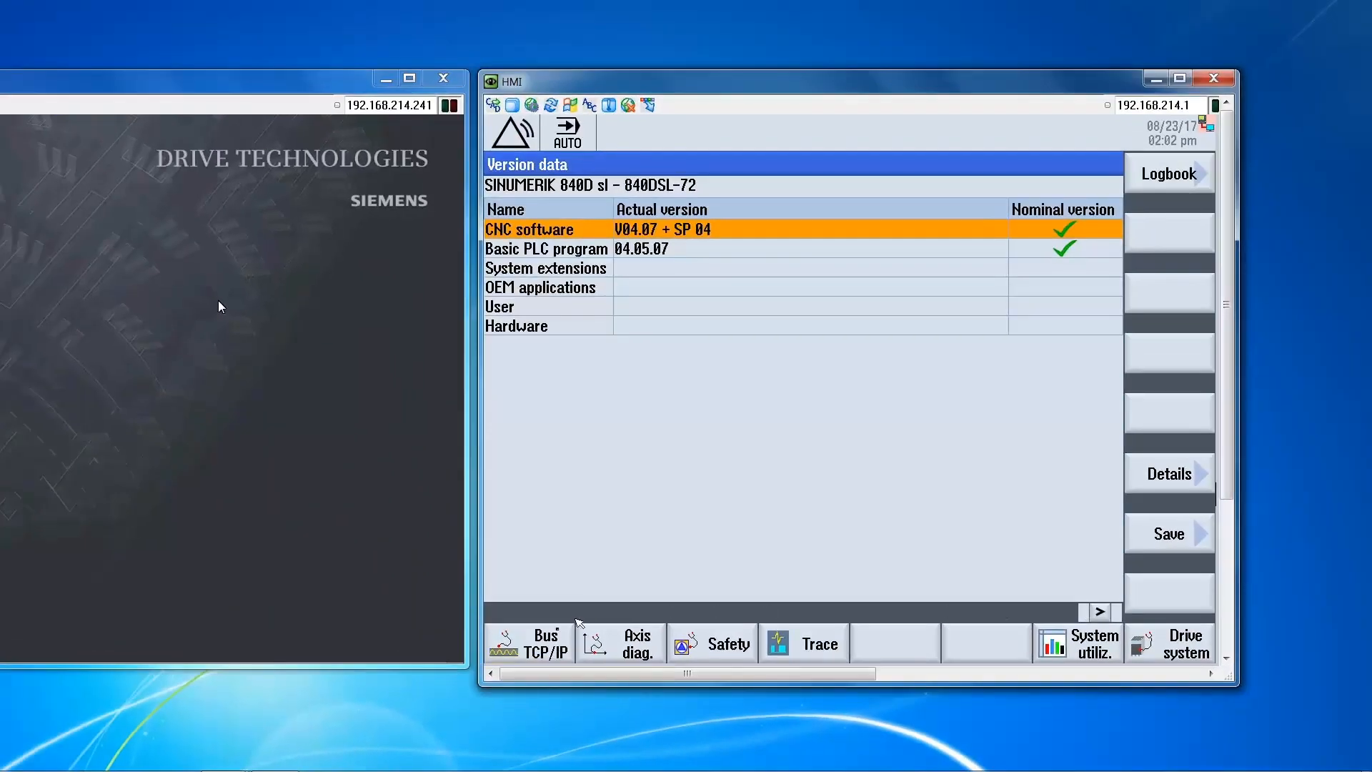
Reach the TCP/IP configuration via Bus TCP/IP and select the company network X130 column.
{"action": "left_click", "coordinate": [527, 642]}
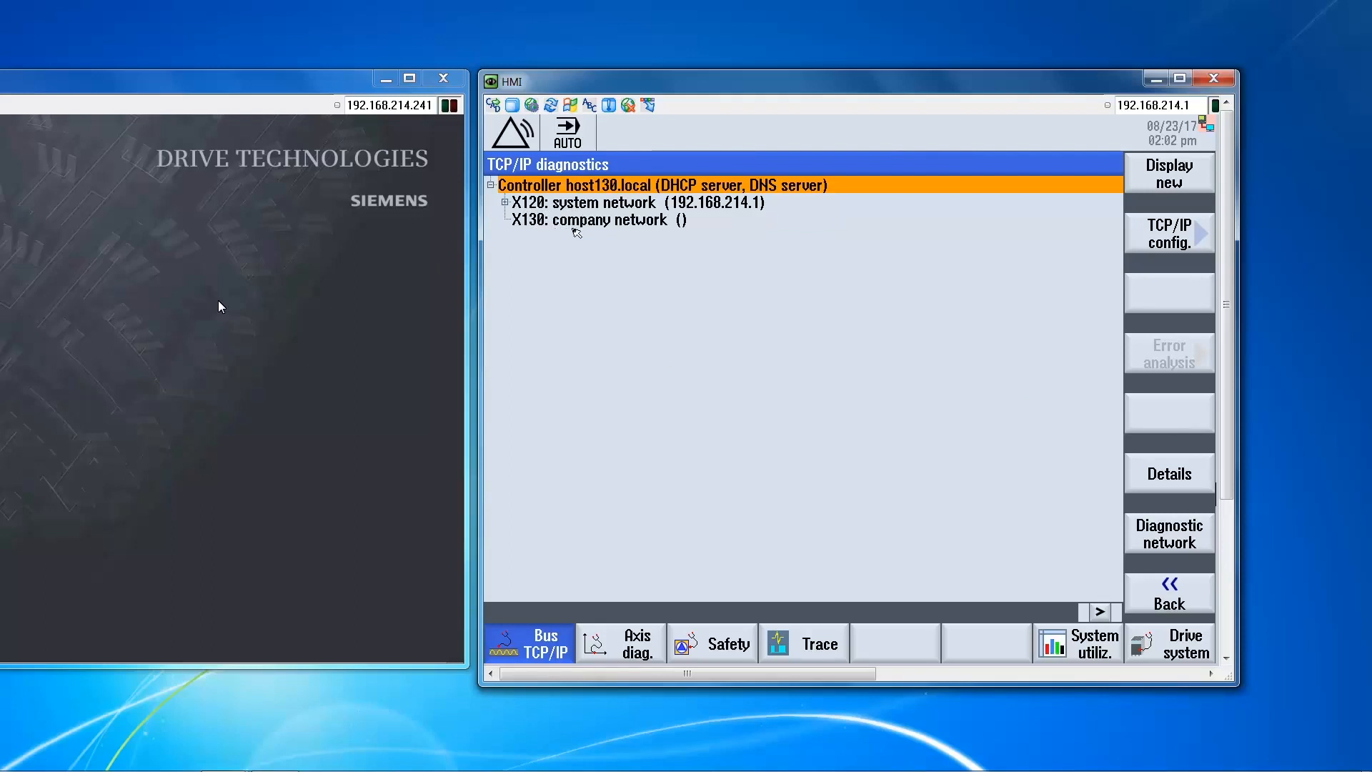
{"action": "mouse_move", "coordinate": [560, 234]}
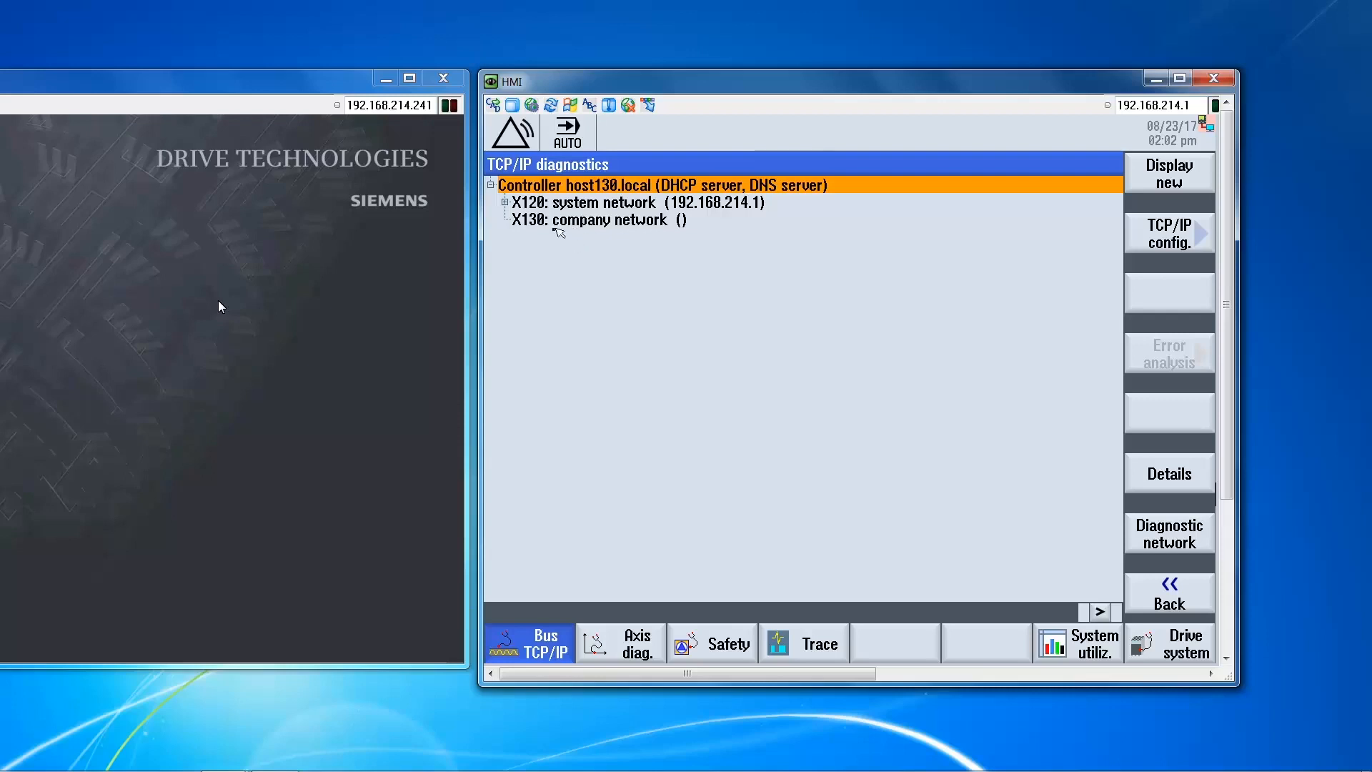
{"action": "mouse_move", "coordinate": [567, 234]}
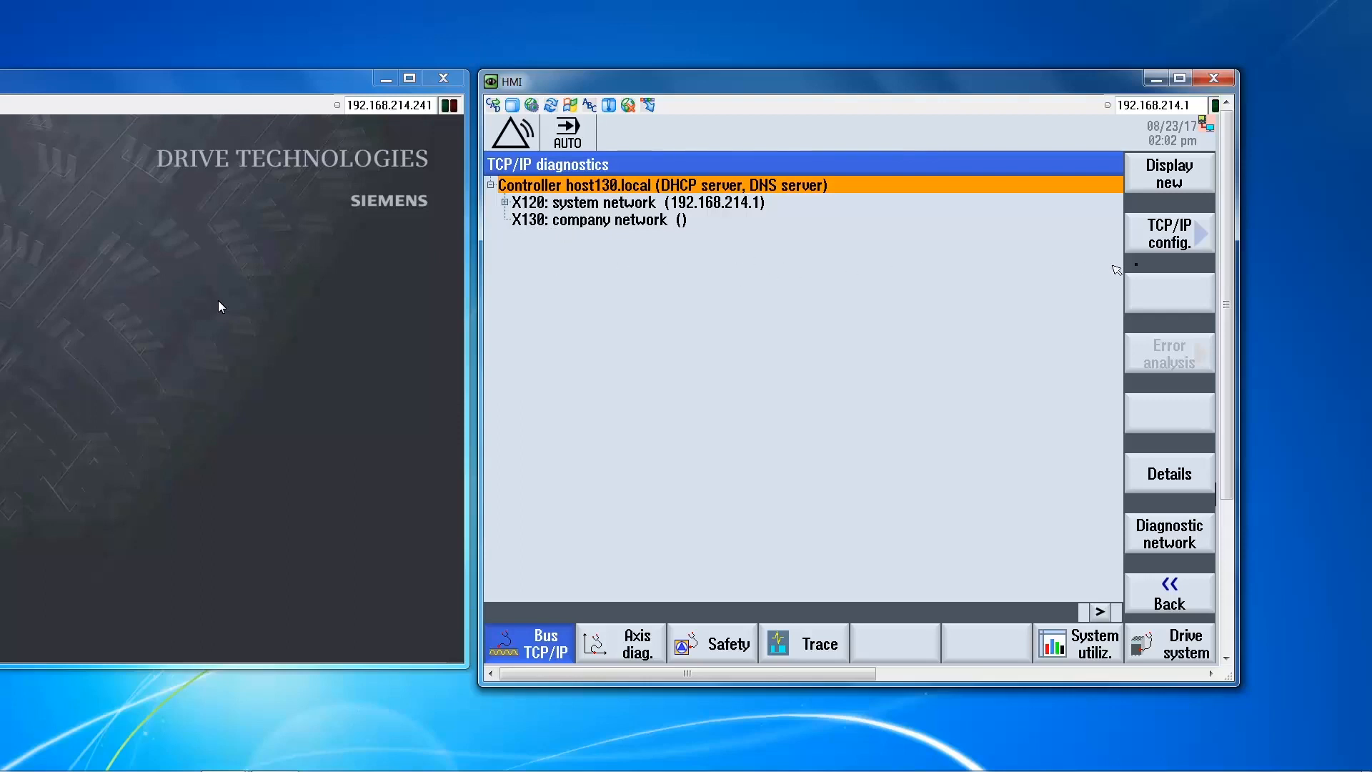
{"action": "left_click", "coordinate": [1169, 233]}
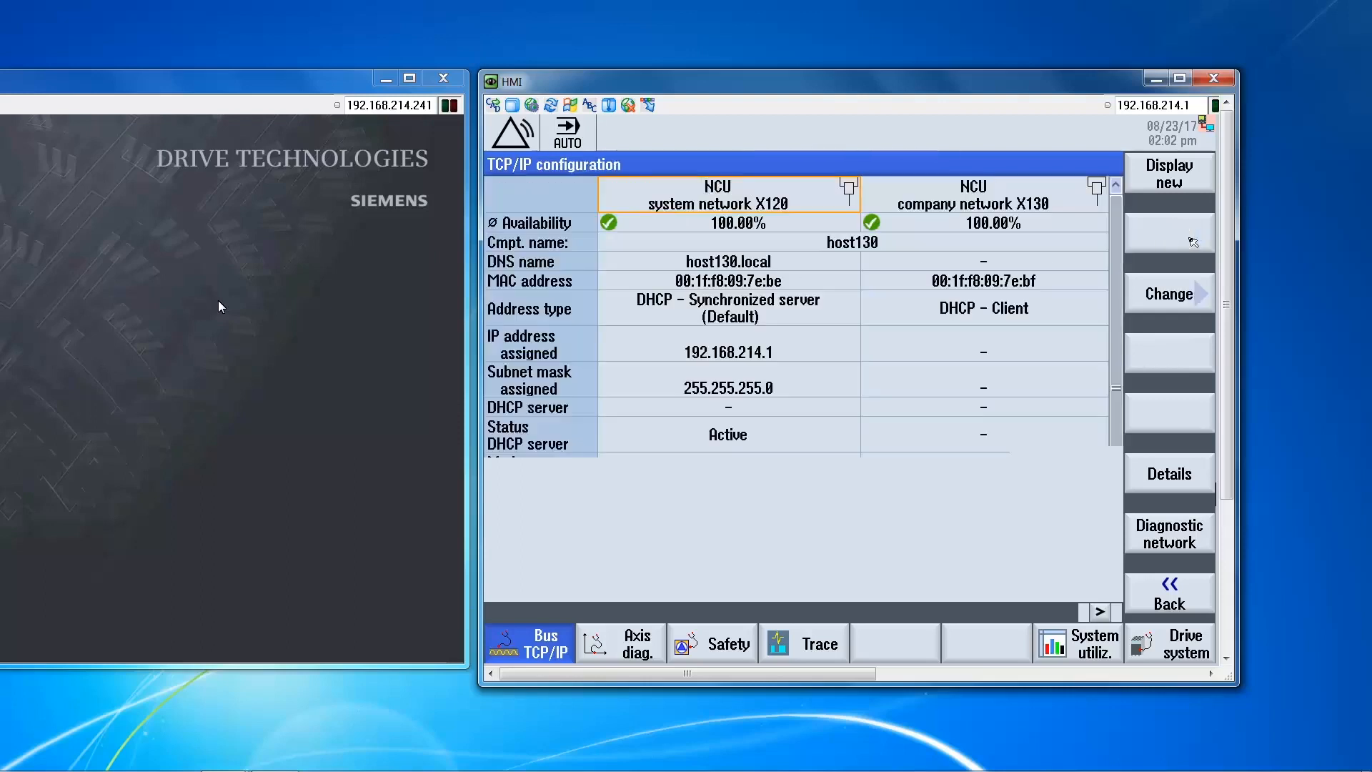
{"action": "scroll", "scroll_direction": "down", "scroll_amount": 3}
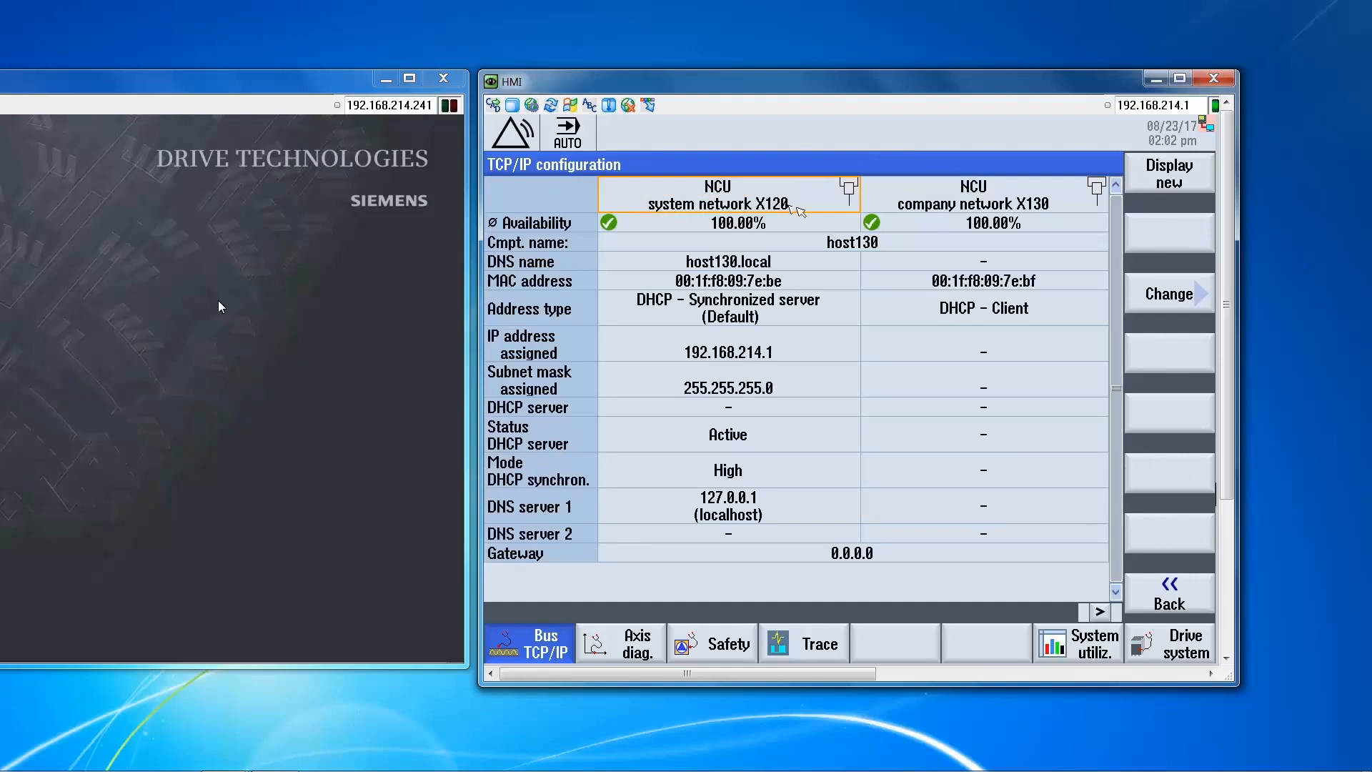
{"action": "mouse_move", "coordinate": [1068, 210]}
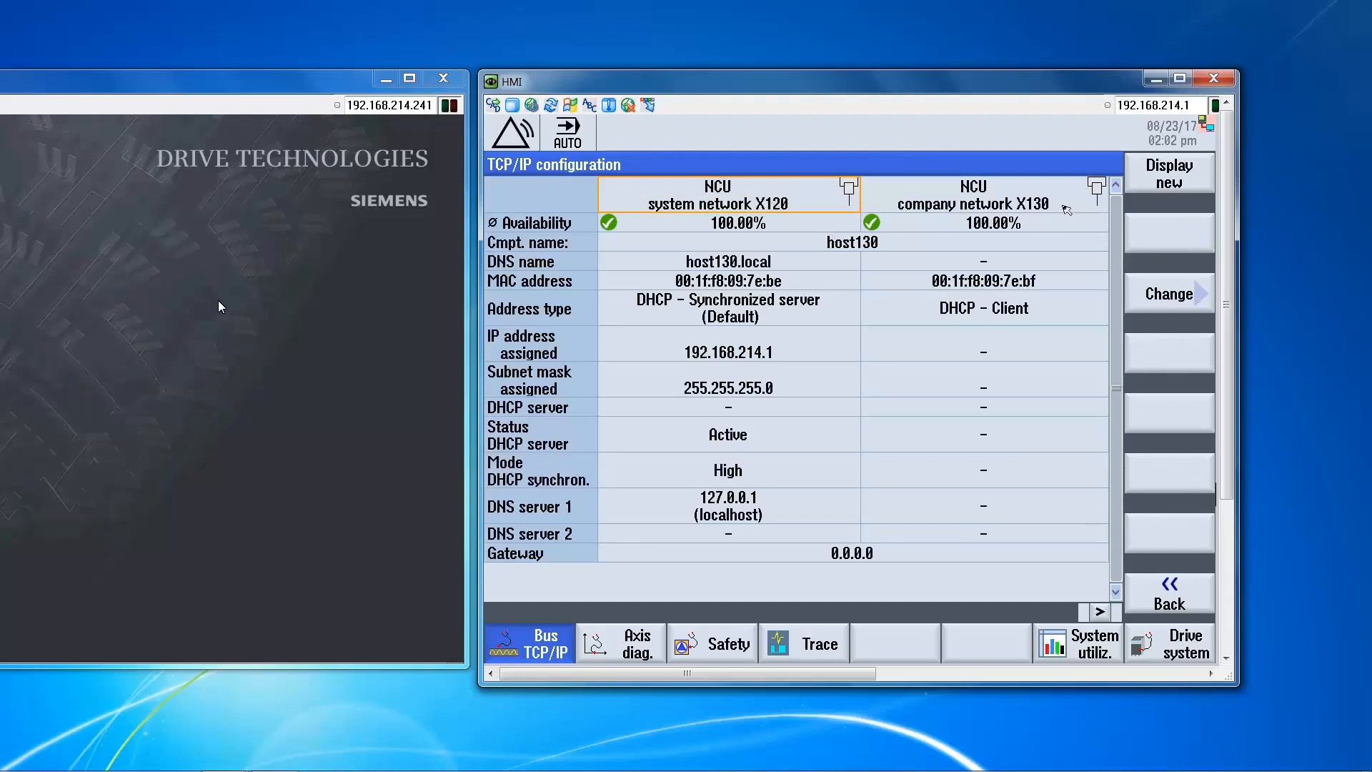
{"action": "left_click", "coordinate": [973, 195]}
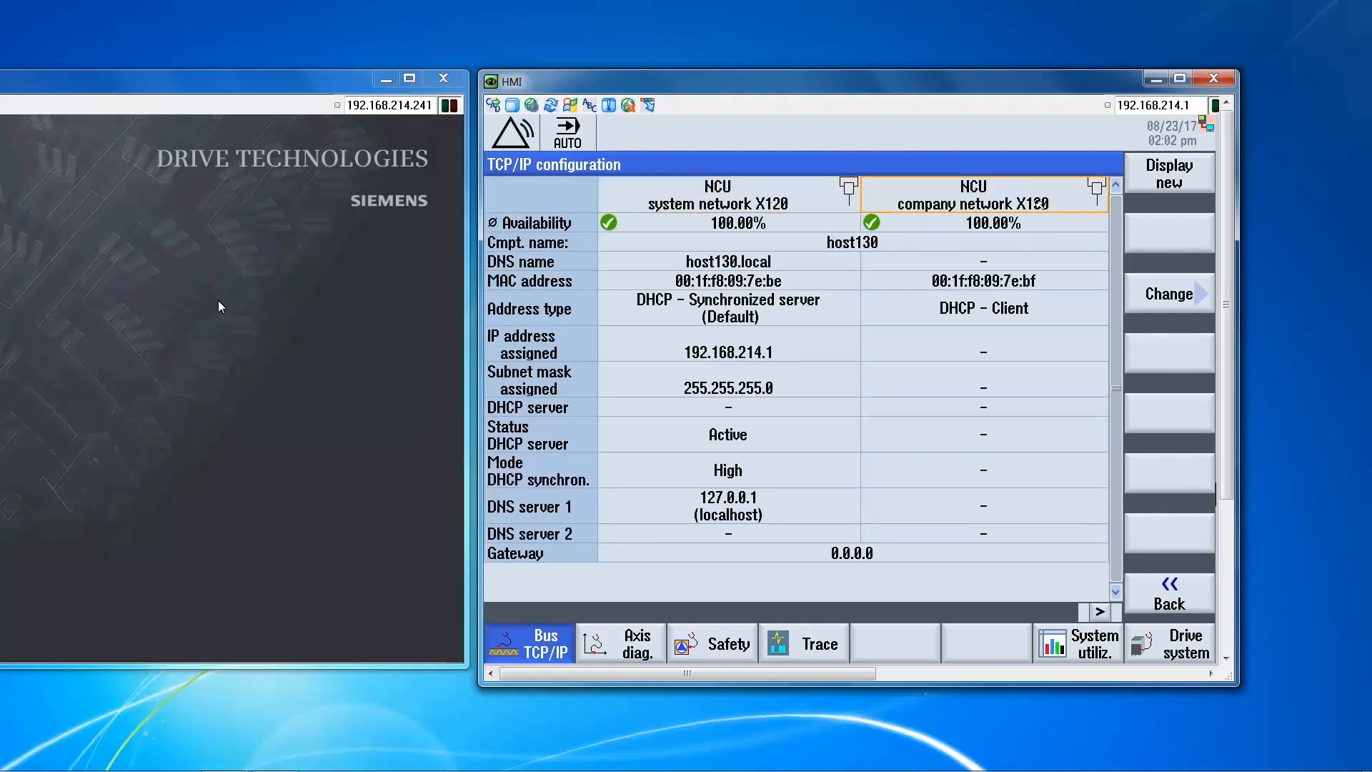
{"action": "mouse_move", "coordinate": [1059, 264]}
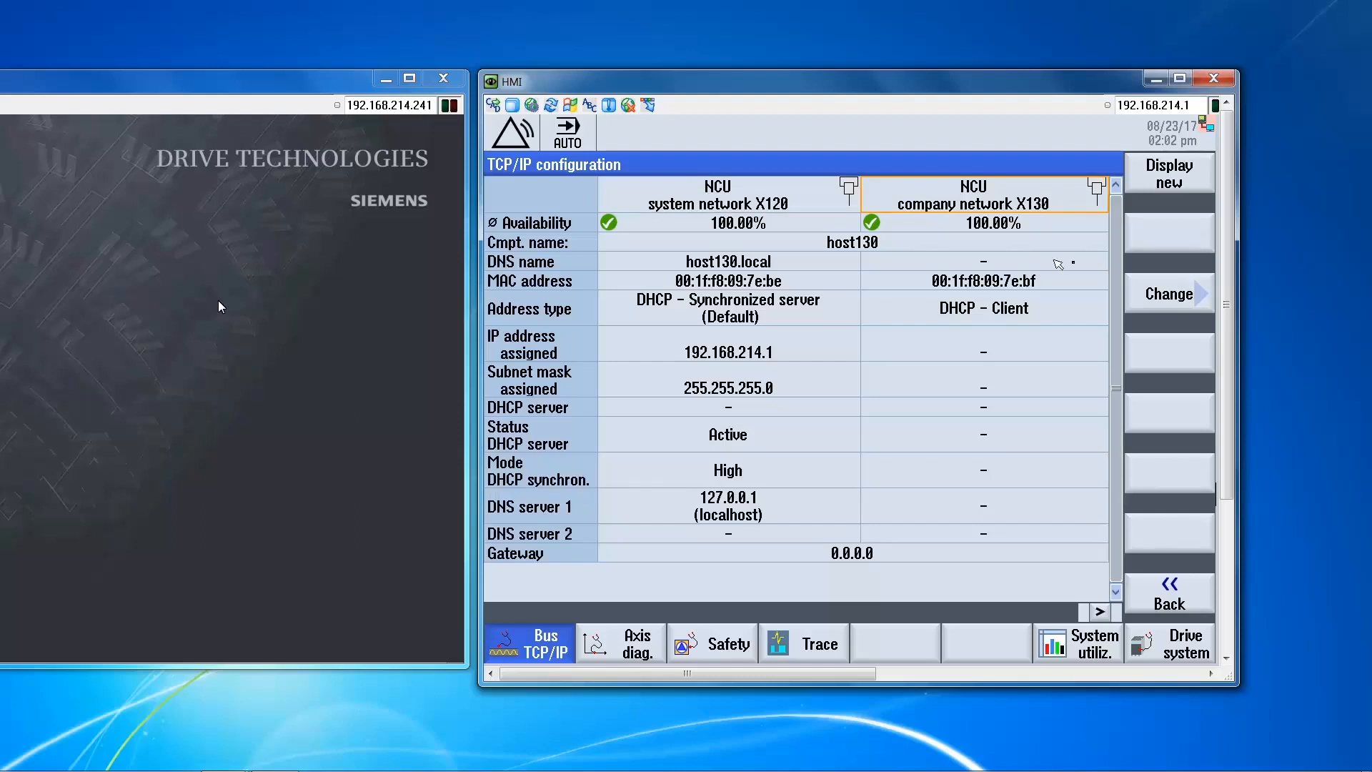
Set X130 to Manually with IP address 192.168.214.10 and subnet mask 255.255.255.0.
{"action": "left_click", "coordinate": [1169, 293]}
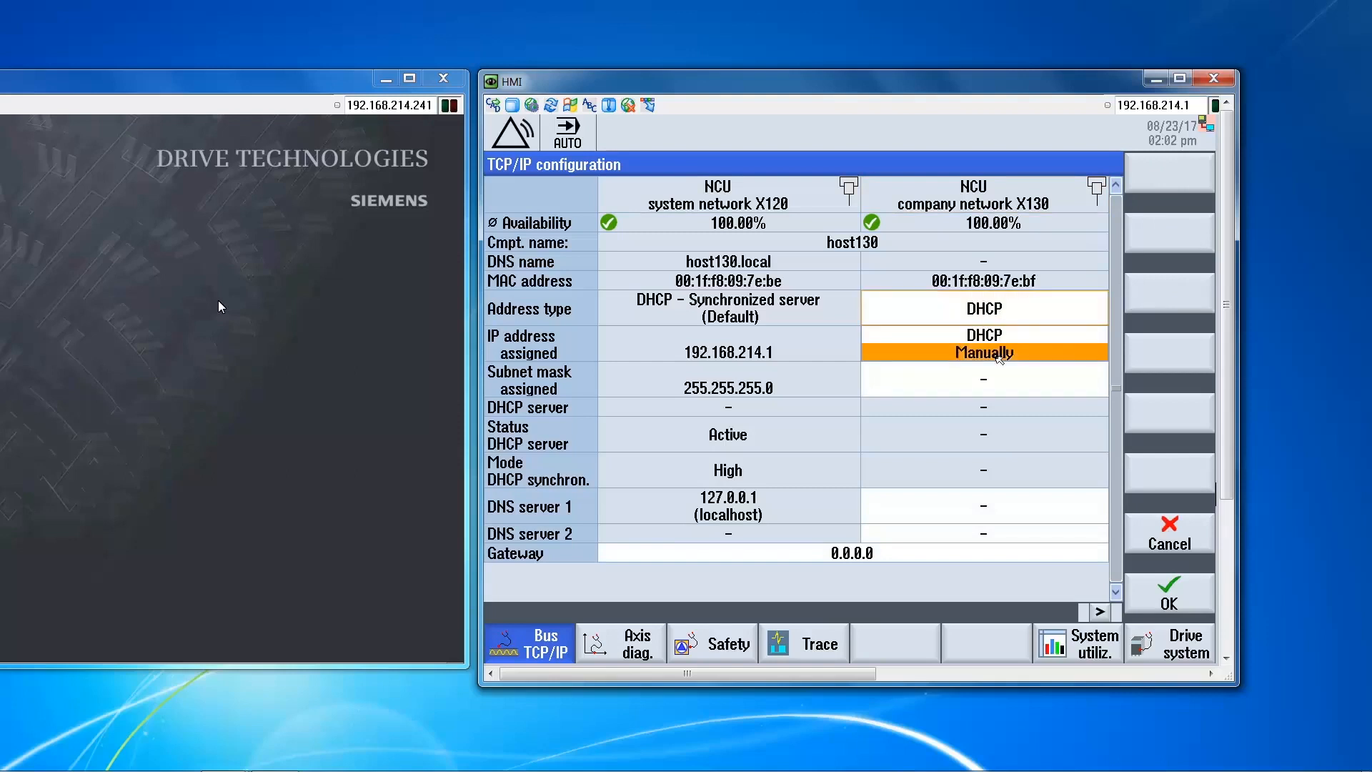
{"action": "left_click", "coordinate": [983, 351]}
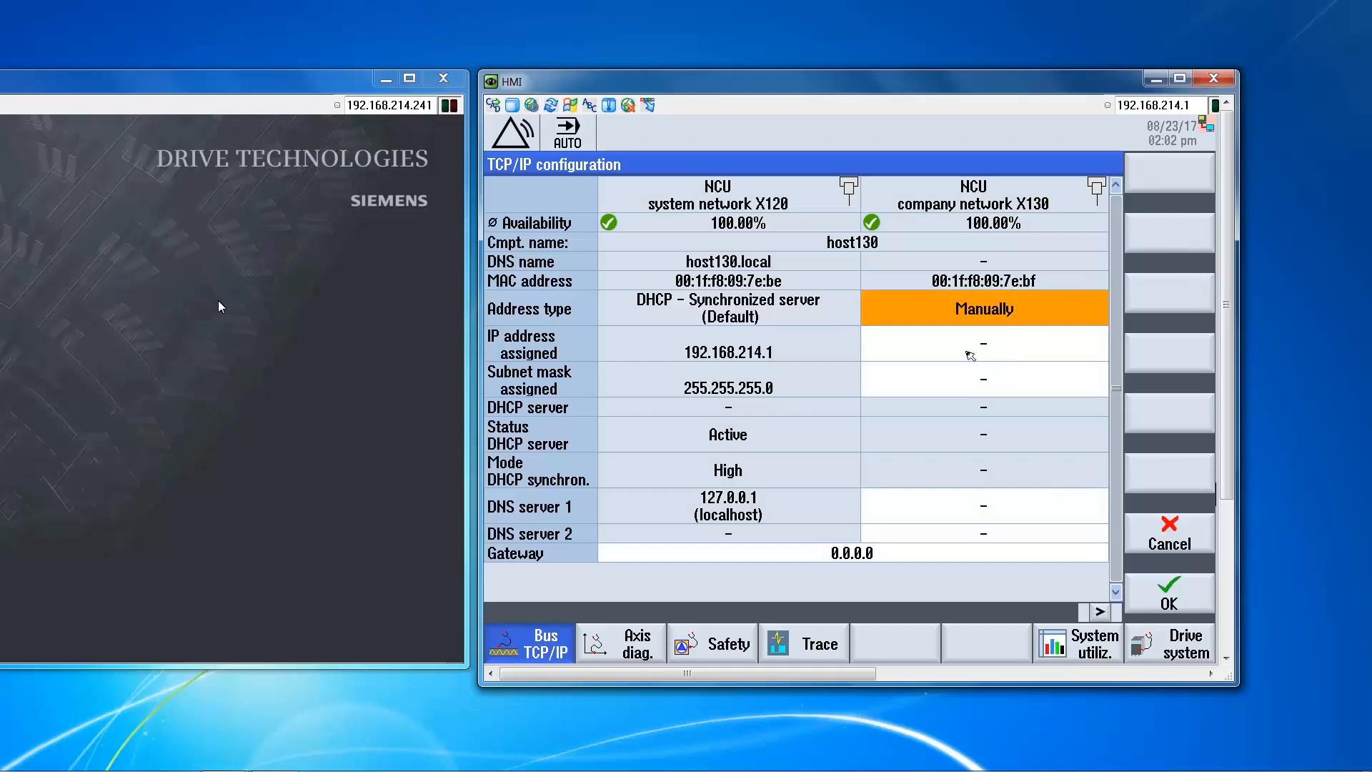
{"action": "left_click", "coordinate": [983, 342]}
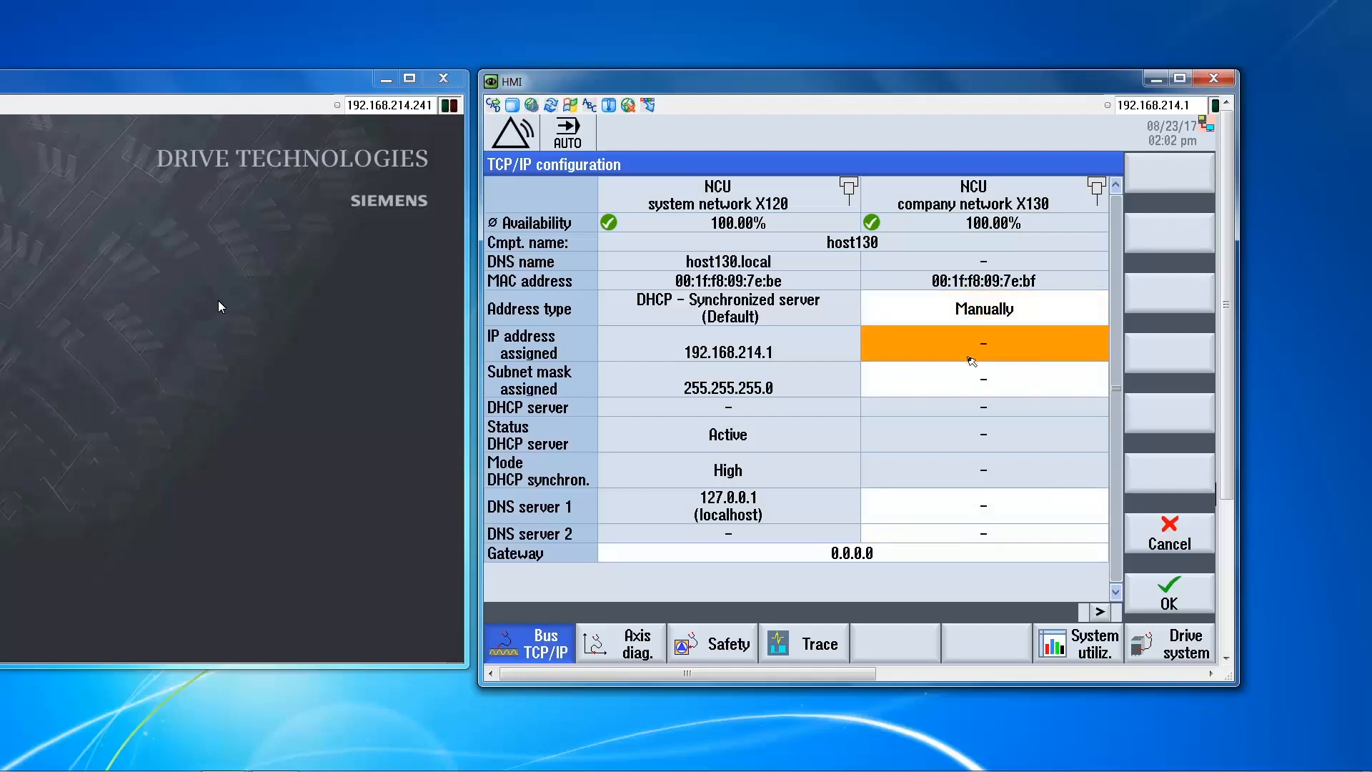
{"action": "type", "text": "1"}
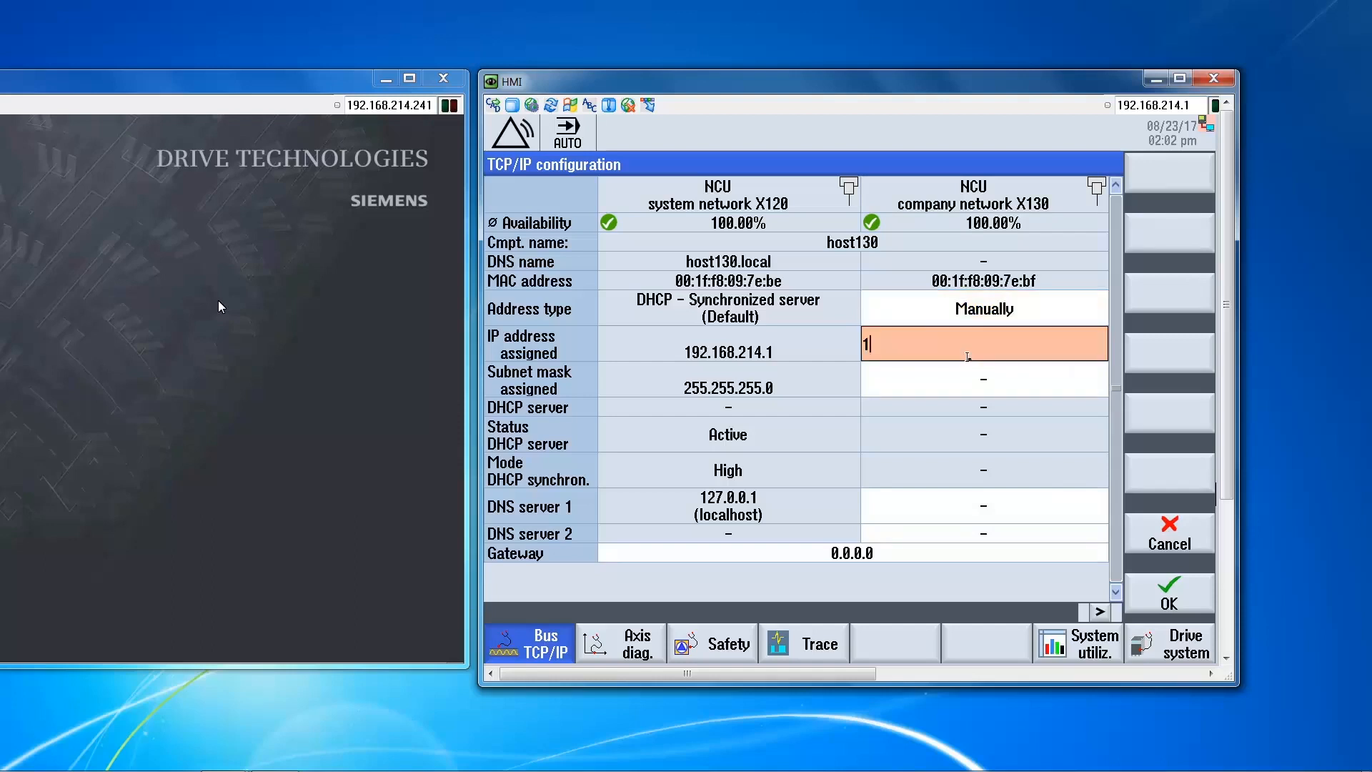
{"action": "type", "text": "92.168.214.10"}
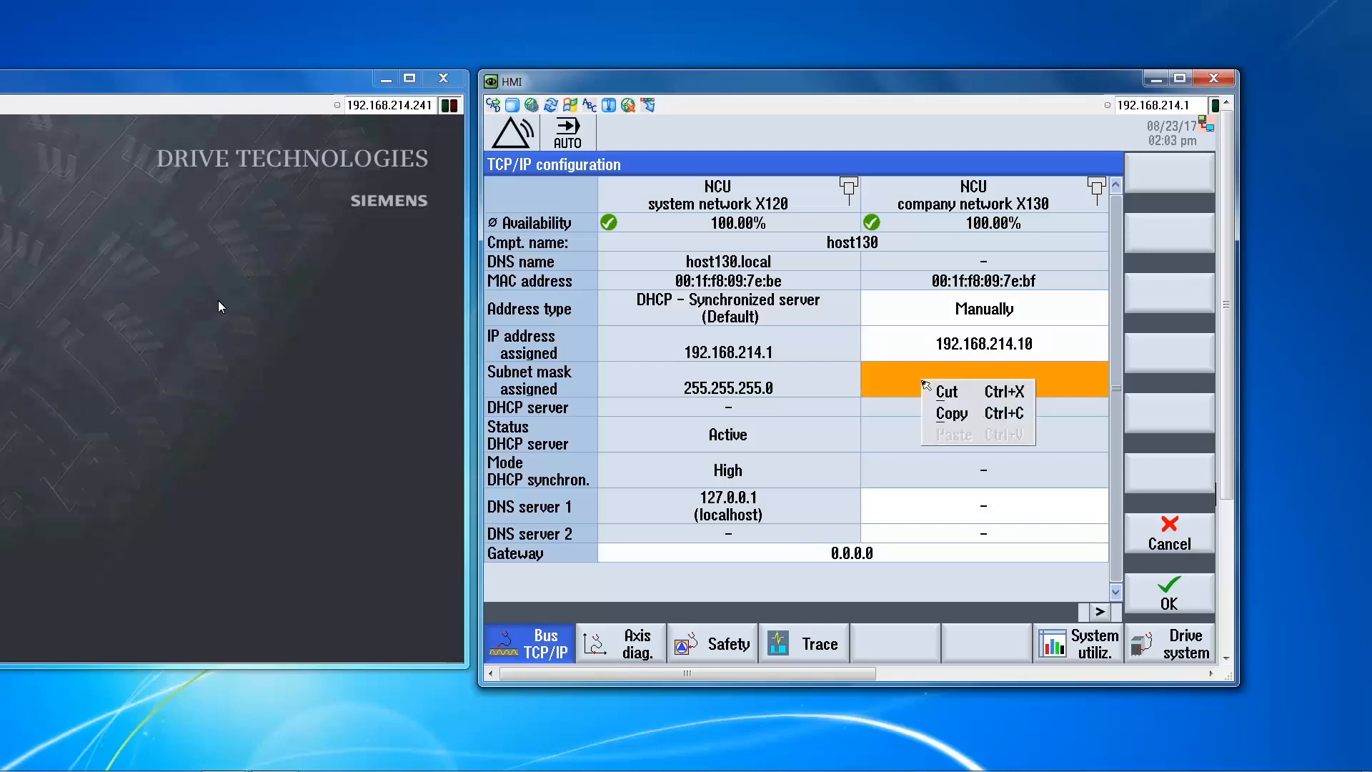
{"action": "left_click", "coordinate": [946, 390]}
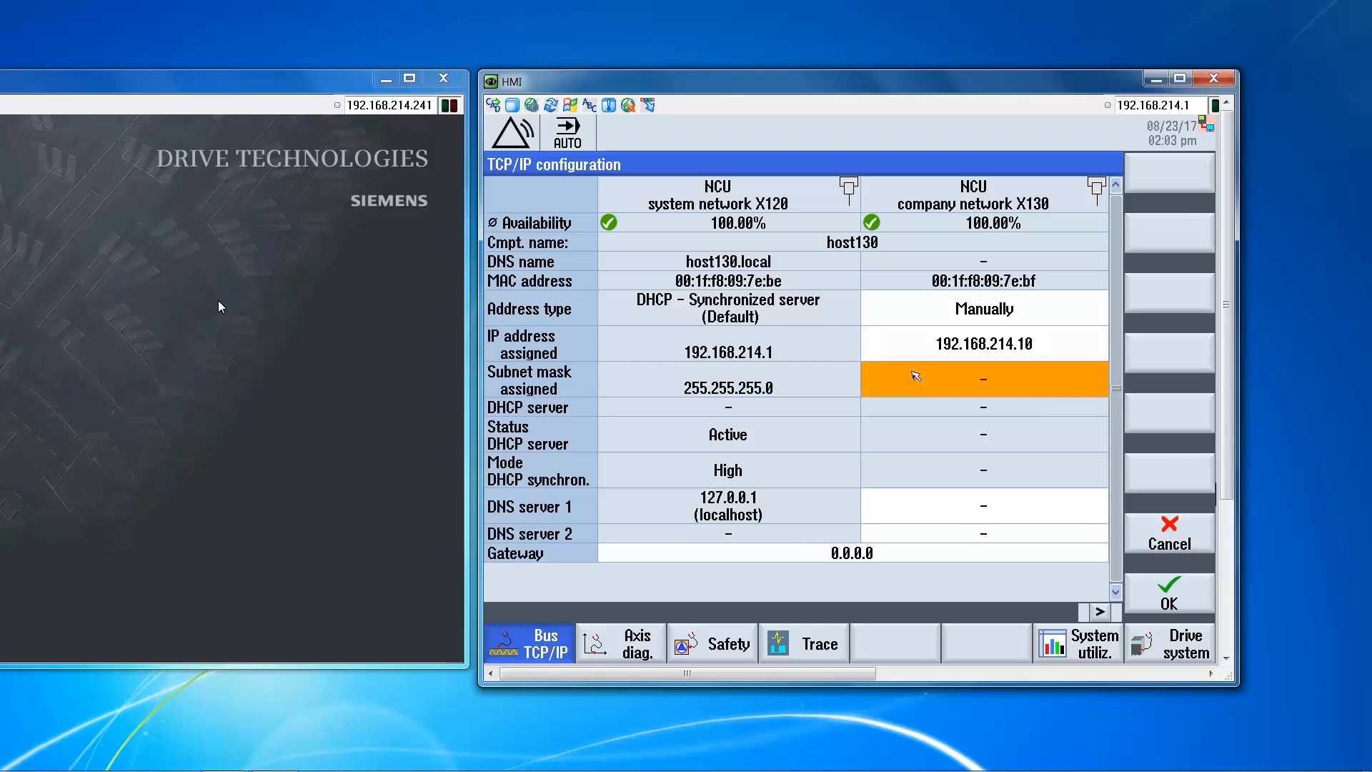
{"action": "type", "text": "255"}
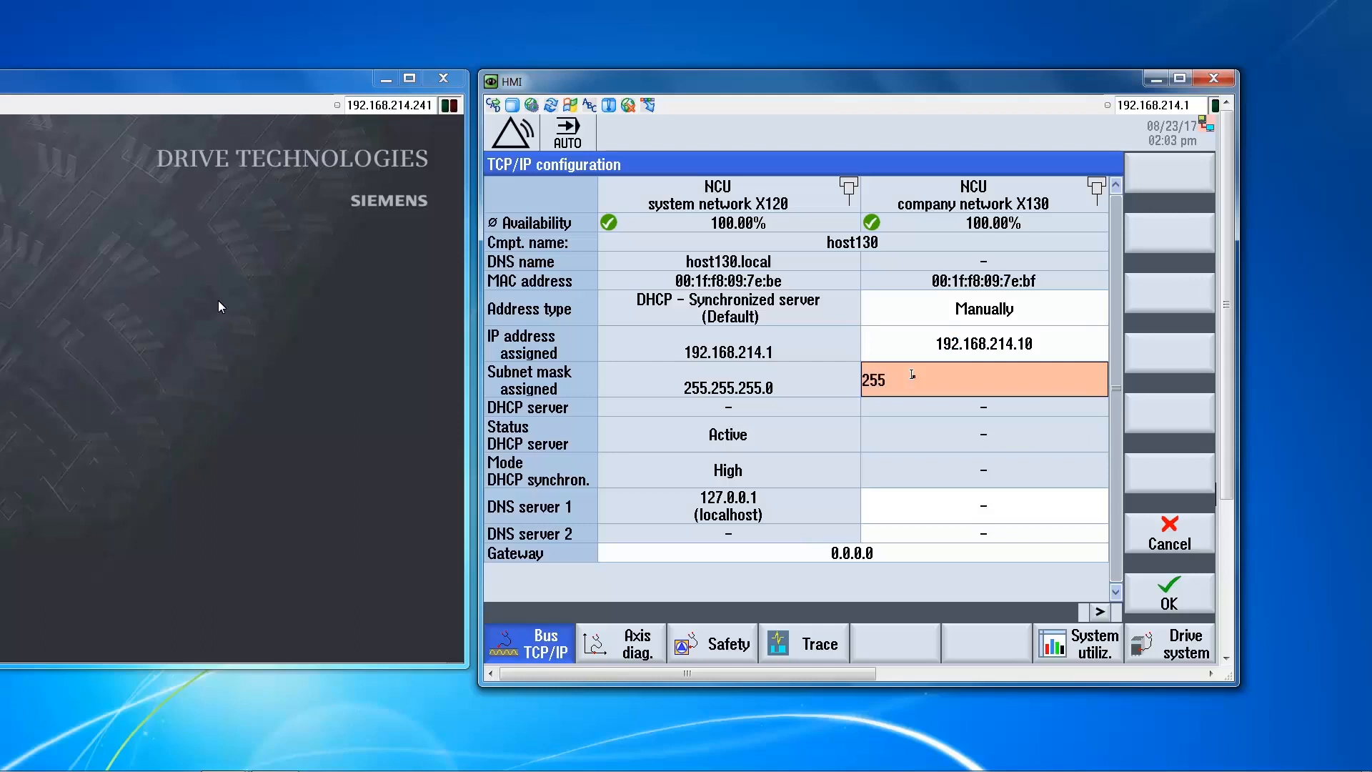
{"action": "type", "text": ".255.255.0"}
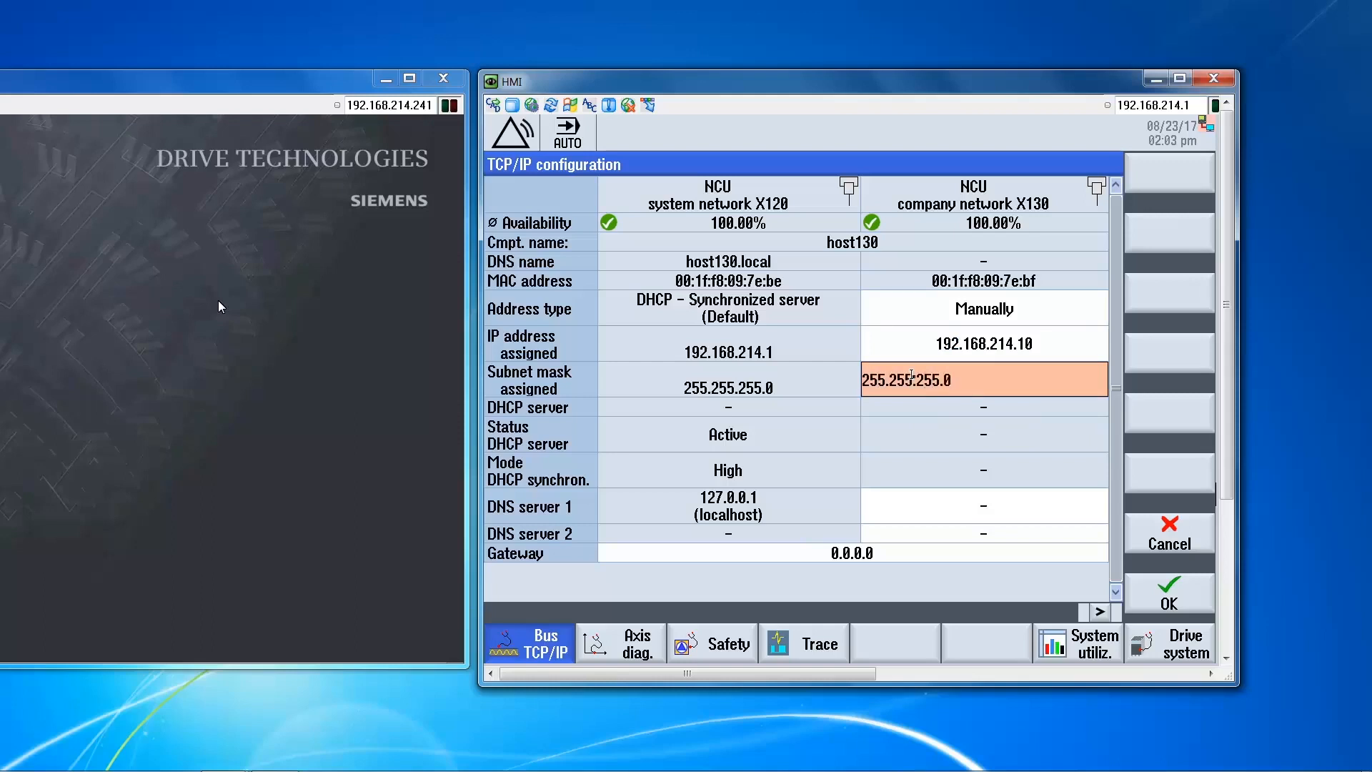
{"action": "left_click", "coordinate": [983, 408]}
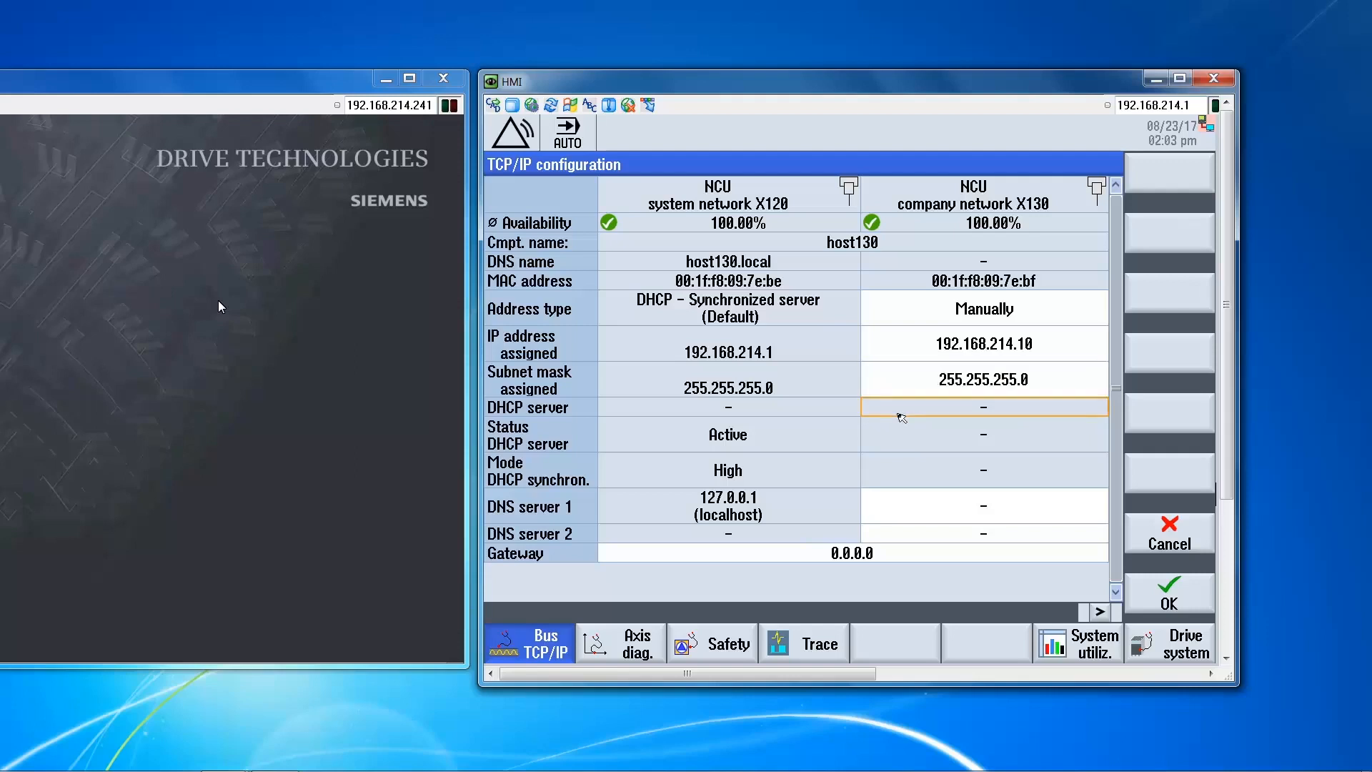
{"action": "mouse_move", "coordinate": [1055, 330]}
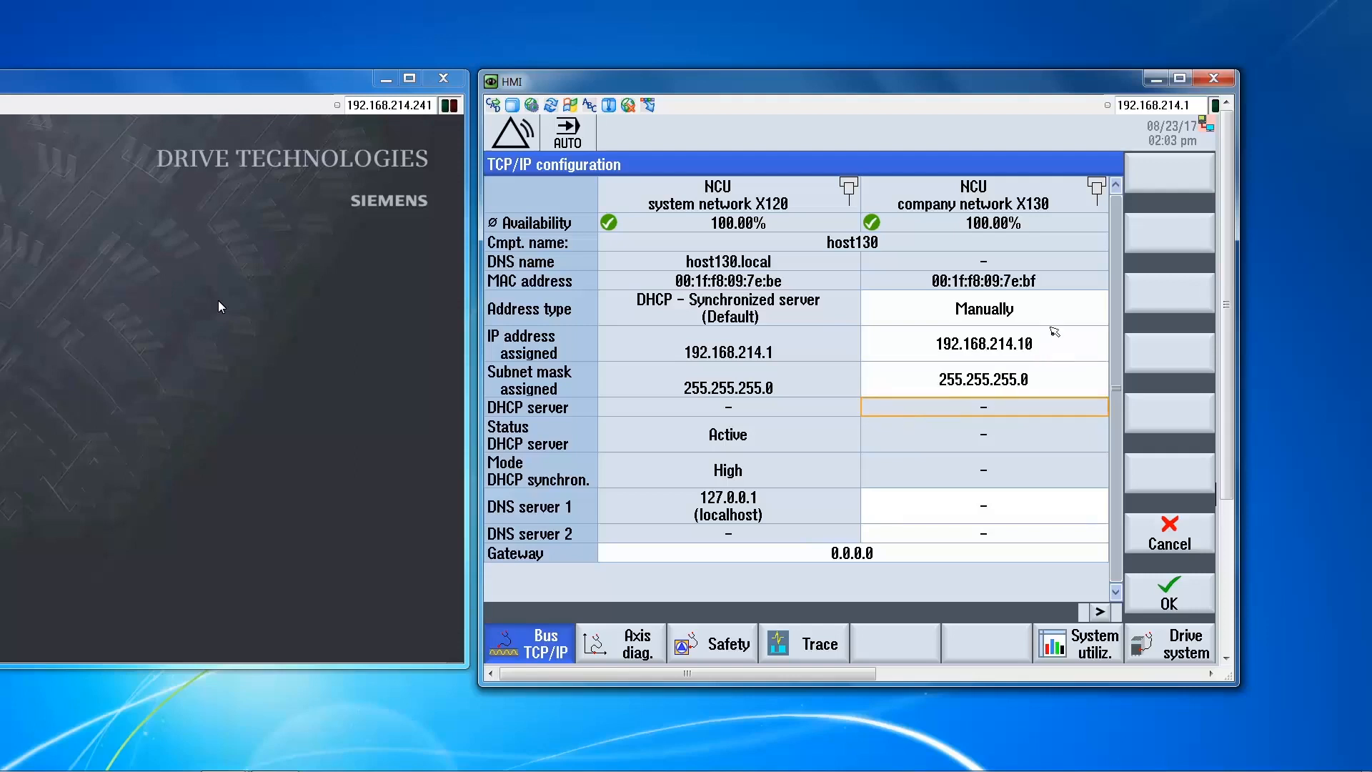
{"action": "mouse_move", "coordinate": [1035, 217]}
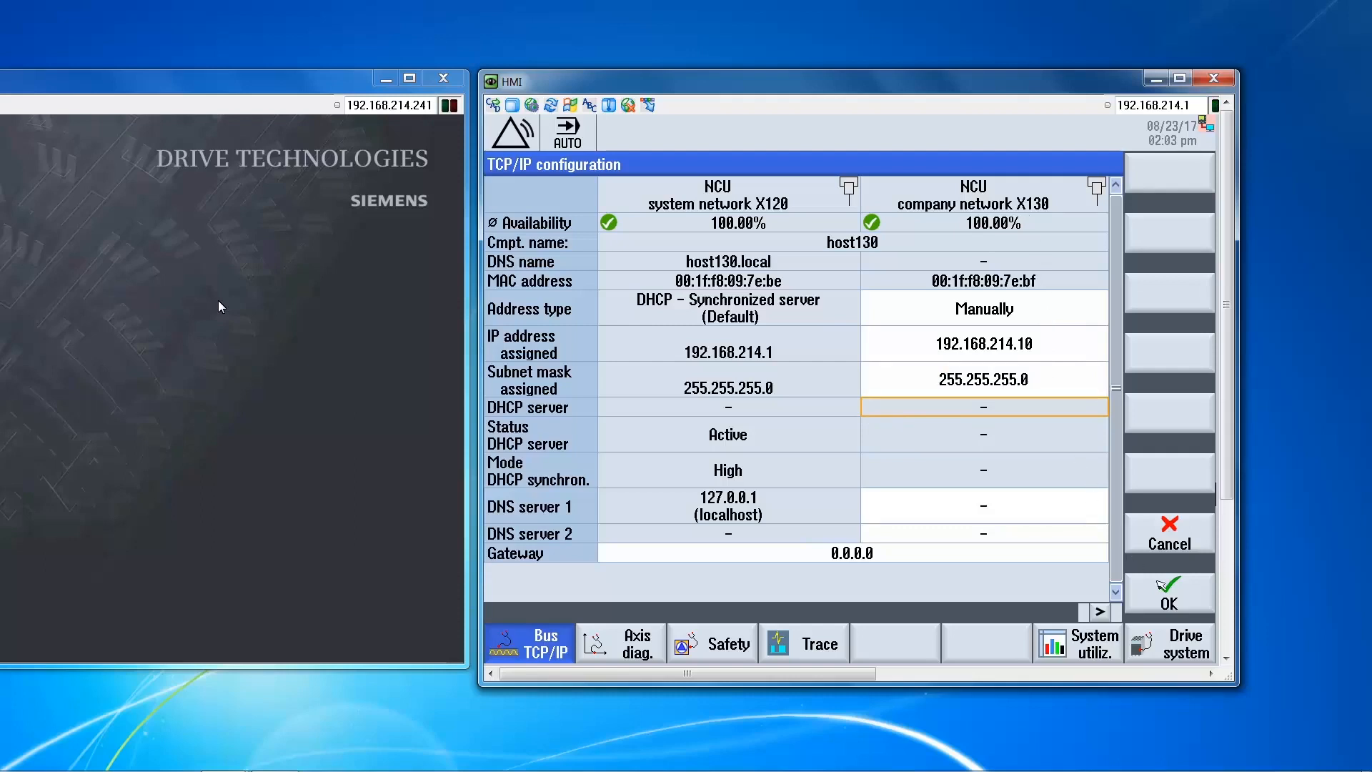
Confirm the new X130 network settings so the controller applies them.
{"action": "left_click", "coordinate": [1169, 594]}
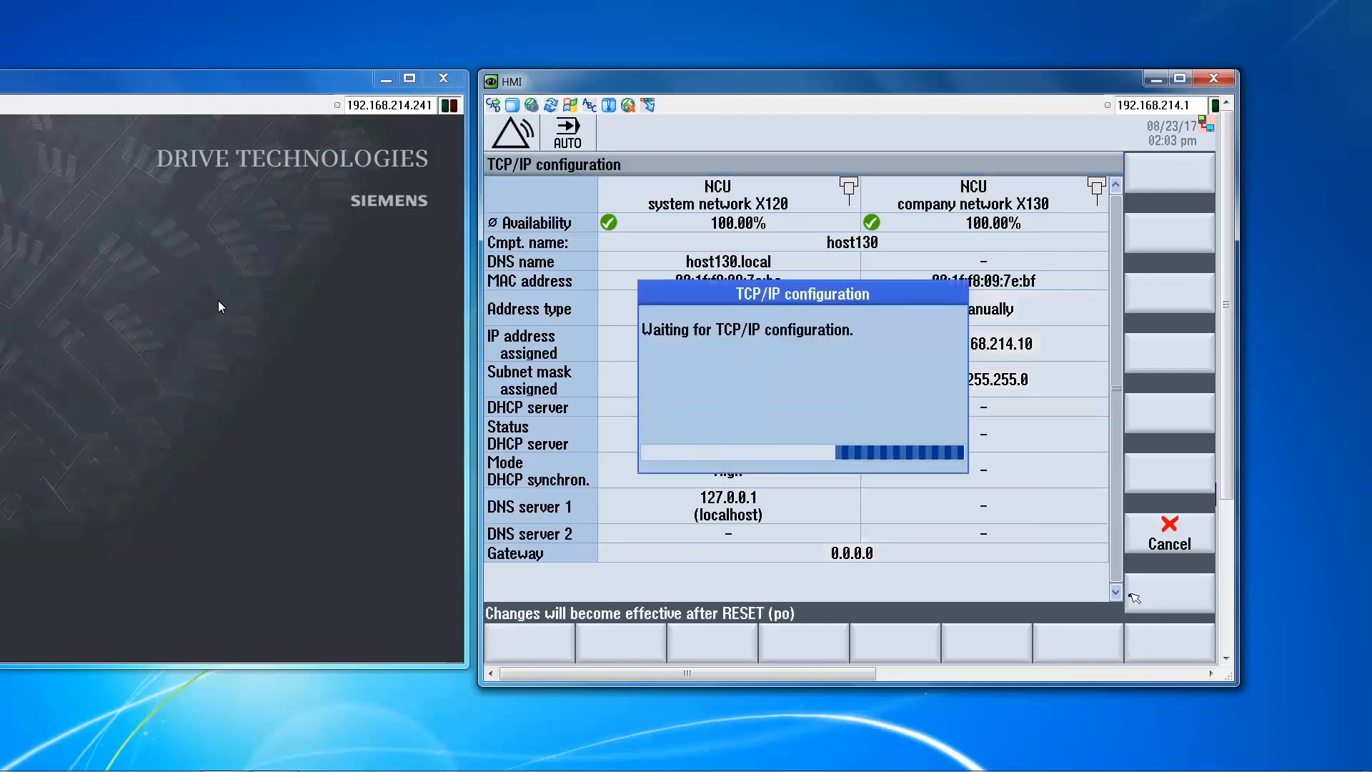
{"action": "mouse_move", "coordinate": [1070, 595]}
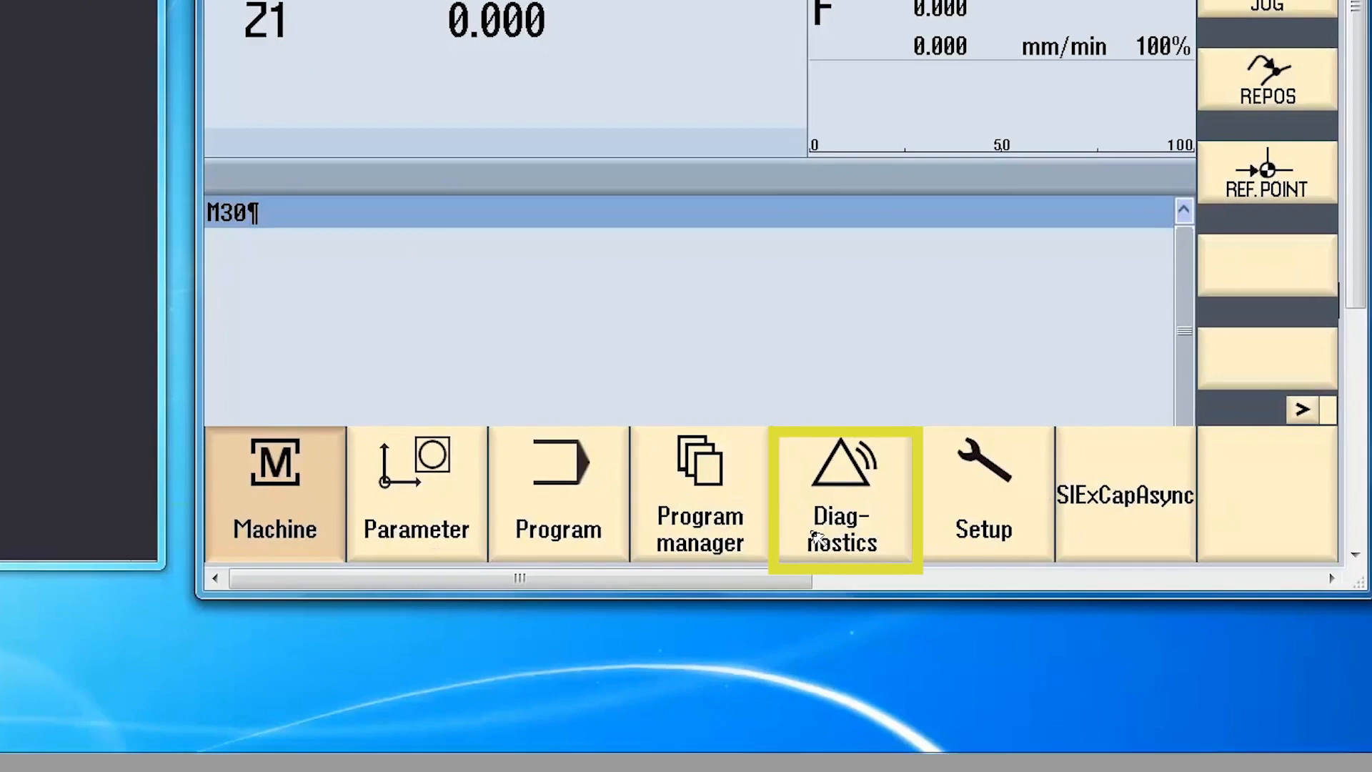
Reopen the TCP/IP configuration to verify X130 keeps 192.168.214.10 with mask 255.255.255.0.
{"action": "left_click", "coordinate": [843, 498]}
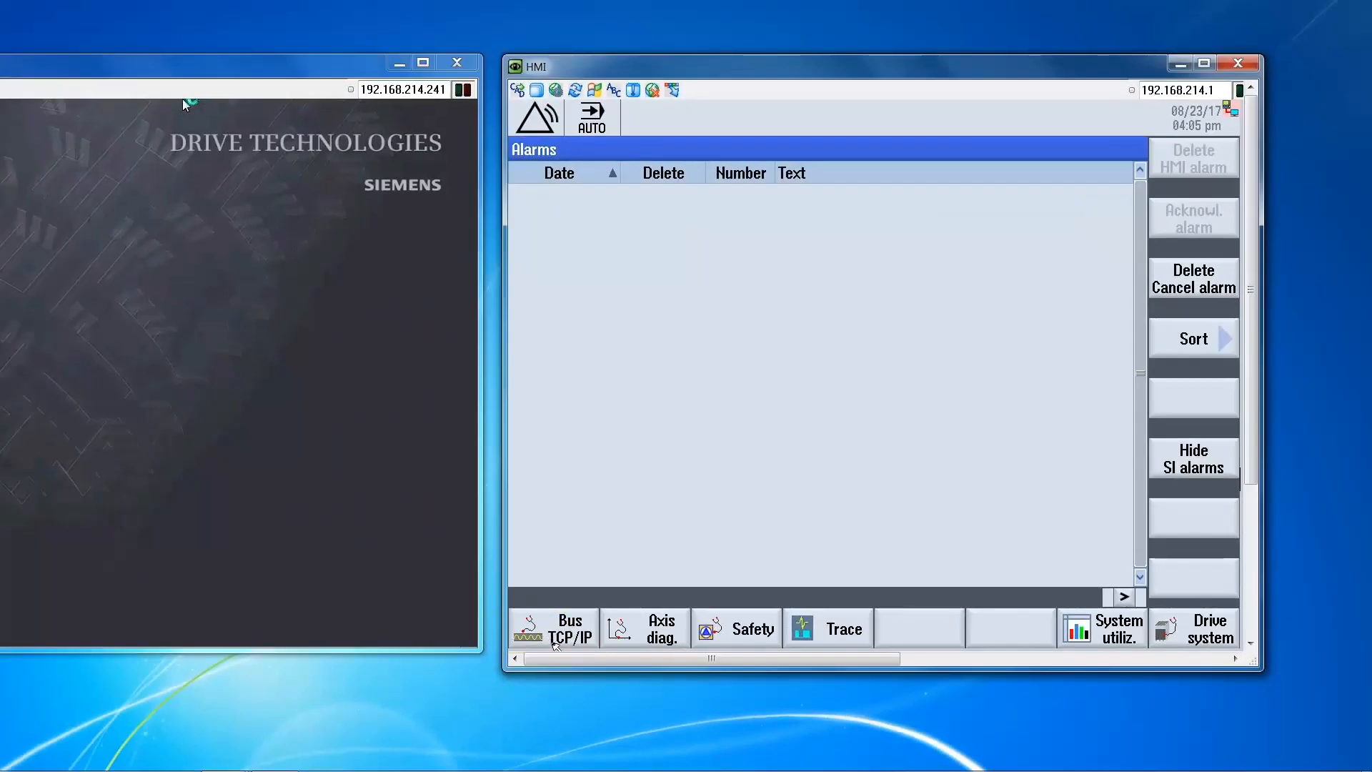
{"action": "left_click", "coordinate": [552, 628]}
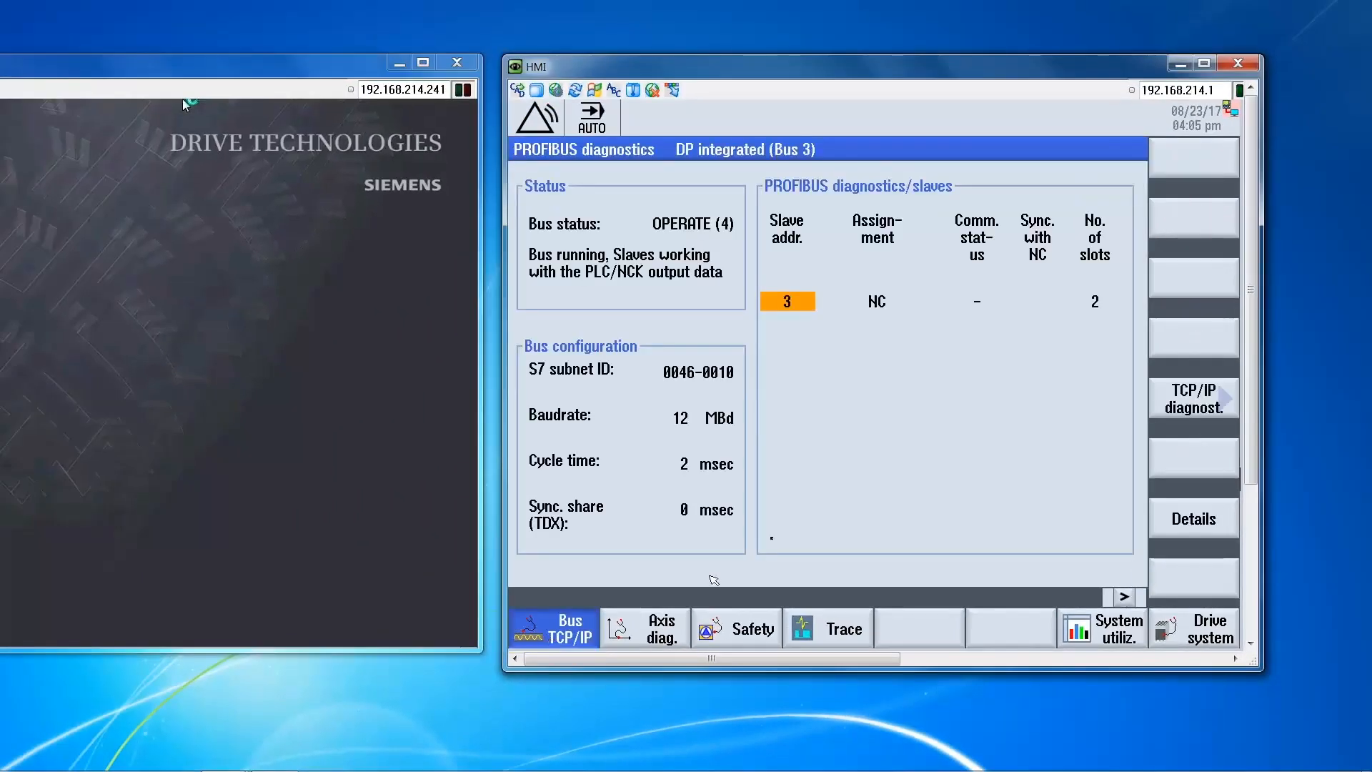
{"action": "mouse_move", "coordinate": [1180, 418]}
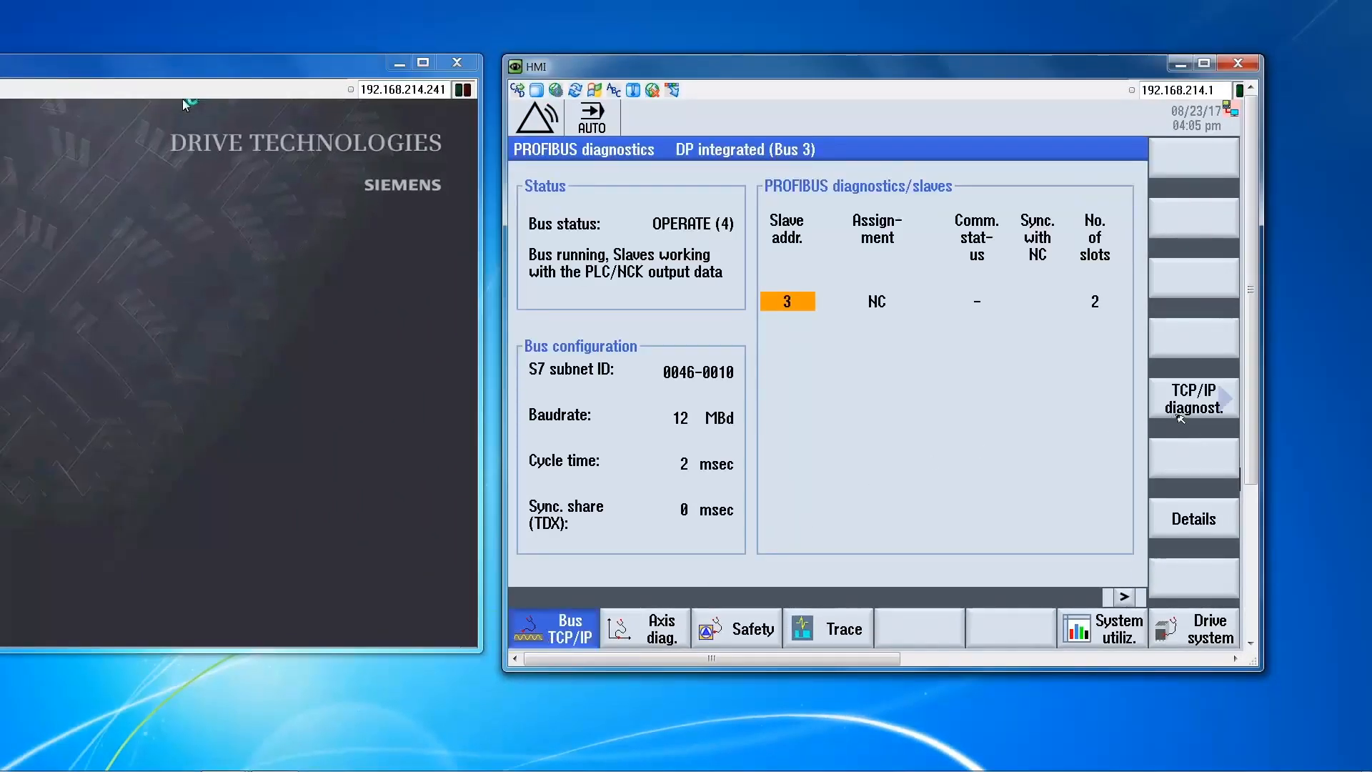
{"action": "left_click", "coordinate": [1192, 399]}
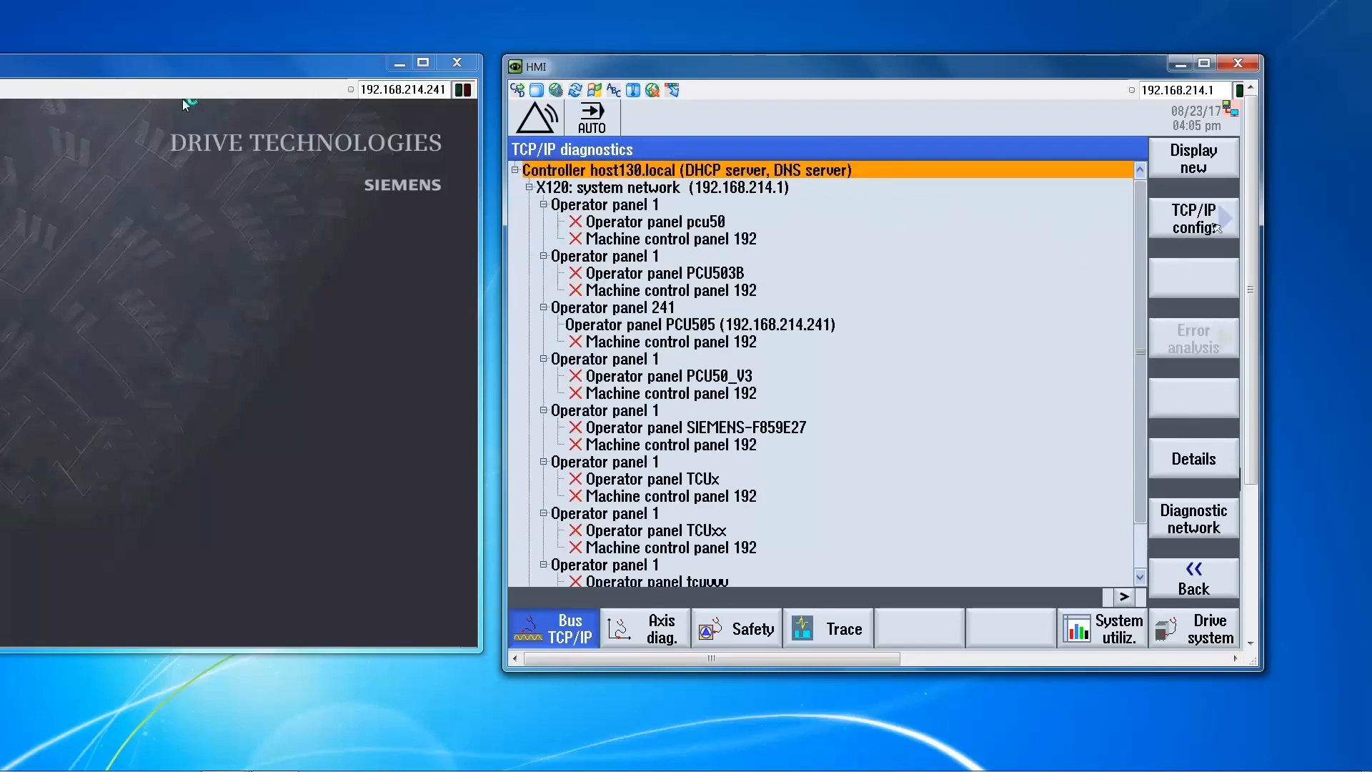
{"action": "left_click", "coordinate": [1191, 217]}
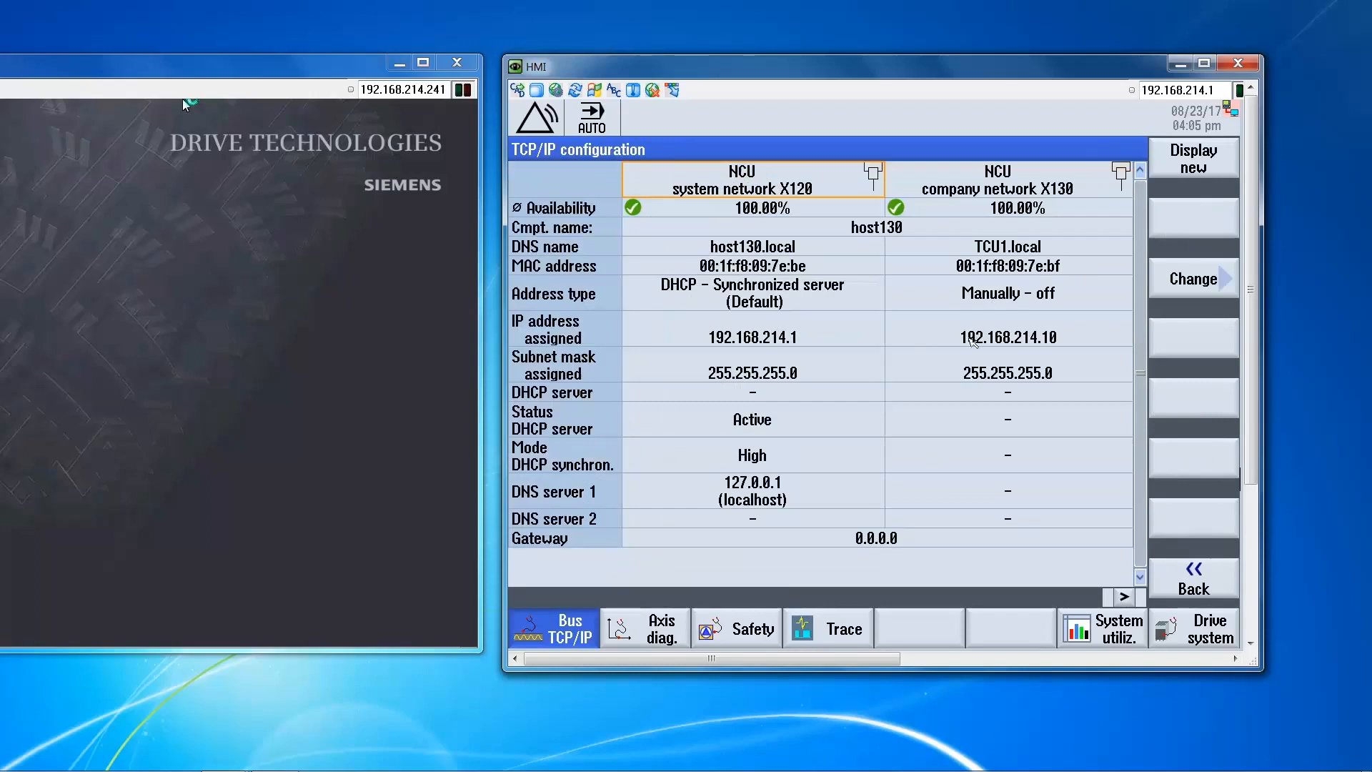
{"action": "mouse_move", "coordinate": [823, 377]}
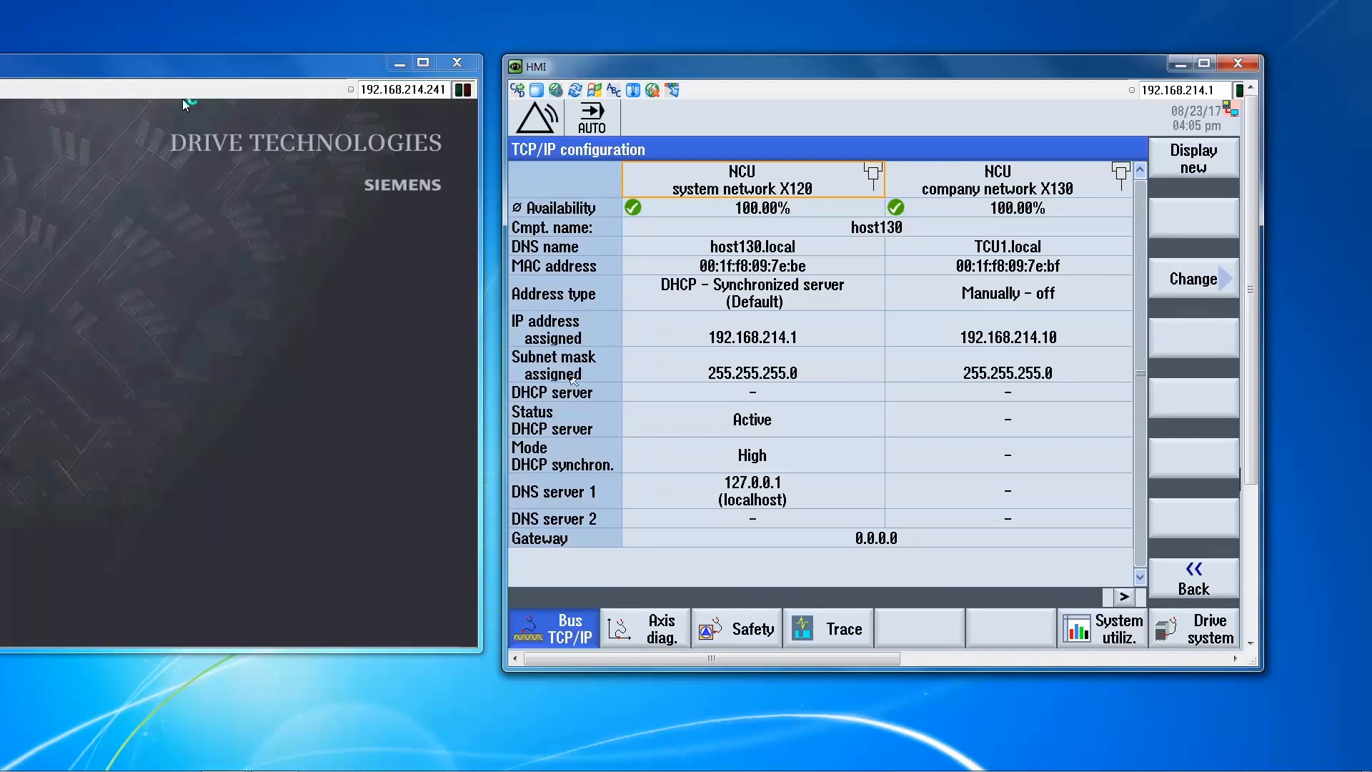
{"action": "mouse_move", "coordinate": [266, 89]}
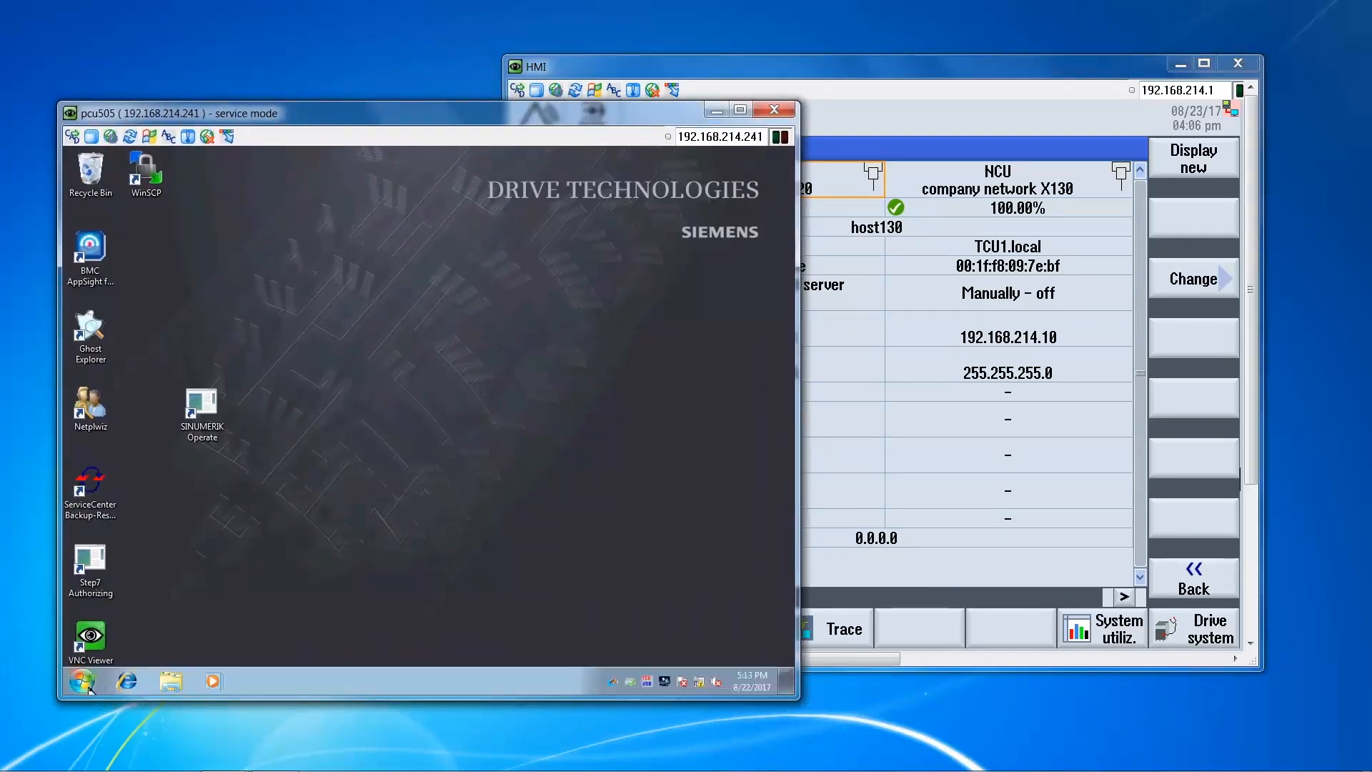
Find the network settings via search 'netw' and reach the IPv4 properties of Local Area Connection 2.
{"action": "left_click", "coordinate": [81, 680]}
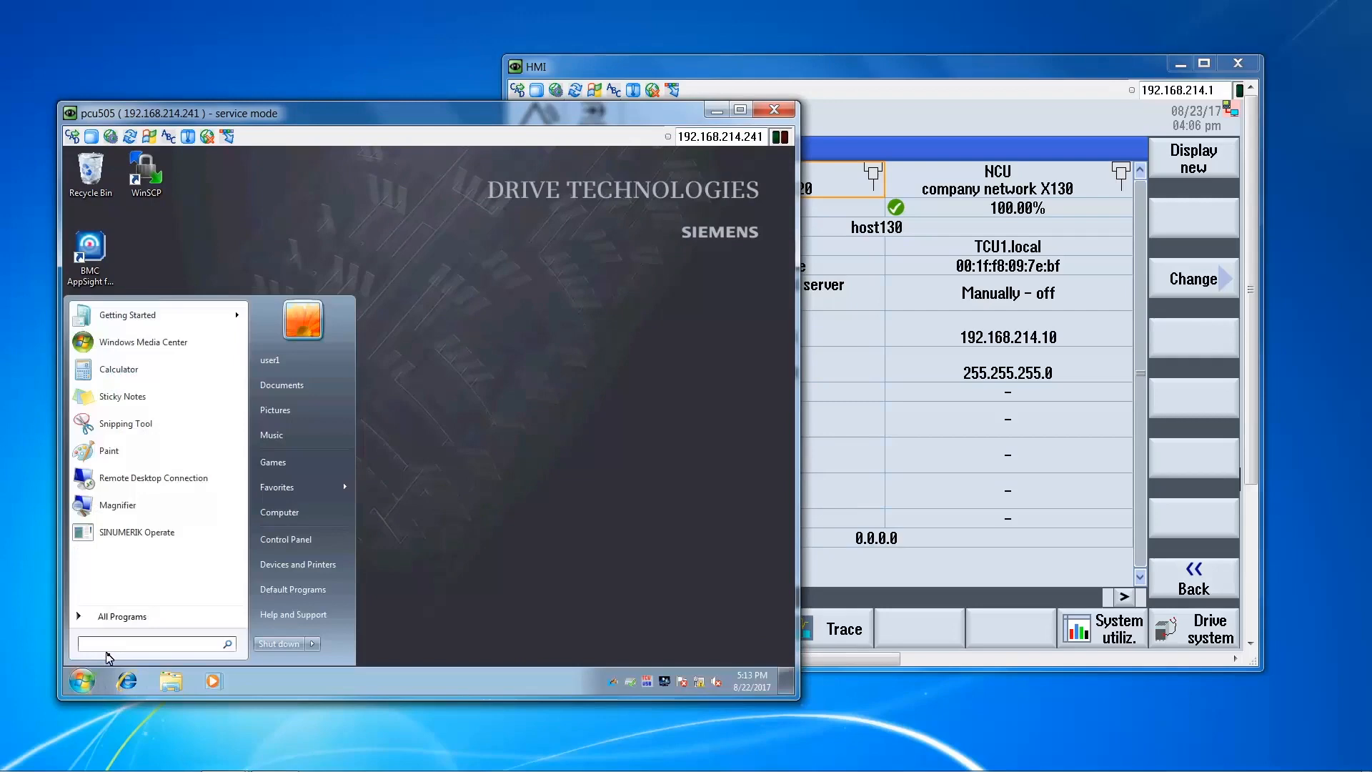
{"action": "type", "text": "netw"}
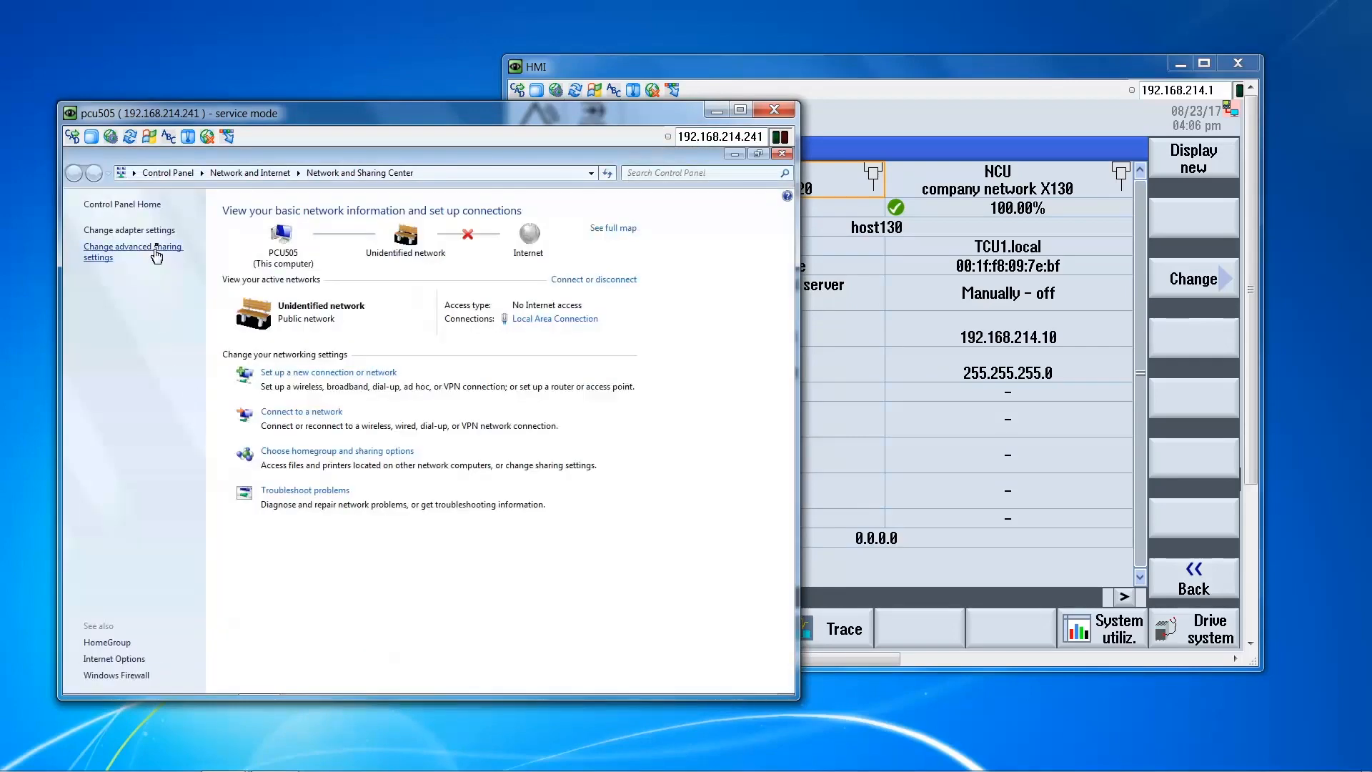
{"action": "left_click", "coordinate": [129, 228]}
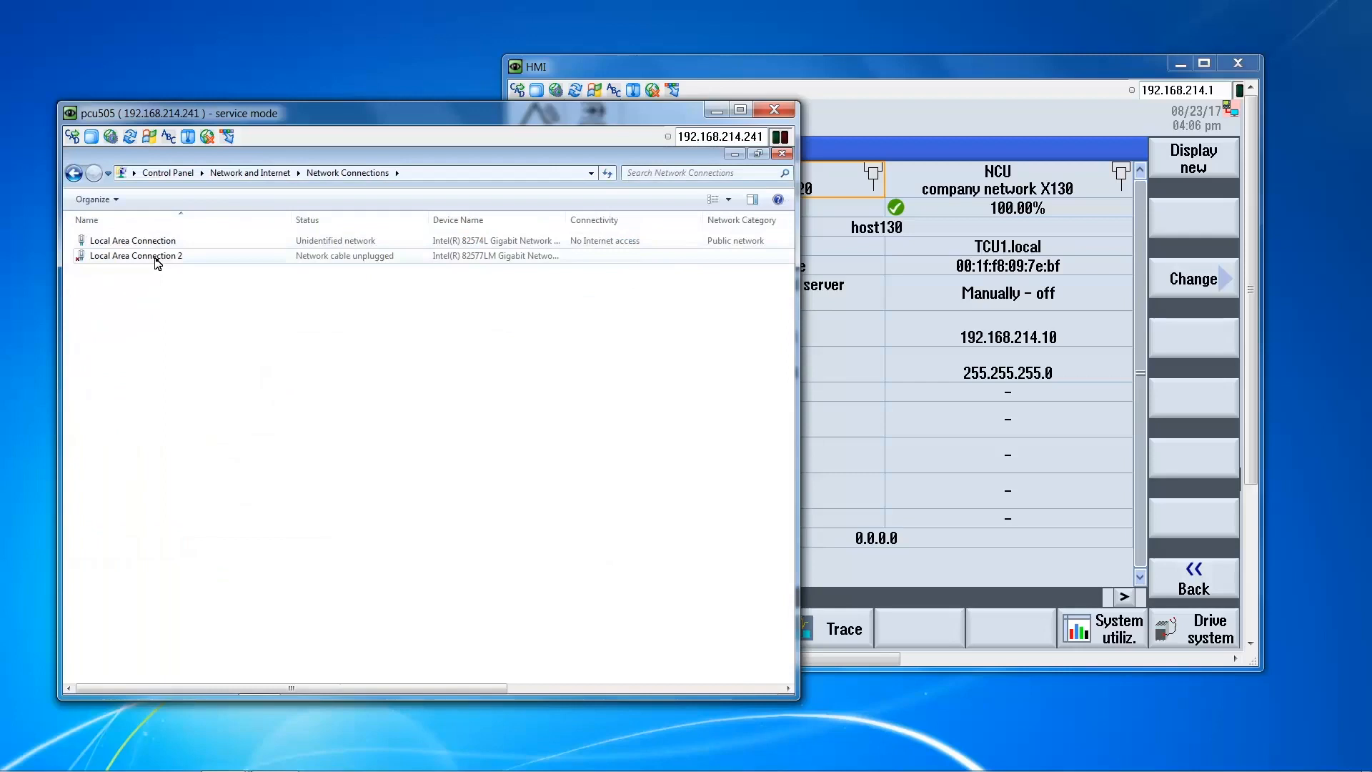
{"action": "left_click", "coordinate": [136, 256]}
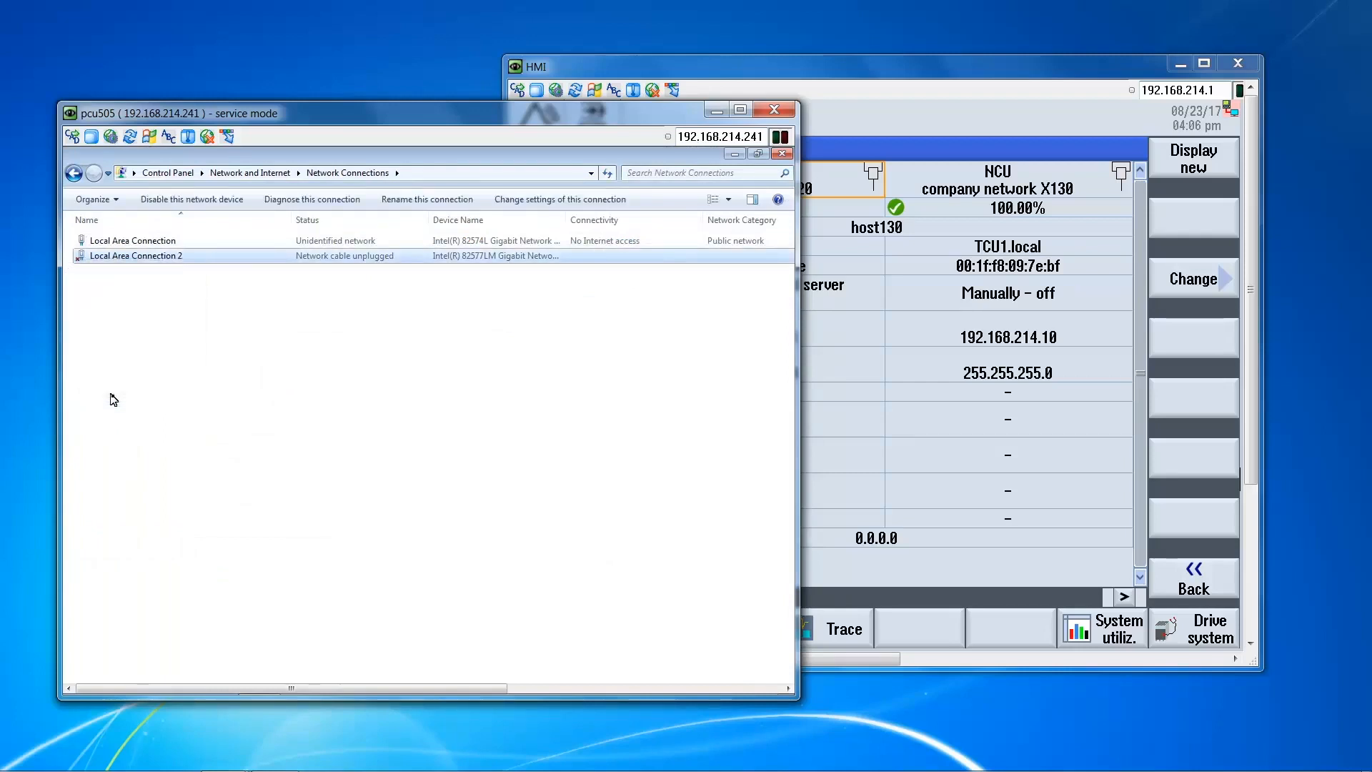
{"action": "double_click", "coordinate": [136, 256]}
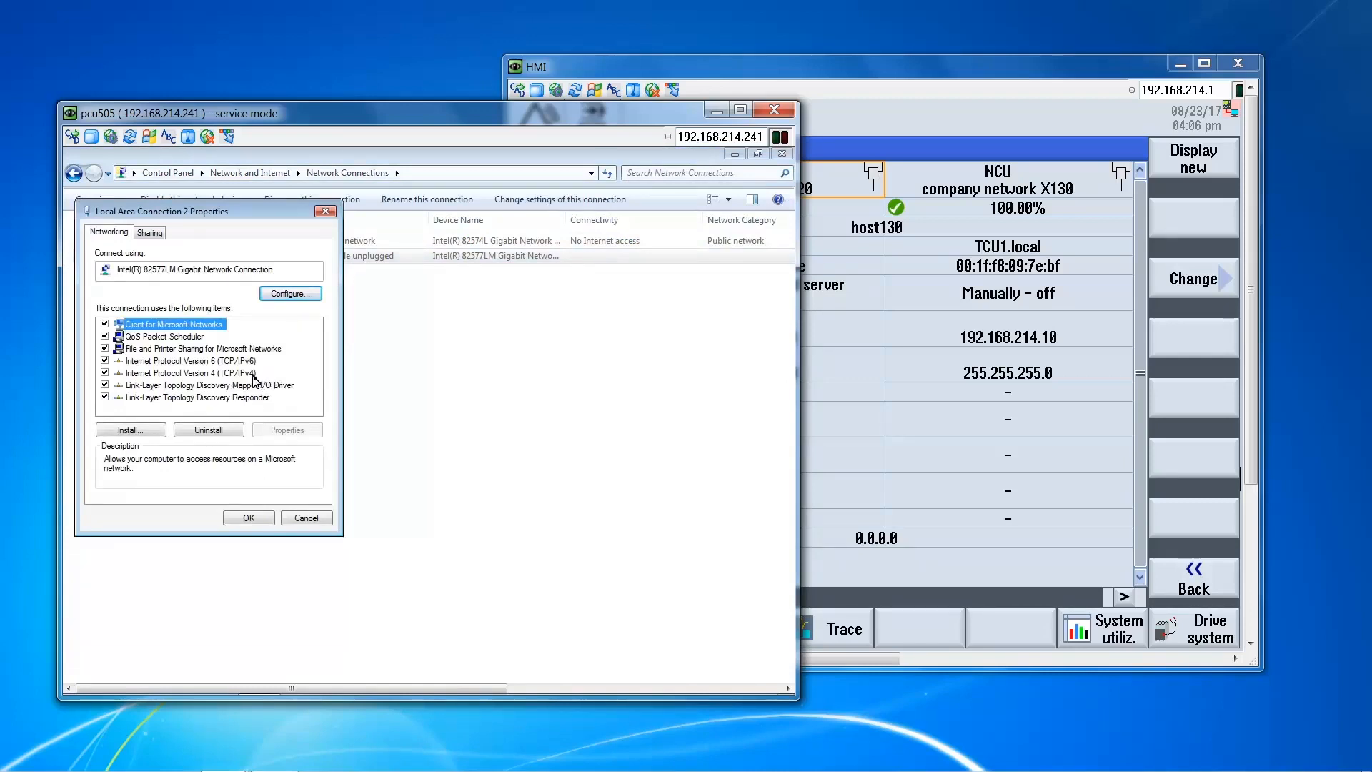
{"action": "double_click", "coordinate": [188, 371]}
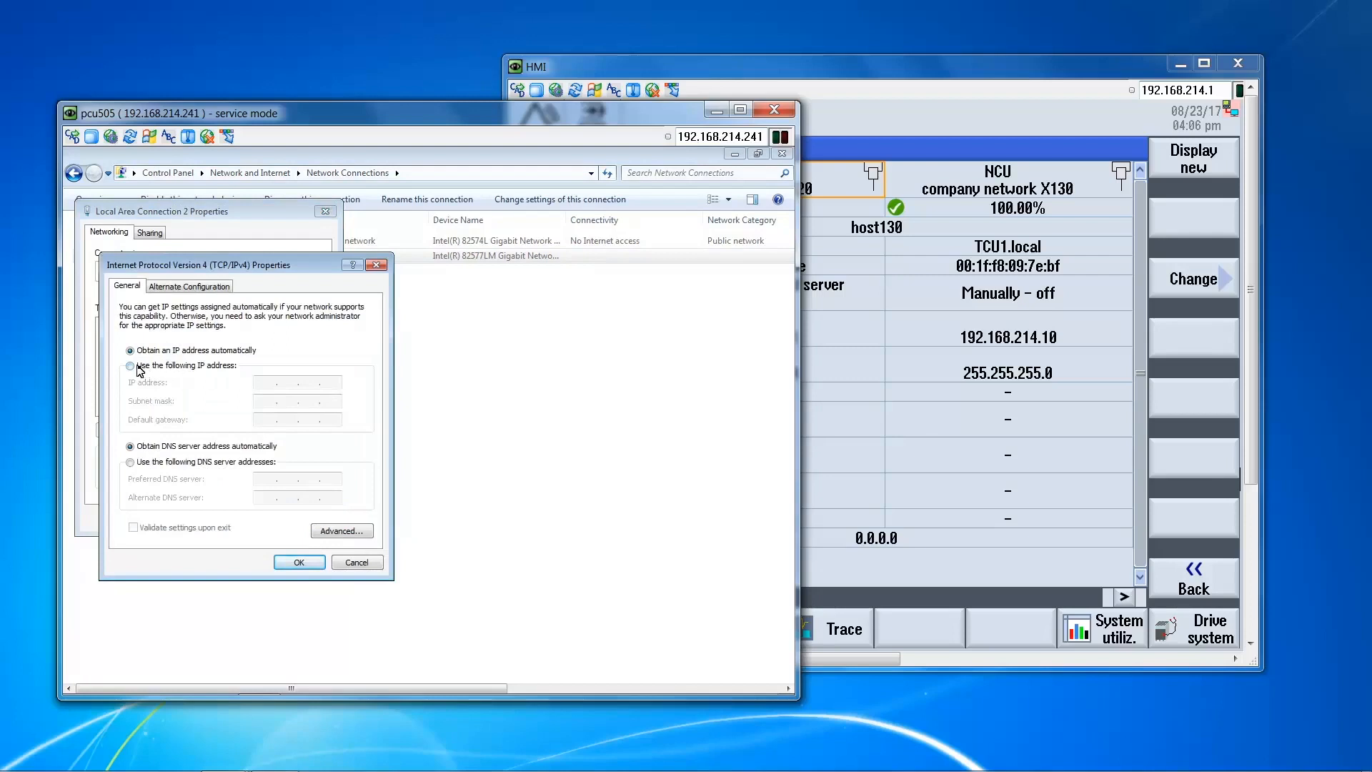
Assign static IP 192.168.214.20 with mask 255.255.255.0 and close the connection properties.
{"action": "left_click", "coordinate": [130, 364]}
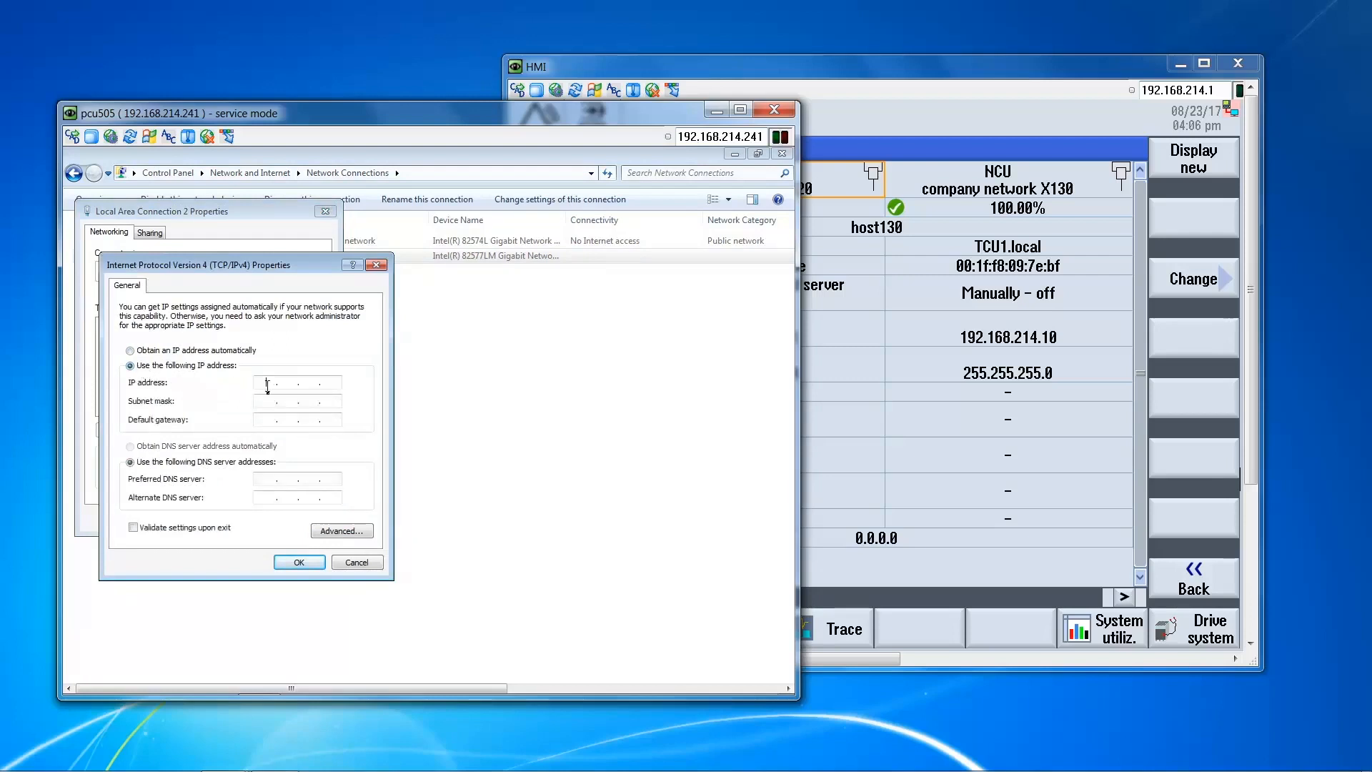
{"action": "type", "text": "192 . 1 . ."}
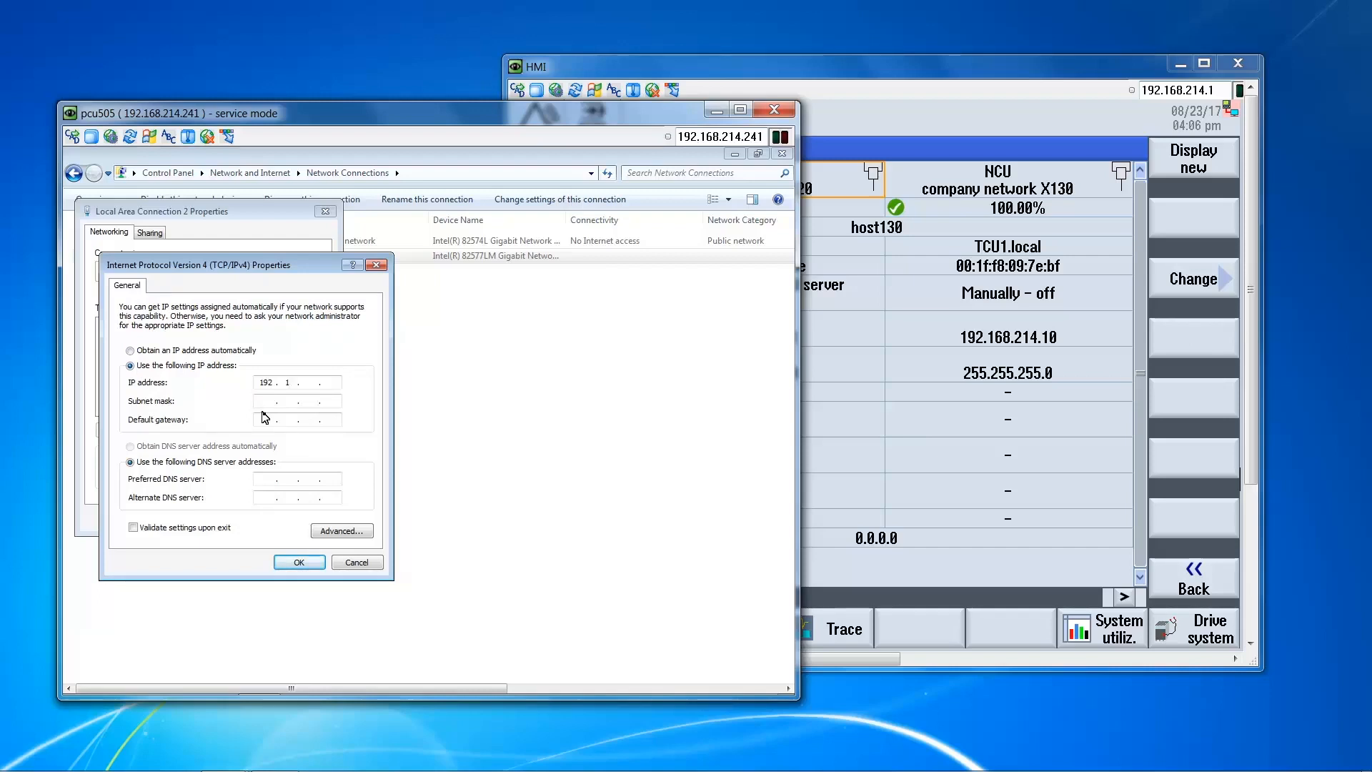
{"action": "type", "text": "168"}
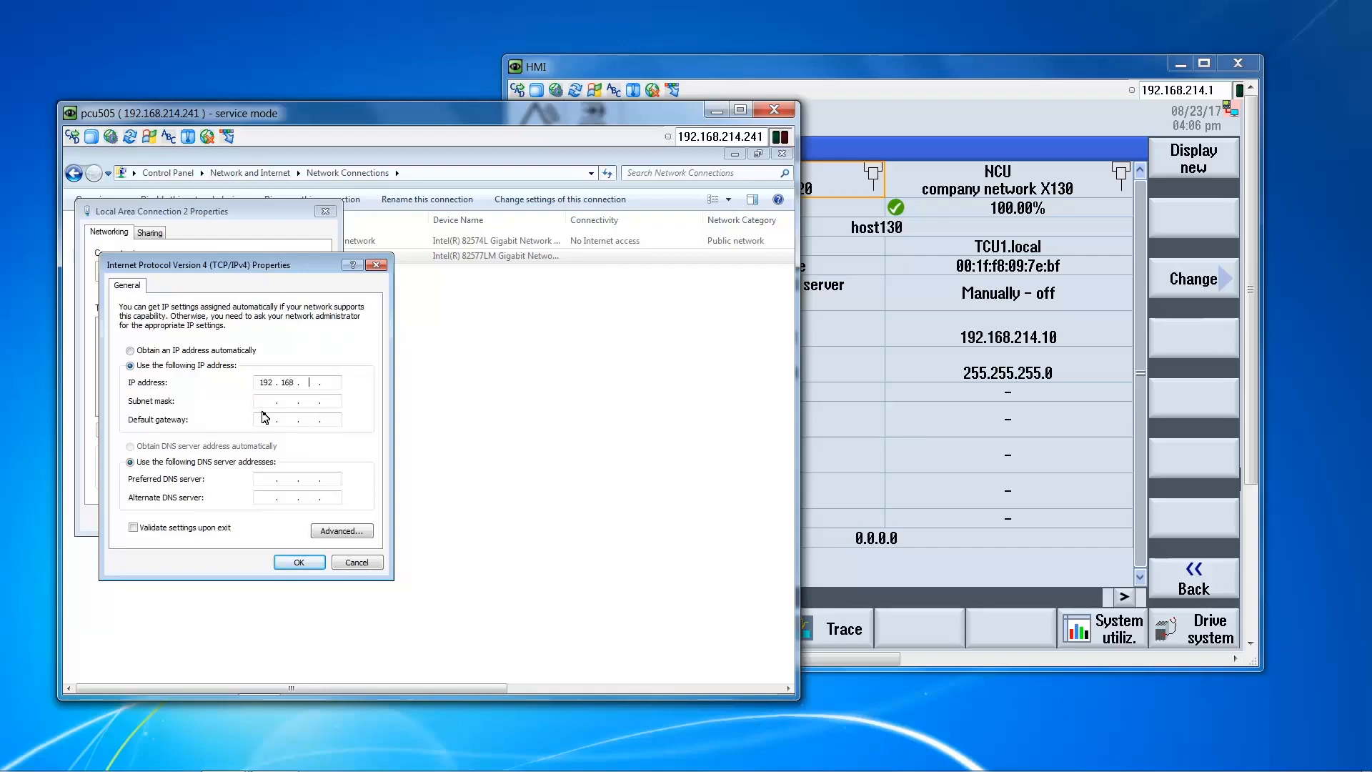
{"action": "type", "text": "214"}
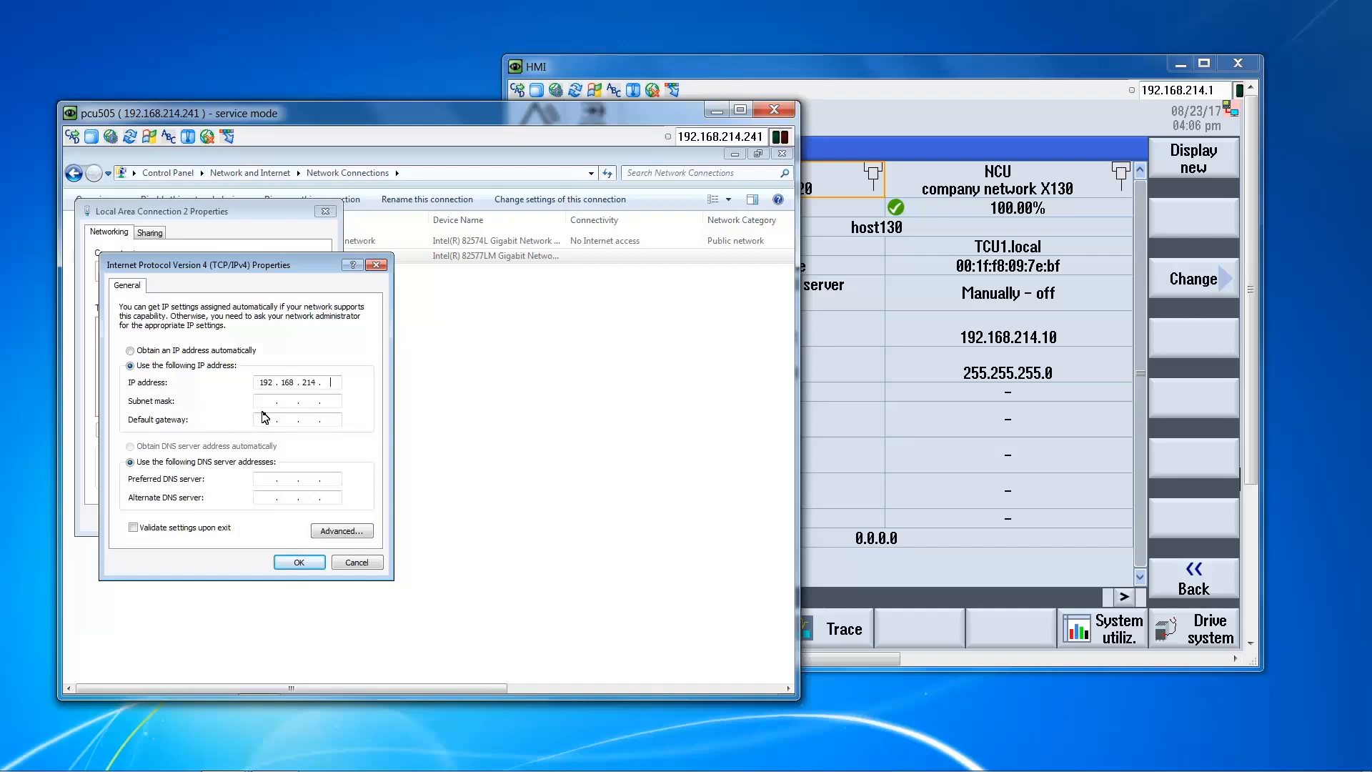
{"action": "type", "text": "20"}
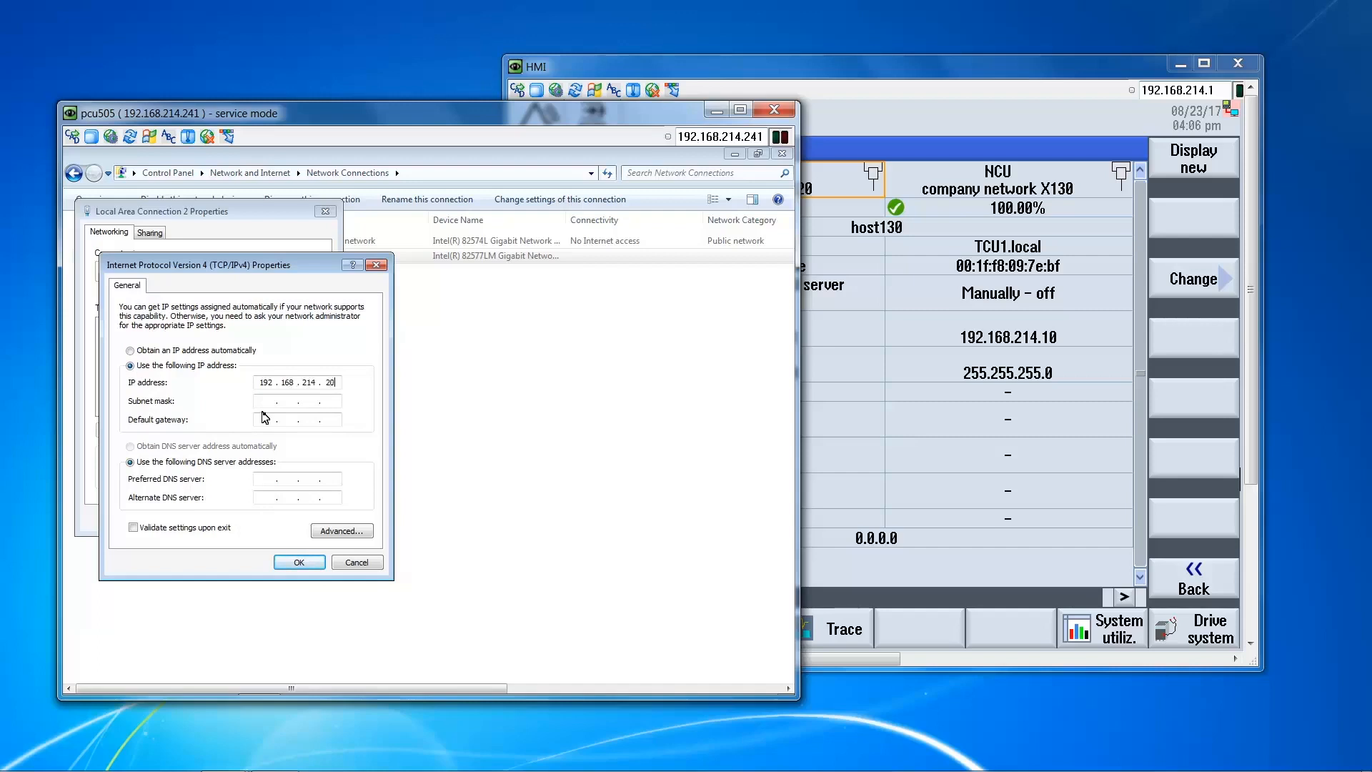
{"action": "mouse_move", "coordinate": [278, 411]}
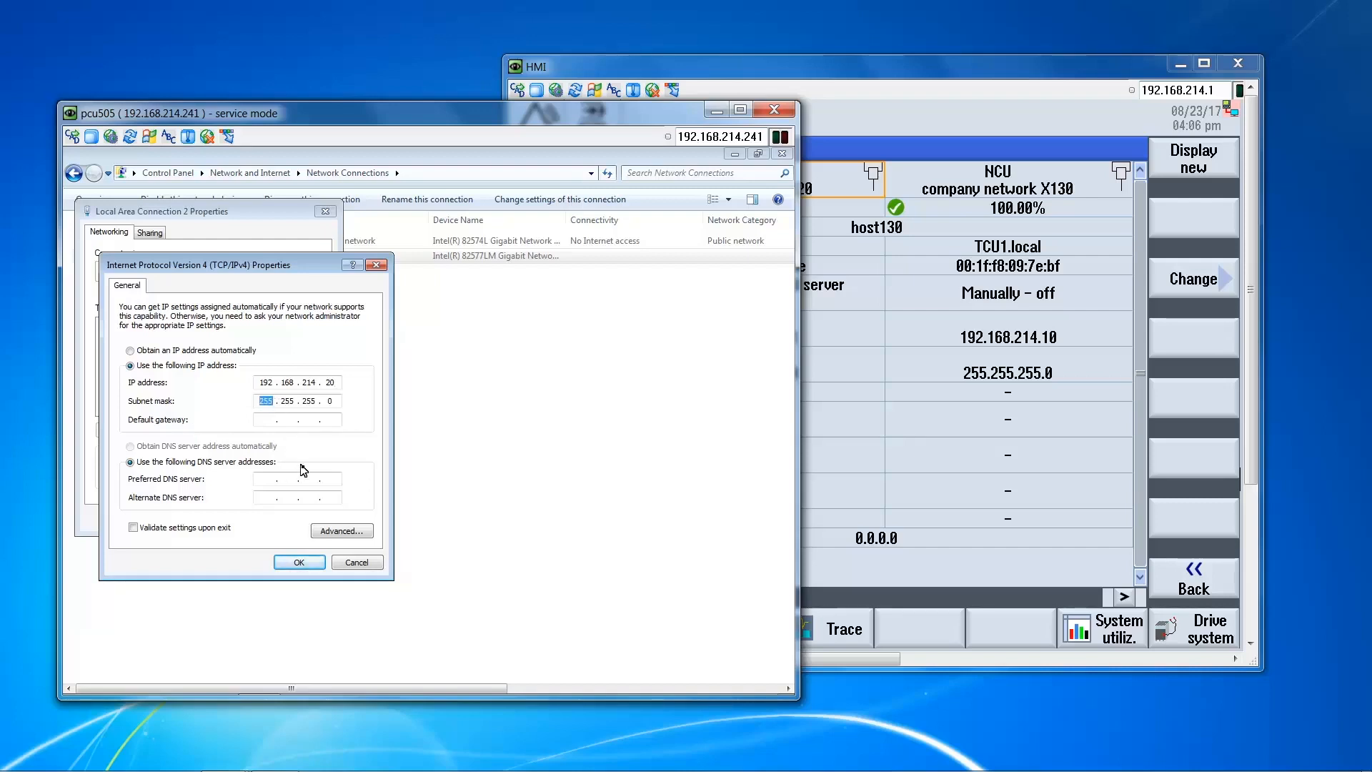
{"action": "left_click", "coordinate": [299, 562]}
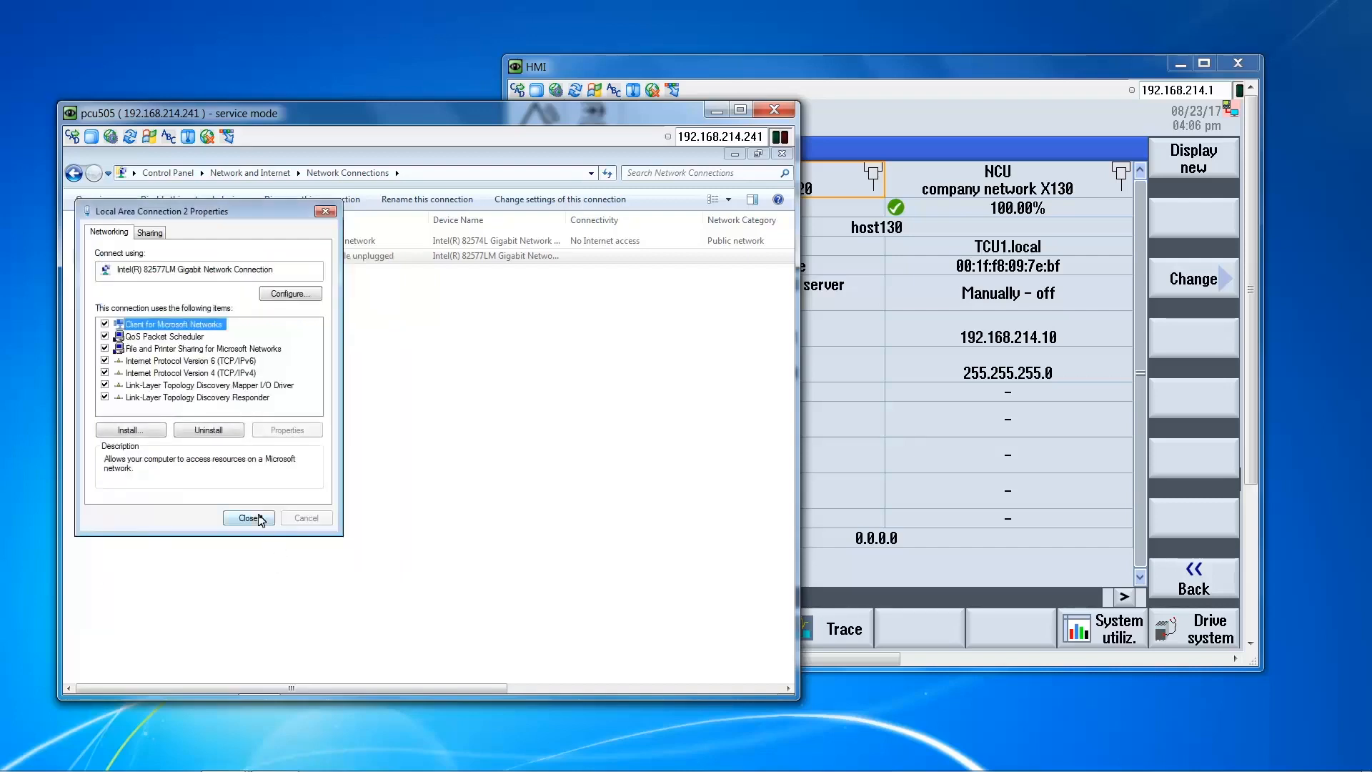
{"action": "left_click", "coordinate": [247, 517]}
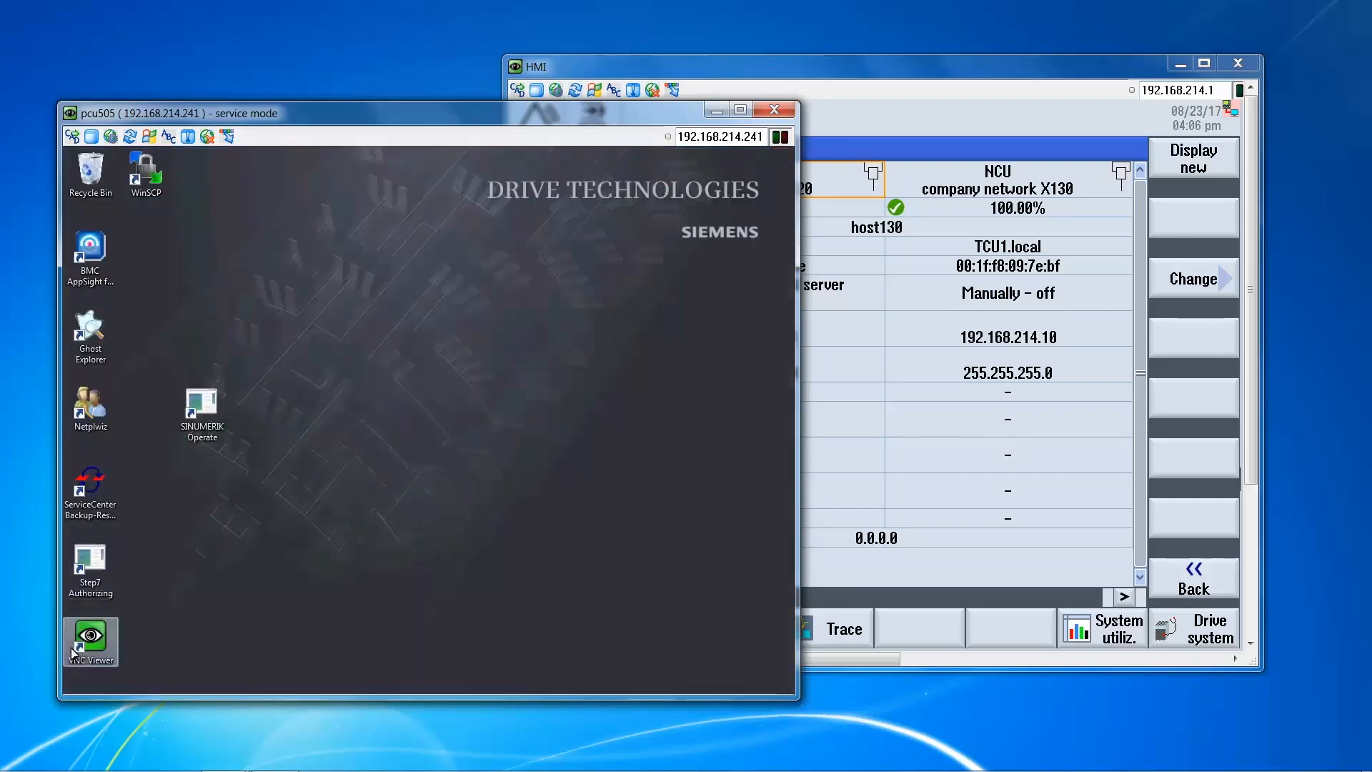
Launch the Command Prompt via a Start search for 'cmd'.
{"action": "left_click", "coordinate": [82, 680]}
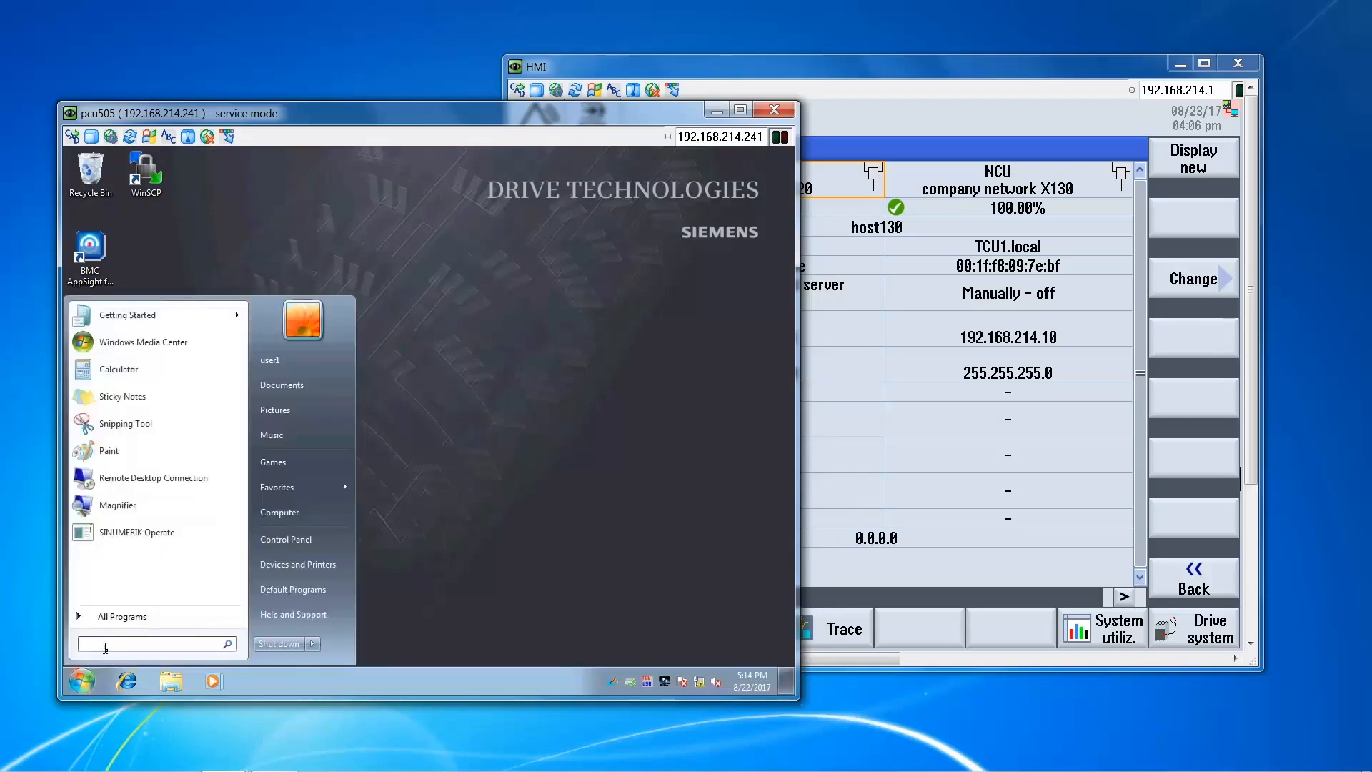
{"action": "type", "text": "c"}
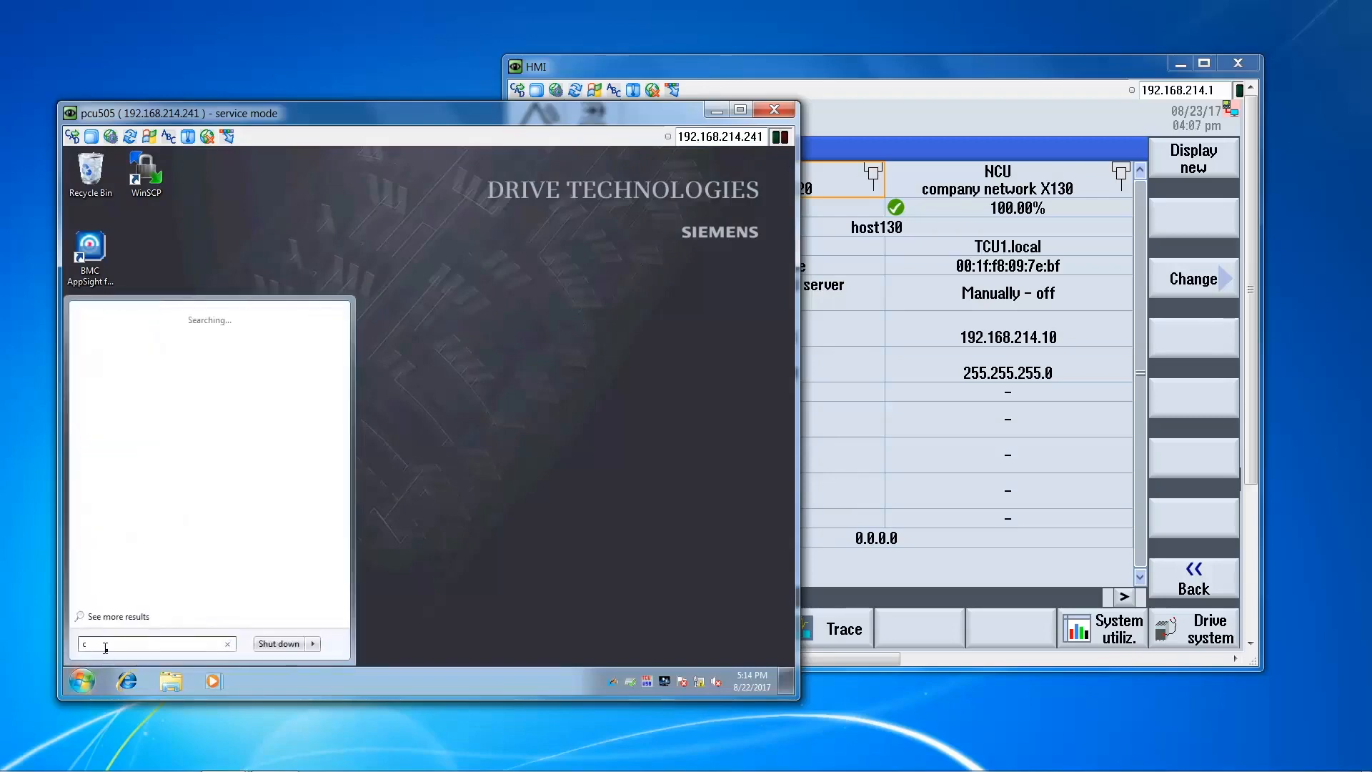
{"action": "type", "text": "md"}
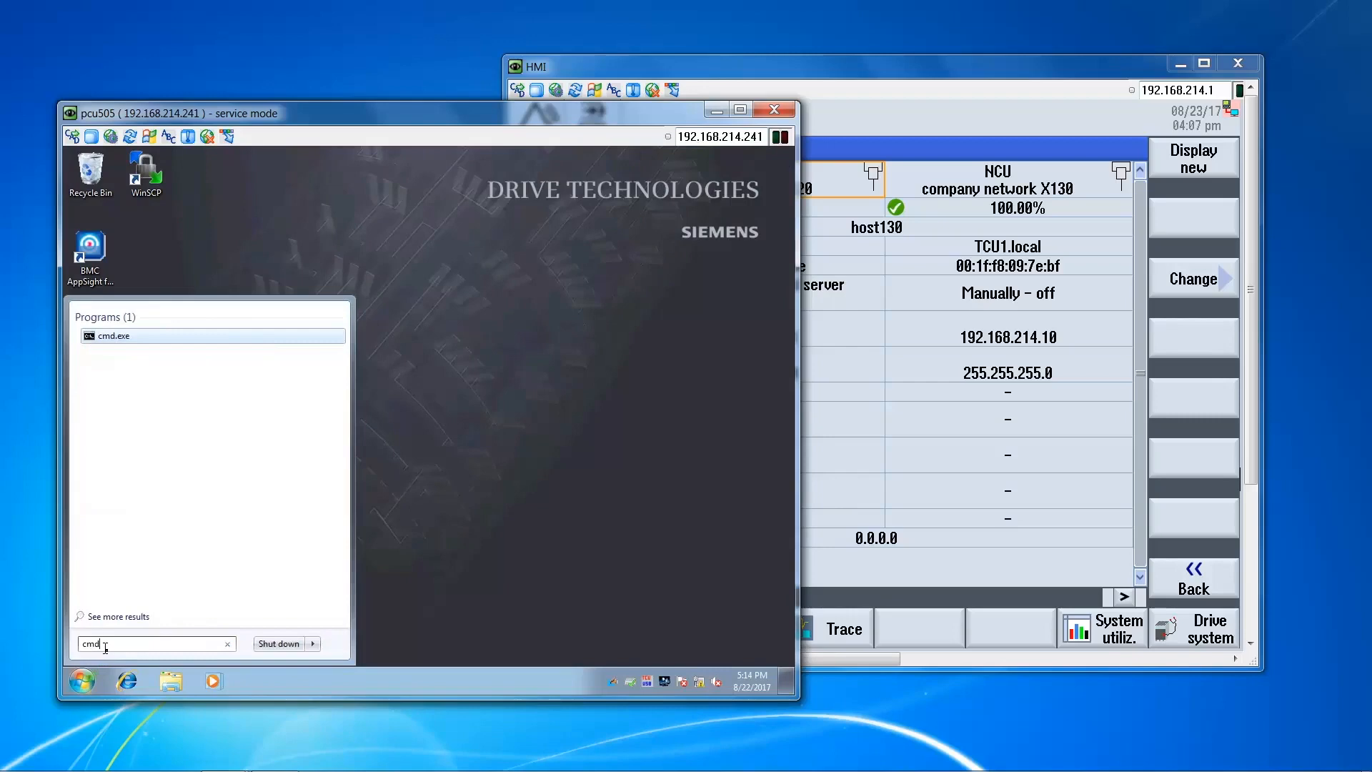
{"action": "left_click", "coordinate": [111, 334]}
{"action": "type", "text": "ping 1"}
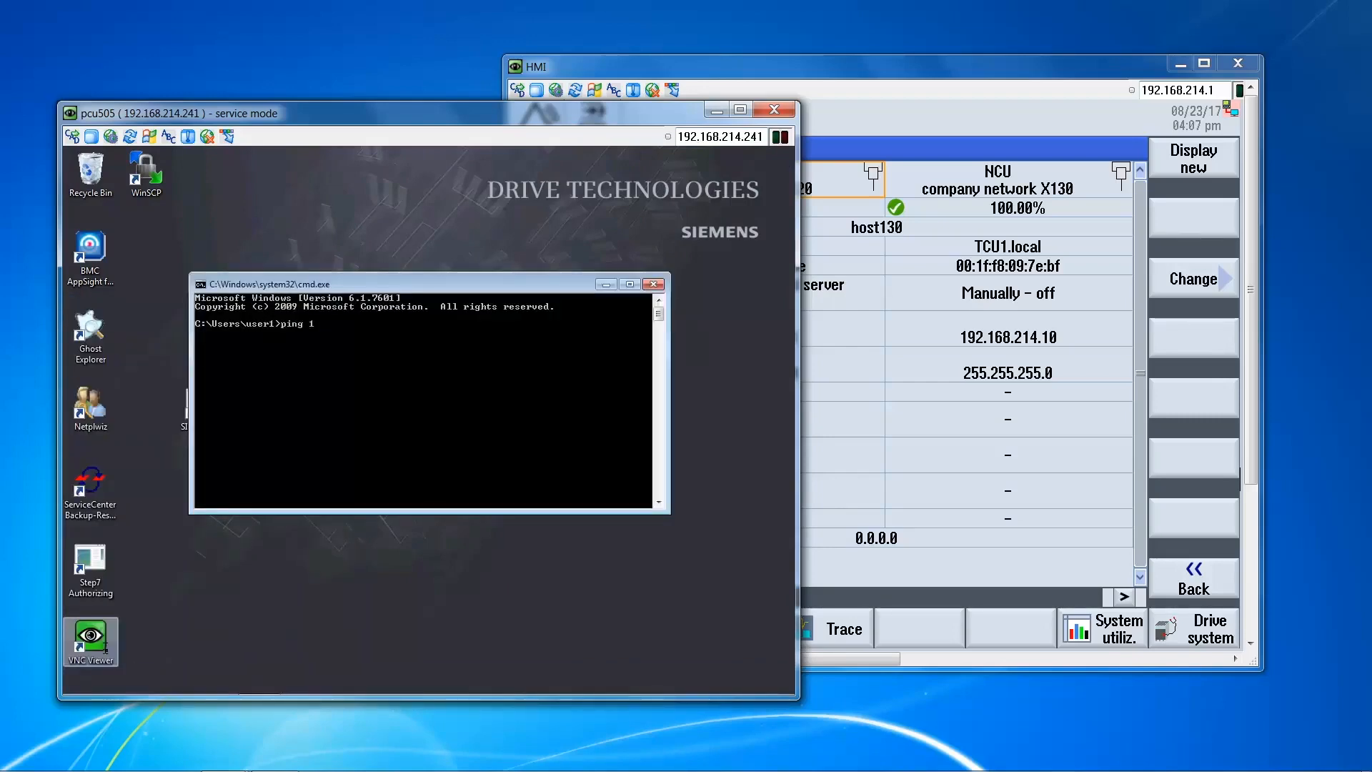
Ping 192.168.214.10 and get 4 of 4 replies with 0% loss.
{"action": "type", "text": "92.1"}
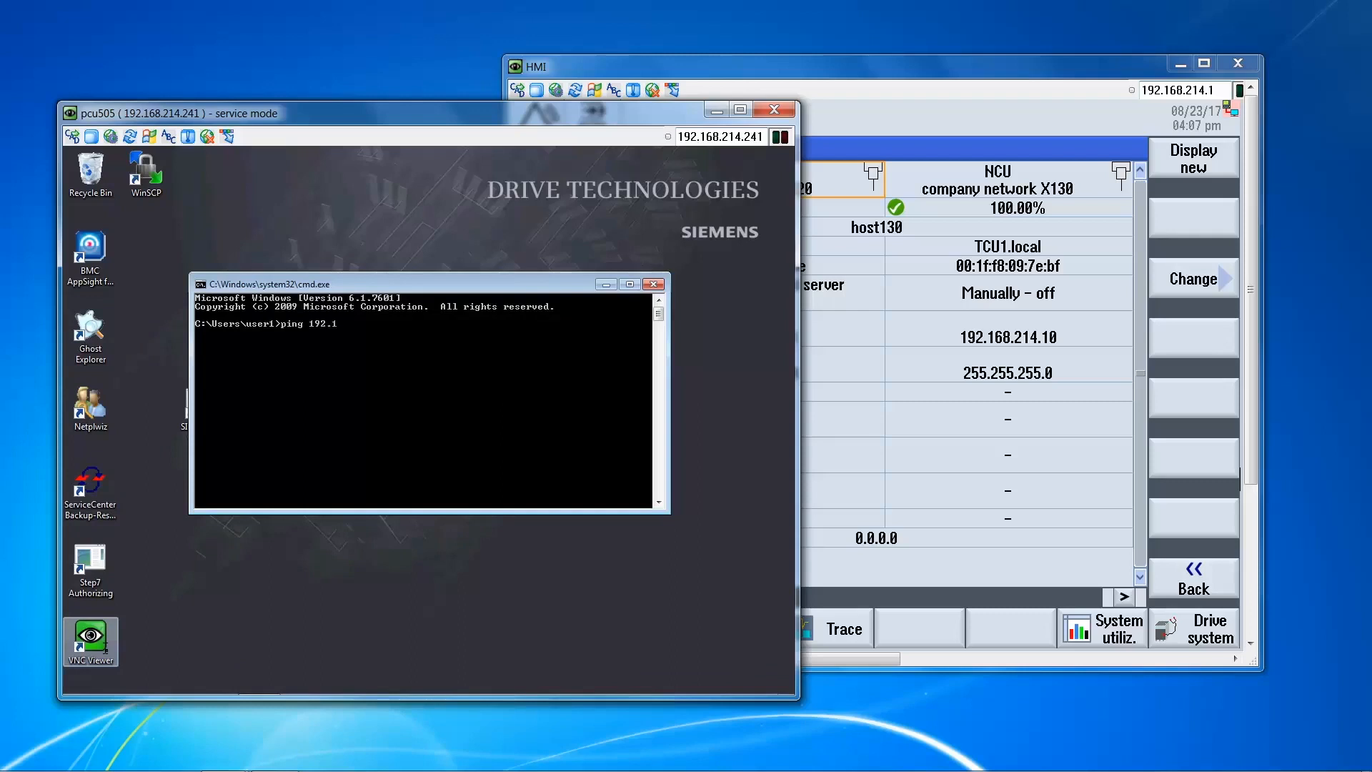
{"action": "type", "text": "68.214.10"}
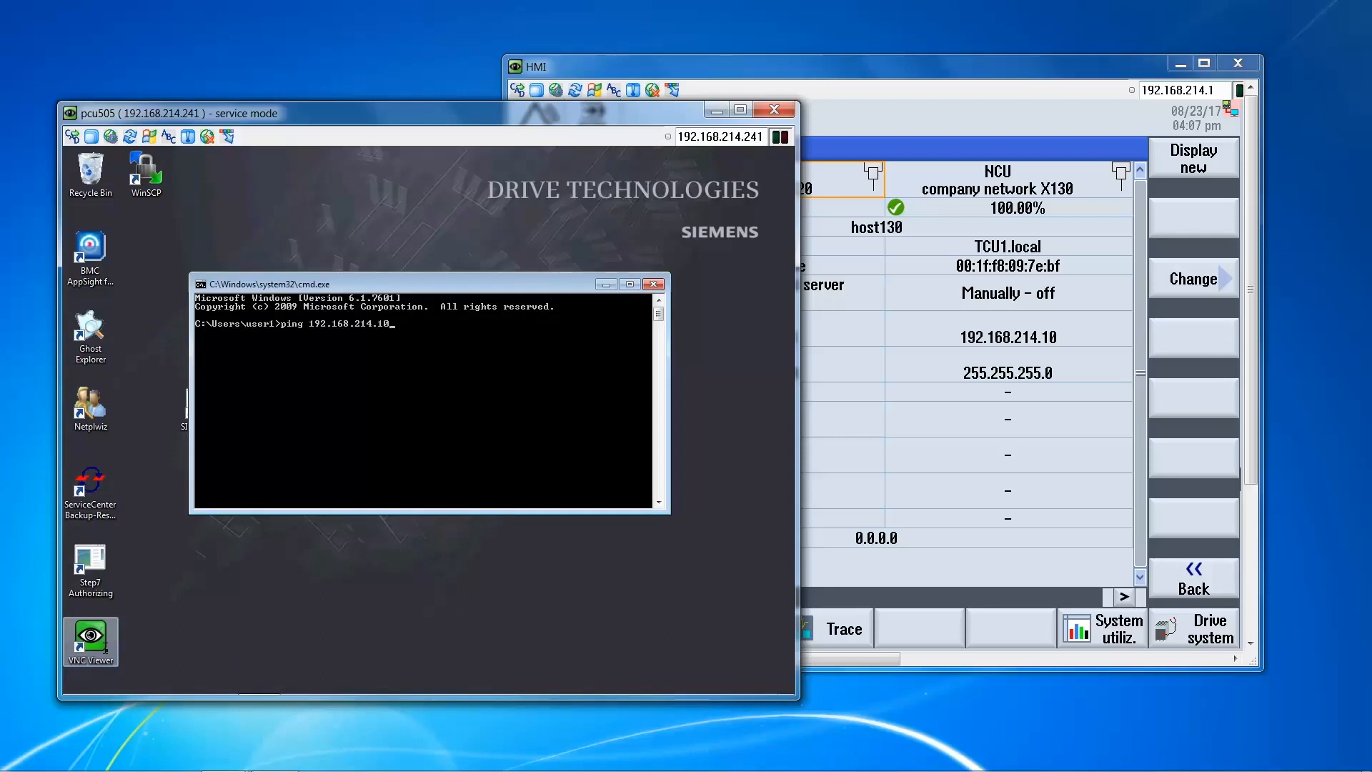
{"action": "key", "text": "enter"}
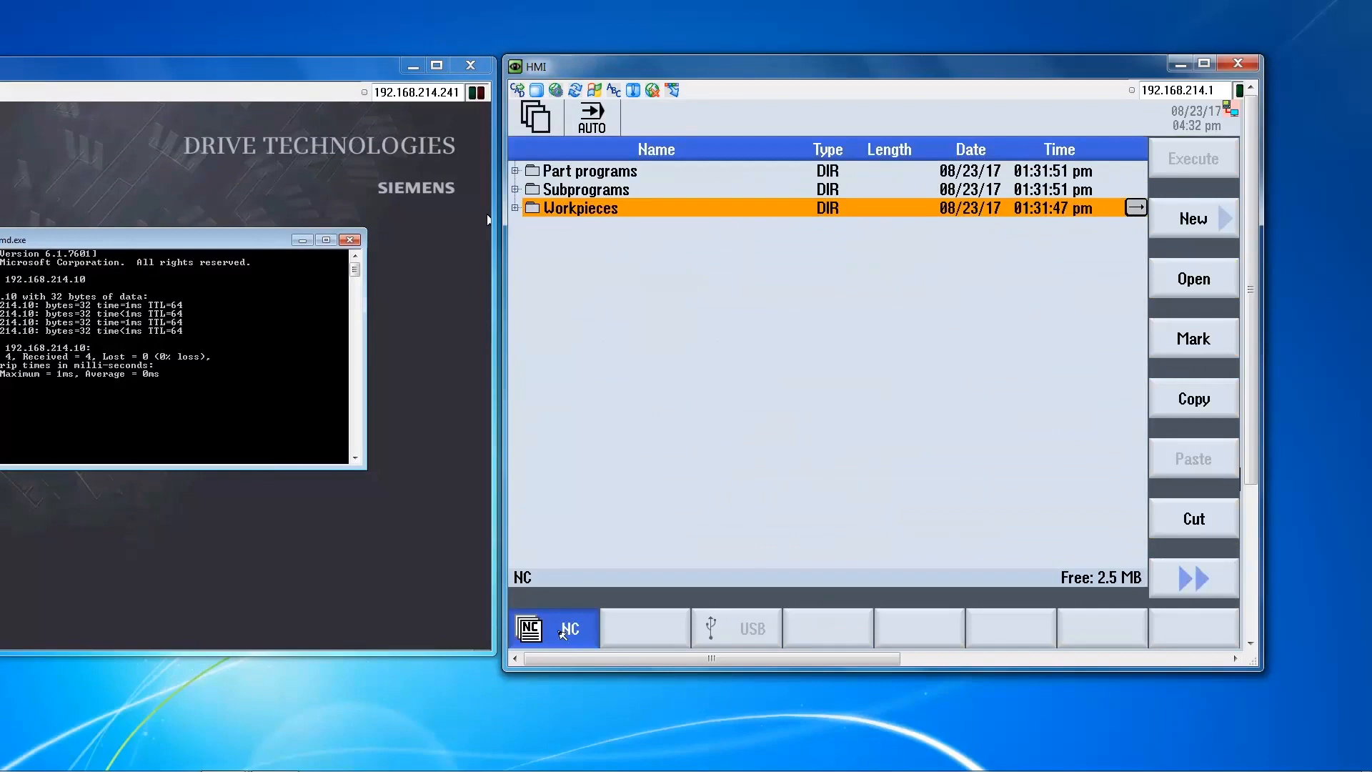
{"action": "mouse_move", "coordinate": [644, 631]}
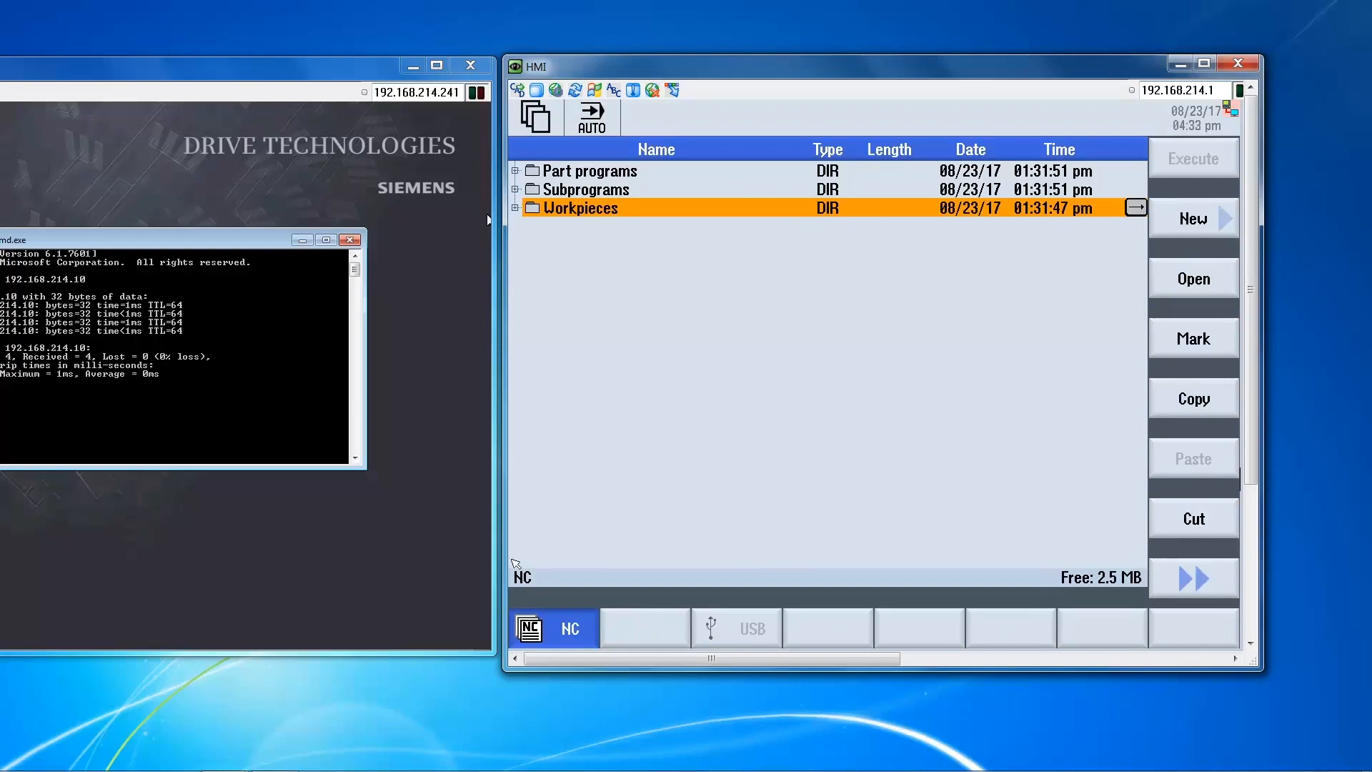
{"action": "mouse_move", "coordinate": [544, 123]}
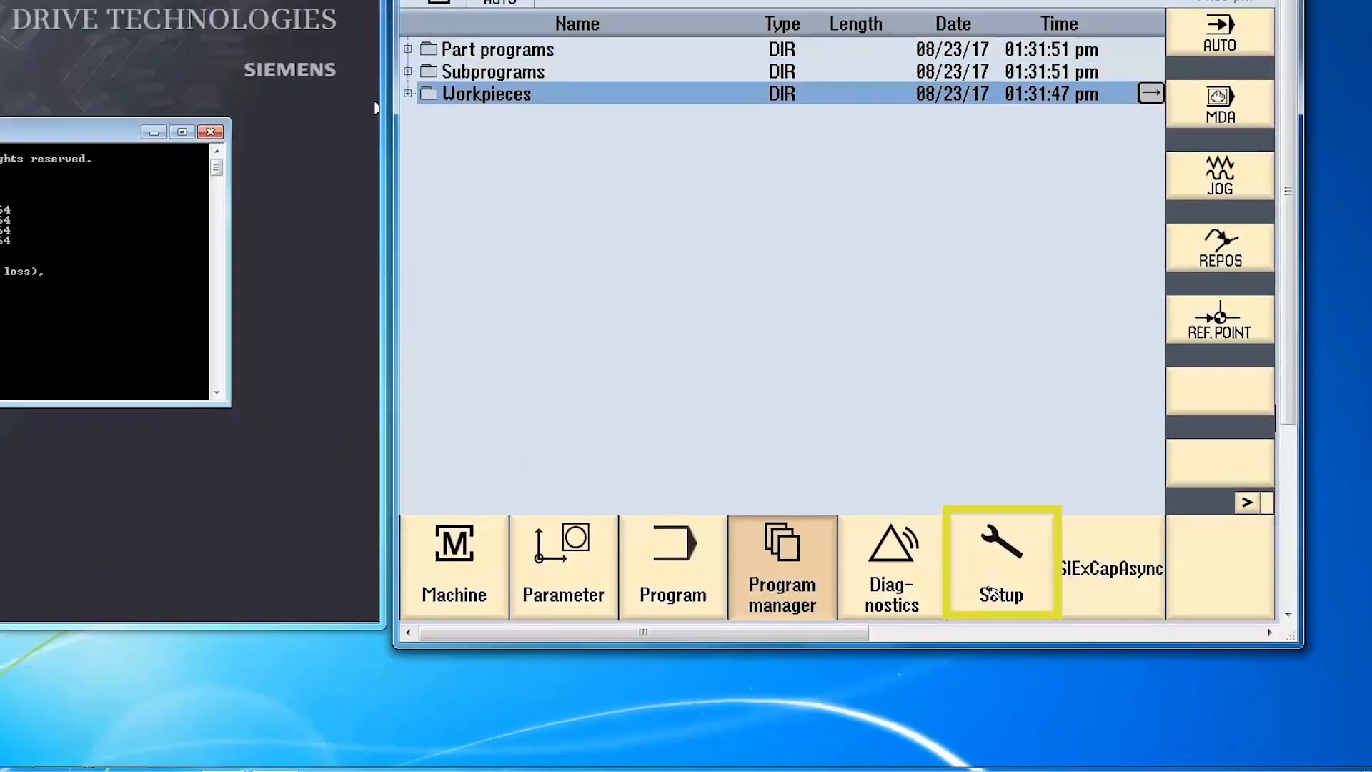
Enter Setup > HMI > Log. drives and select the empty Drive 5 slot.
{"action": "left_click", "coordinate": [1001, 567]}
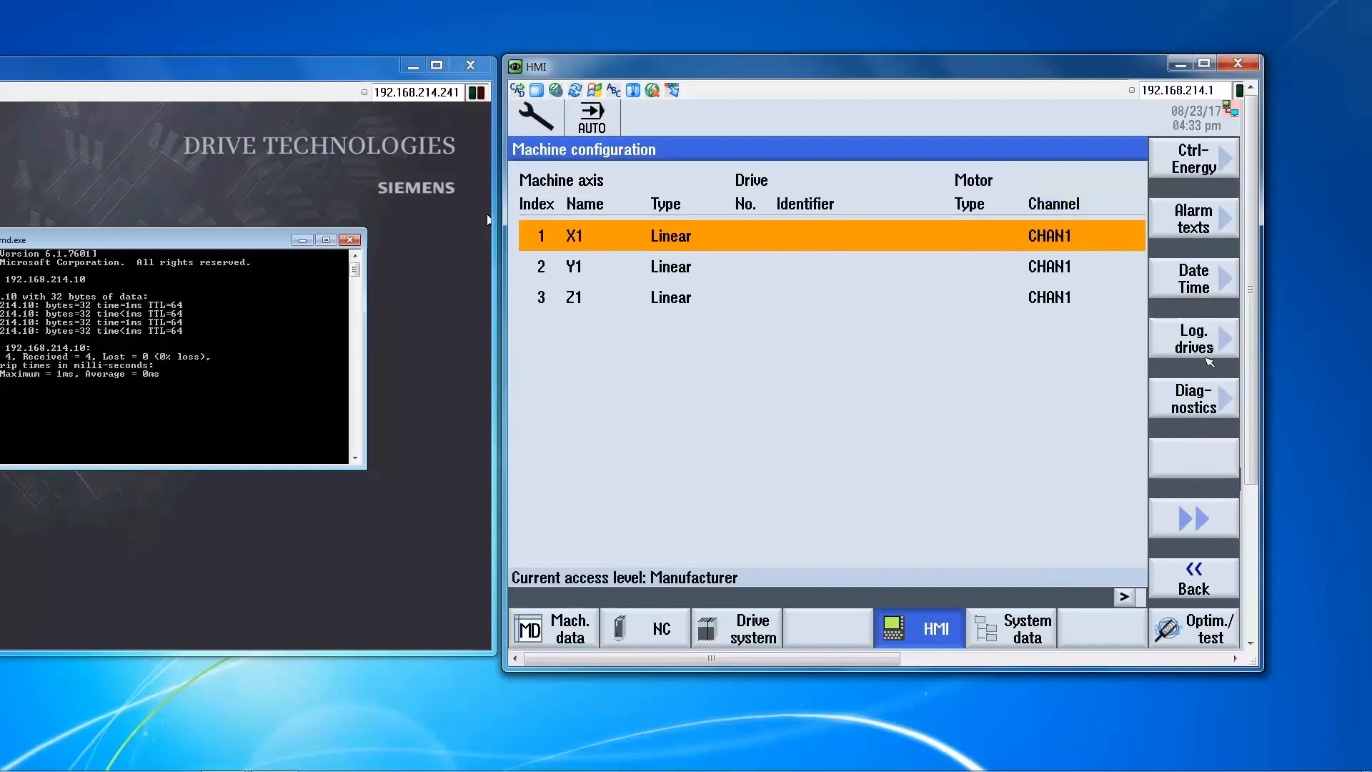
{"action": "left_click", "coordinate": [1192, 337]}
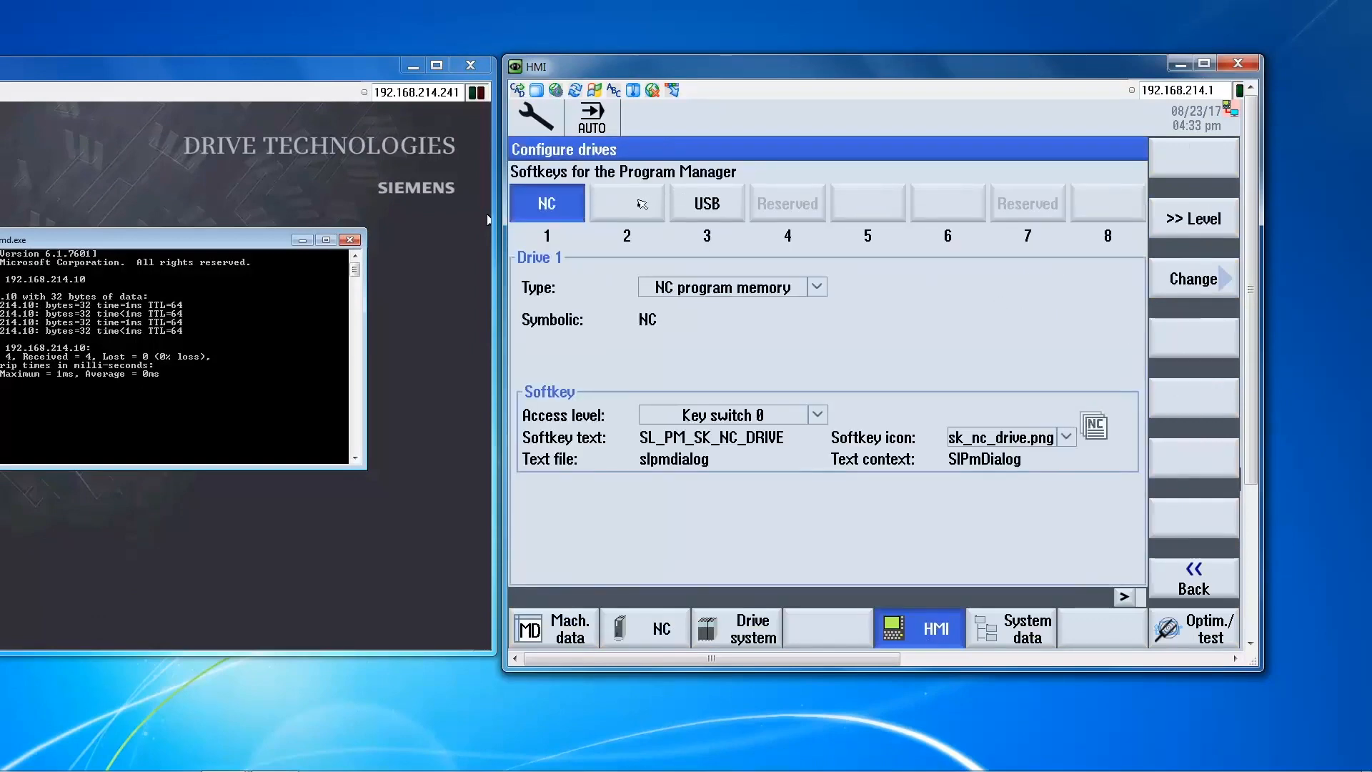
{"action": "mouse_move", "coordinate": [910, 225]}
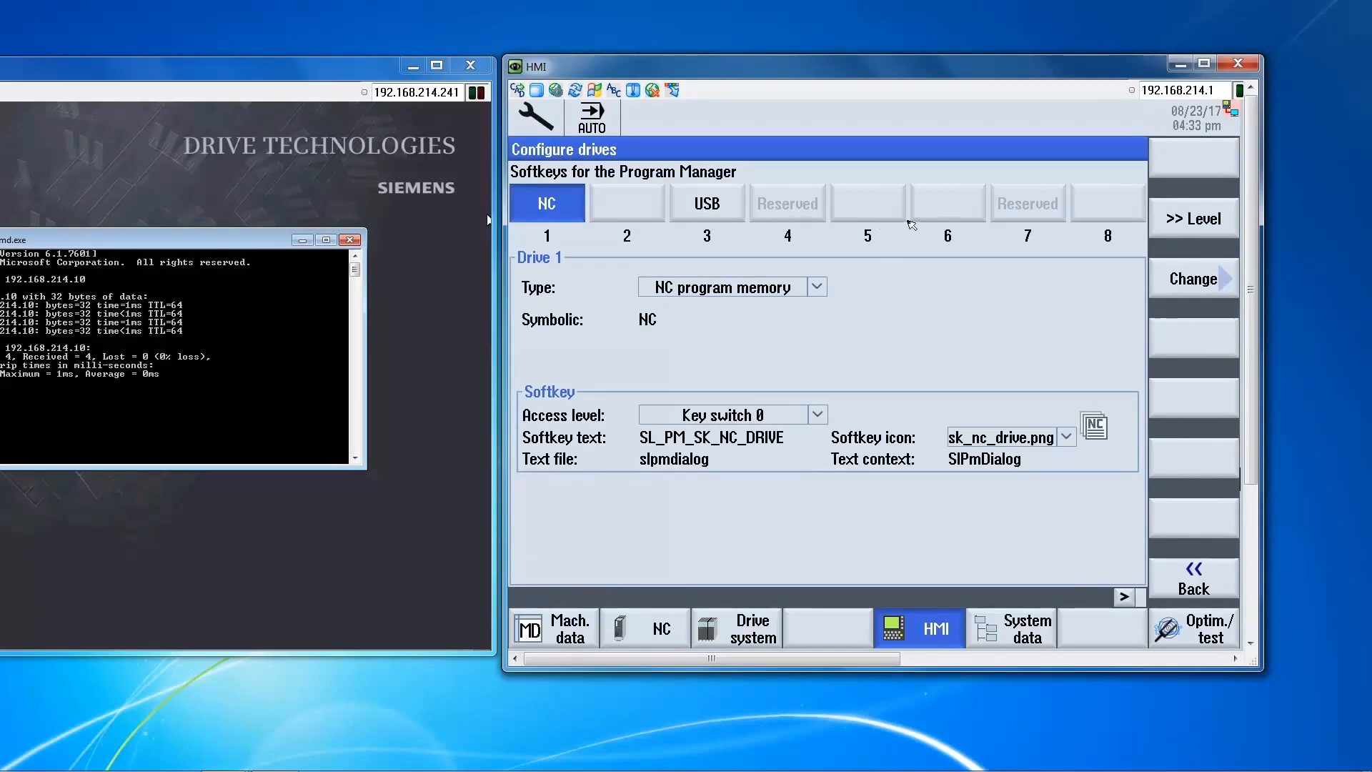
{"action": "left_click", "coordinate": [866, 203]}
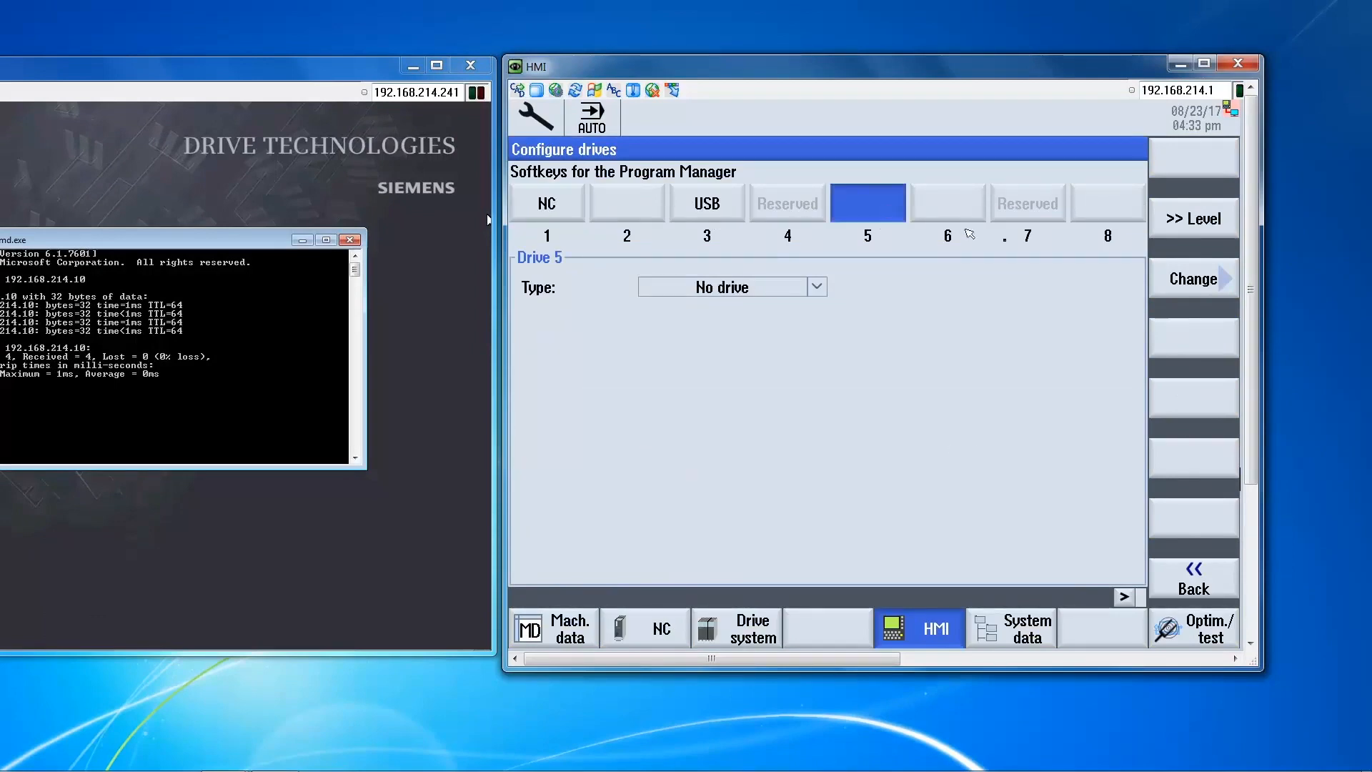
Make drive 5 an NW Windows drive with computer name 192.168.214.20.
{"action": "left_click", "coordinate": [1191, 279]}
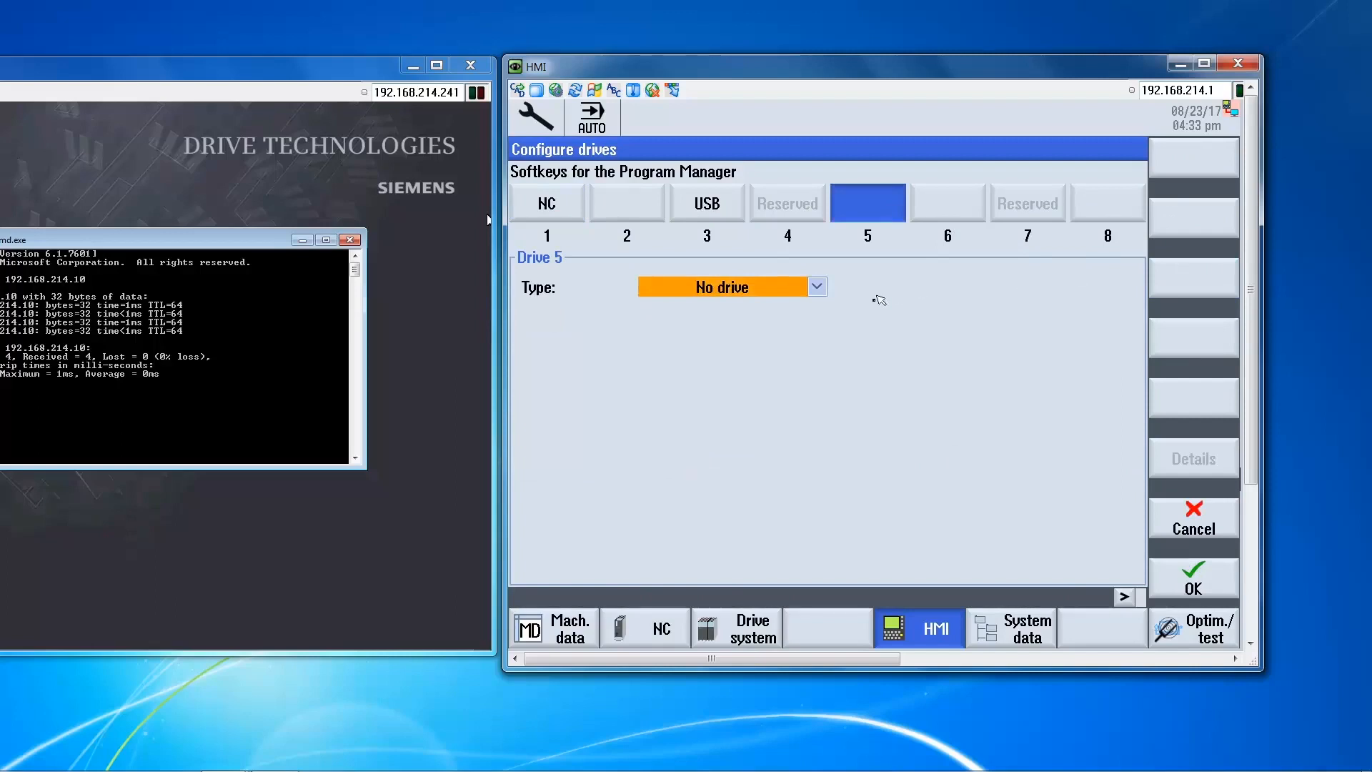
{"action": "left_click", "coordinate": [815, 286]}
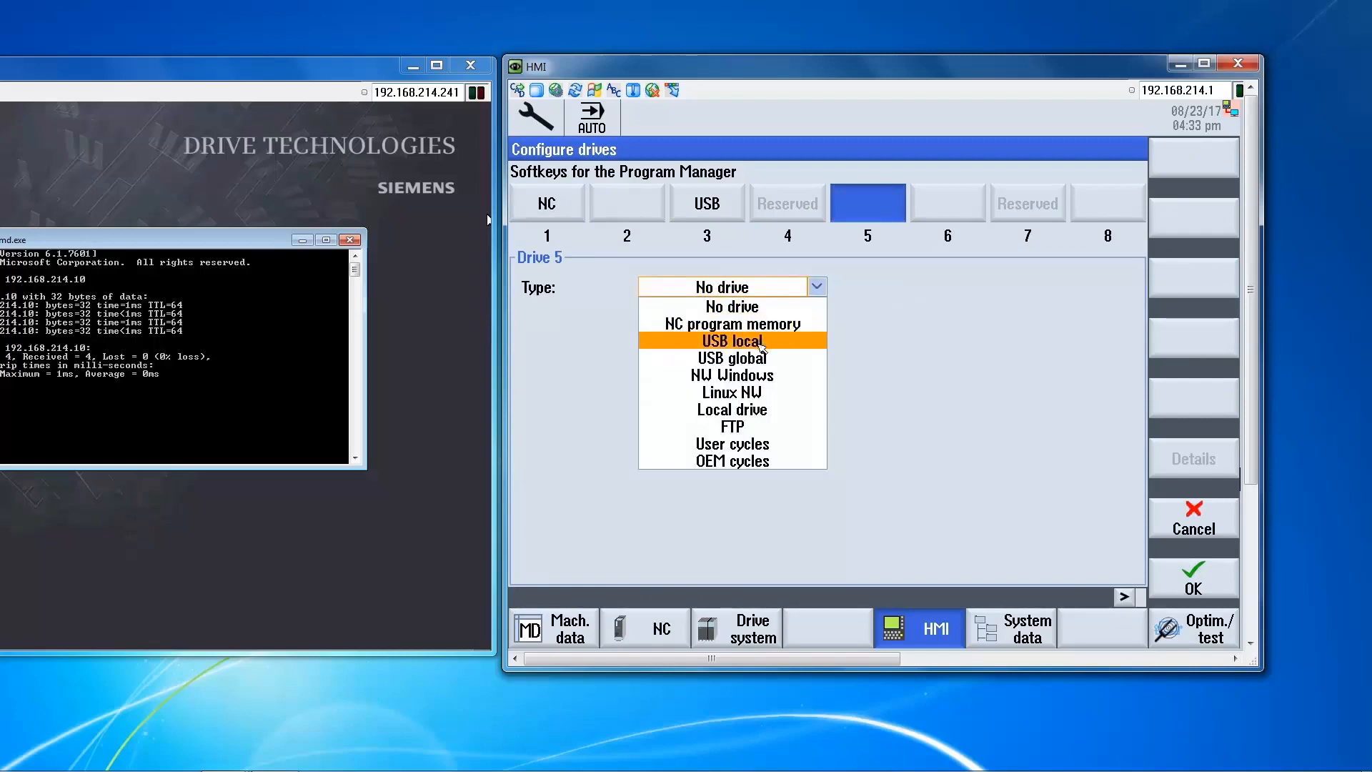
{"action": "mouse_move", "coordinate": [732, 374]}
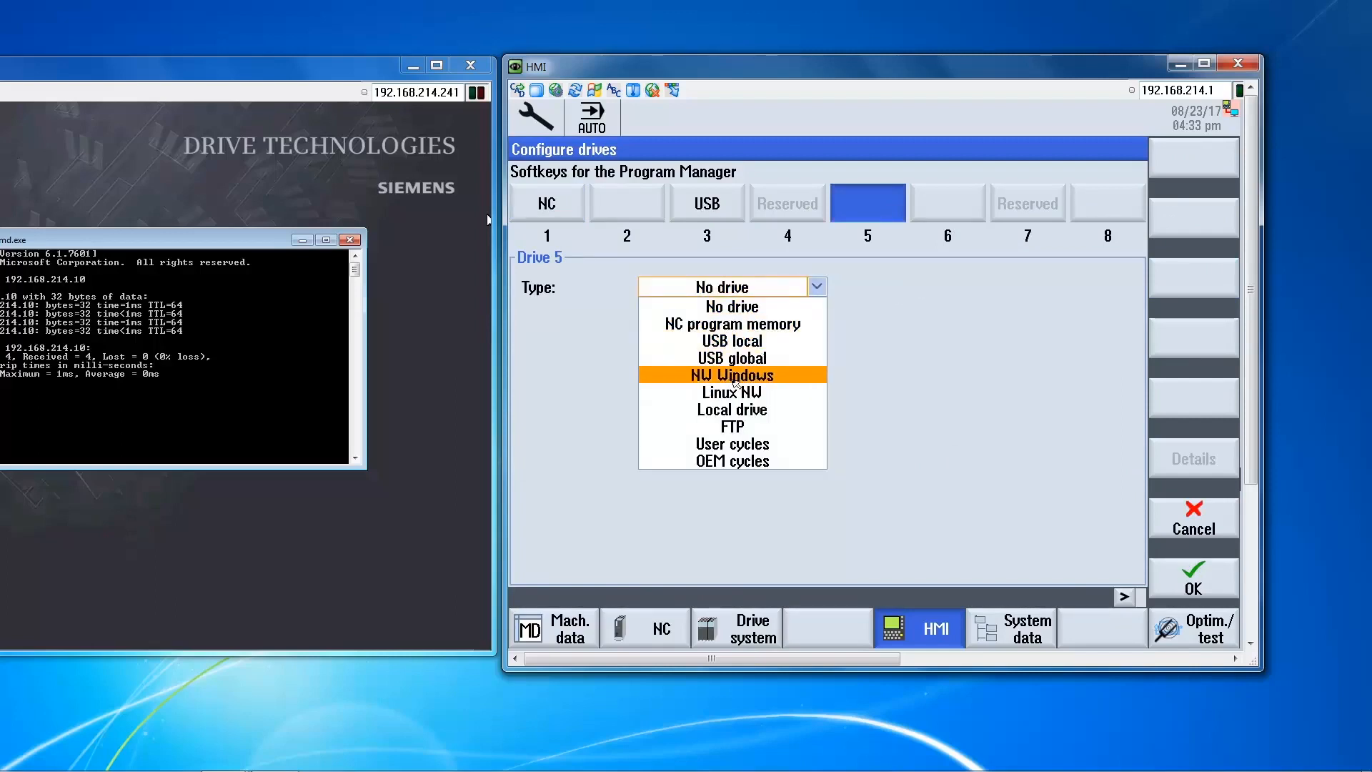
{"action": "left_click", "coordinate": [730, 374]}
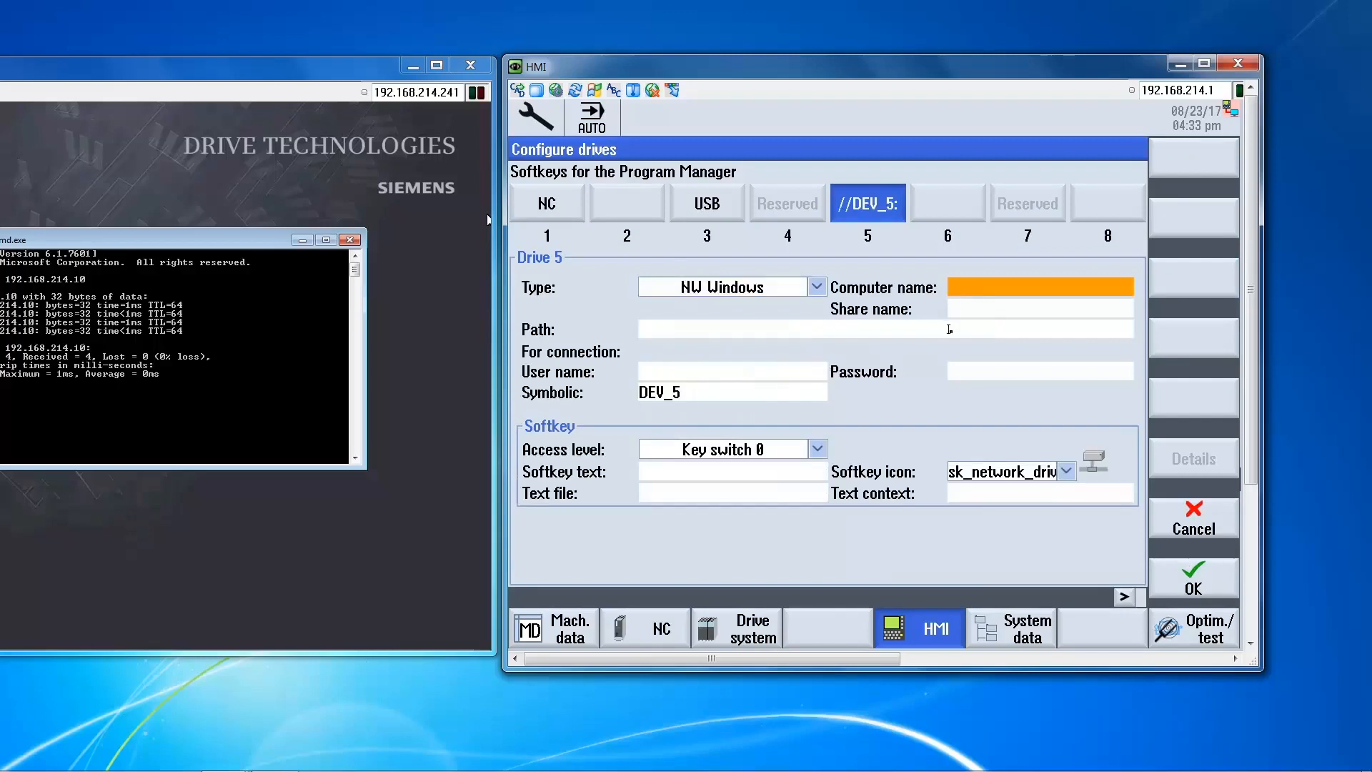
{"action": "type", "text": "192.168.214.20"}
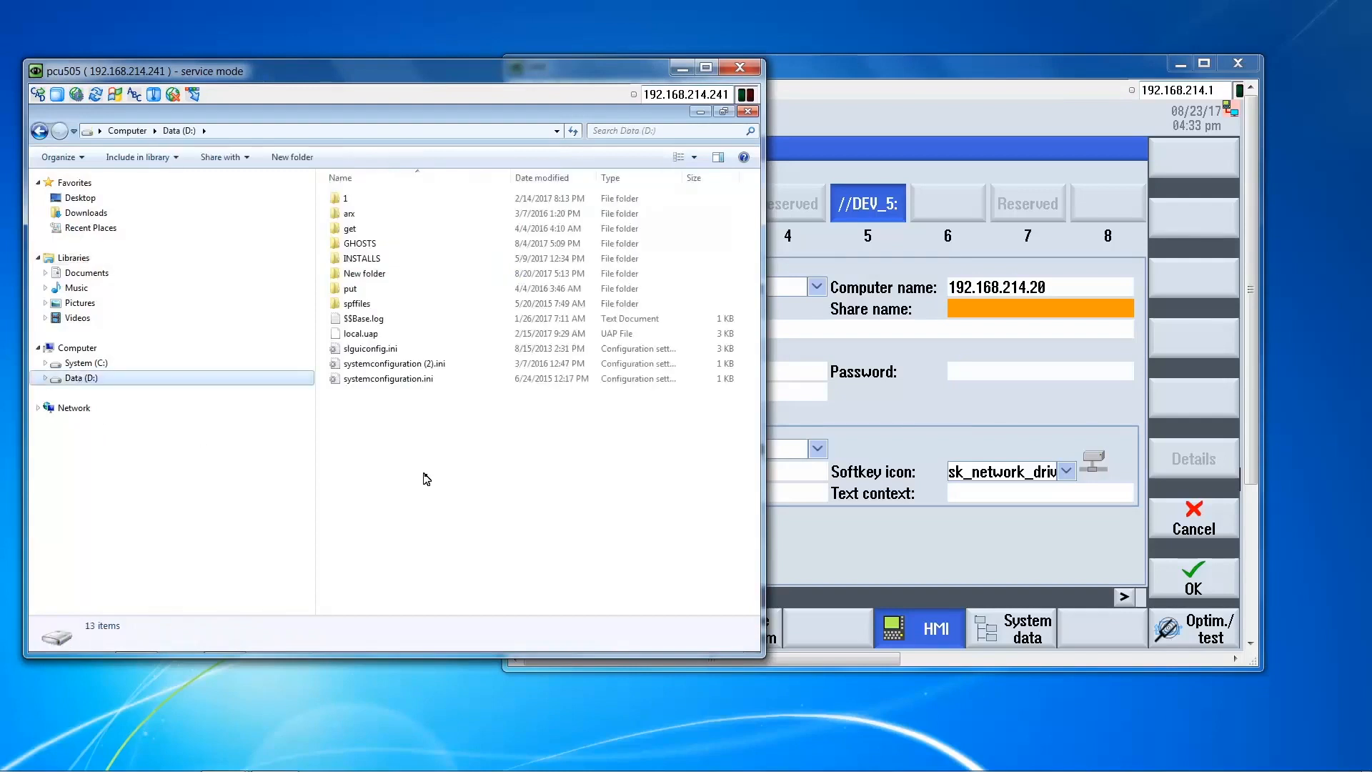
Create folder share1 on Data (D:) and bring up its Sharing properties.
{"action": "right_click", "coordinate": [424, 479]}
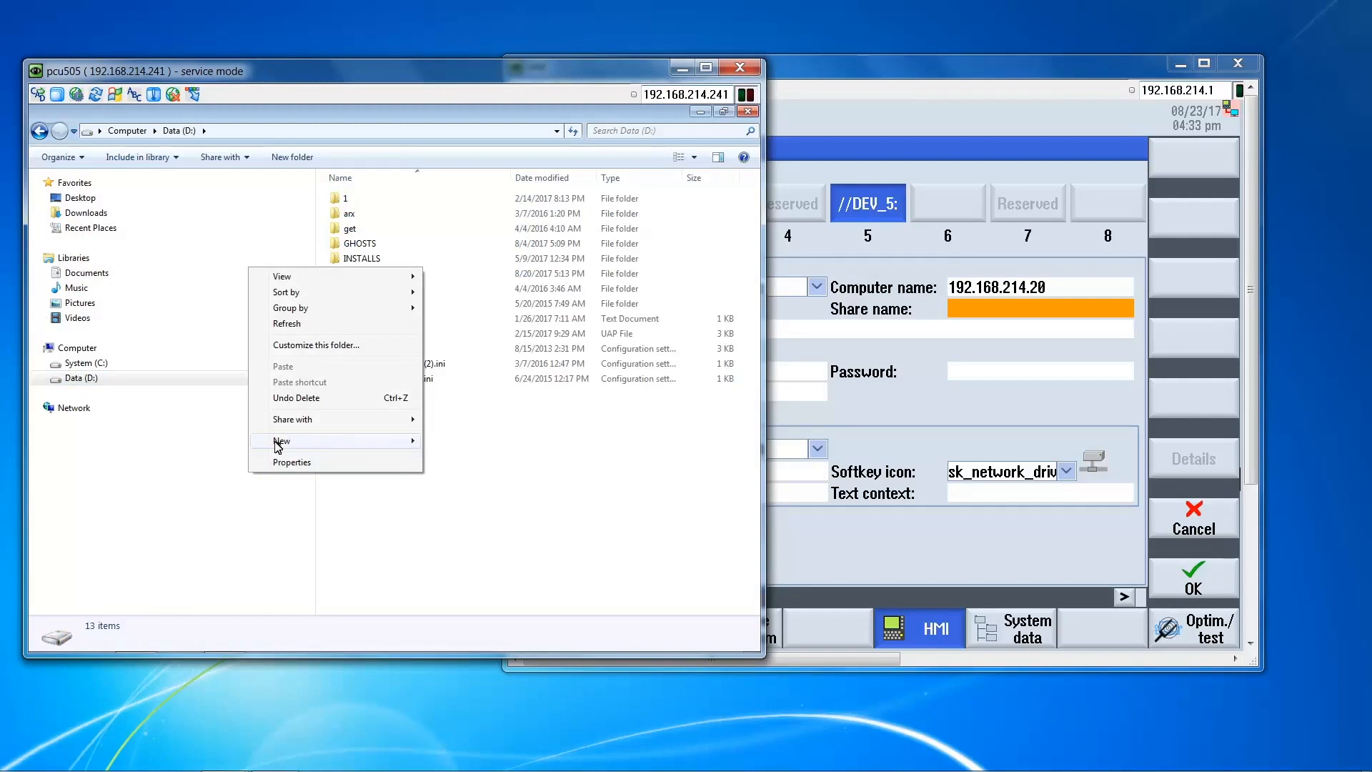
{"action": "left_click", "coordinate": [364, 273]}
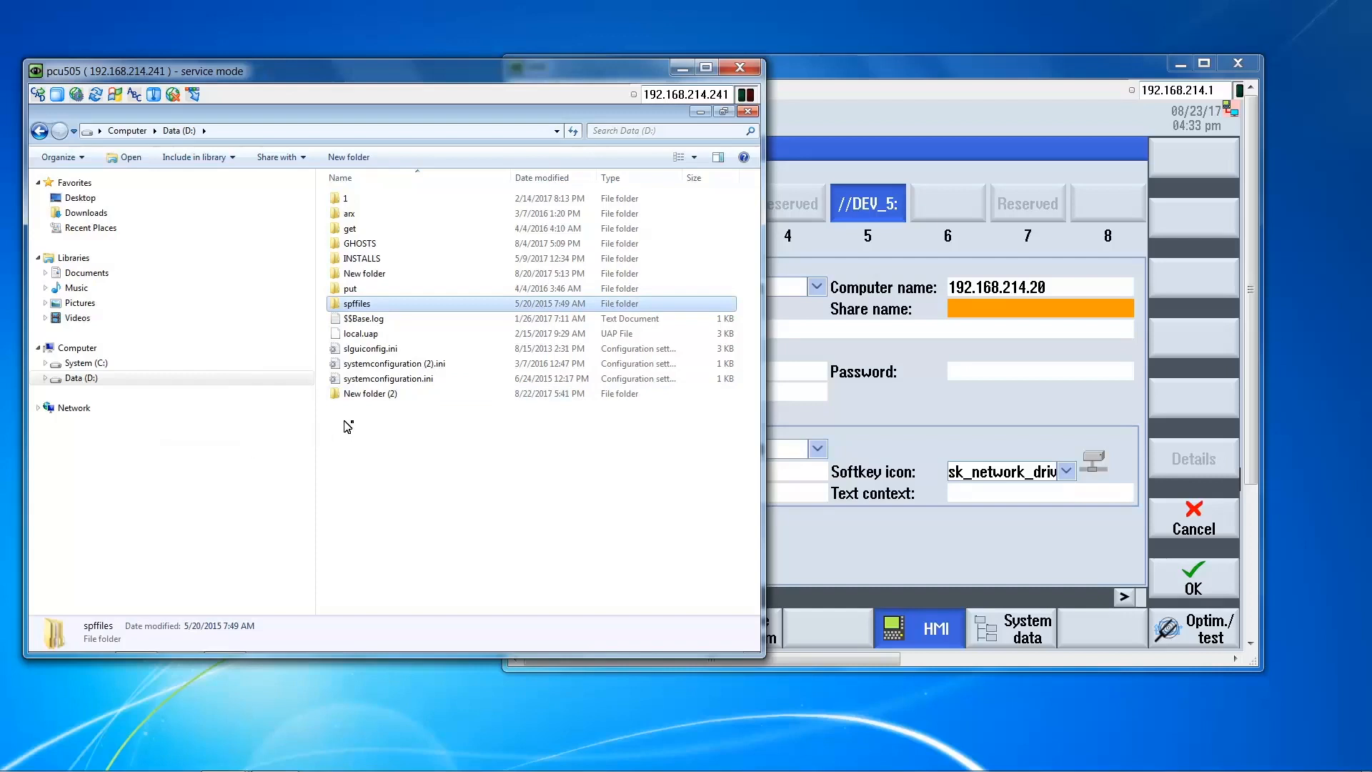
{"action": "right_click", "coordinate": [370, 393]}
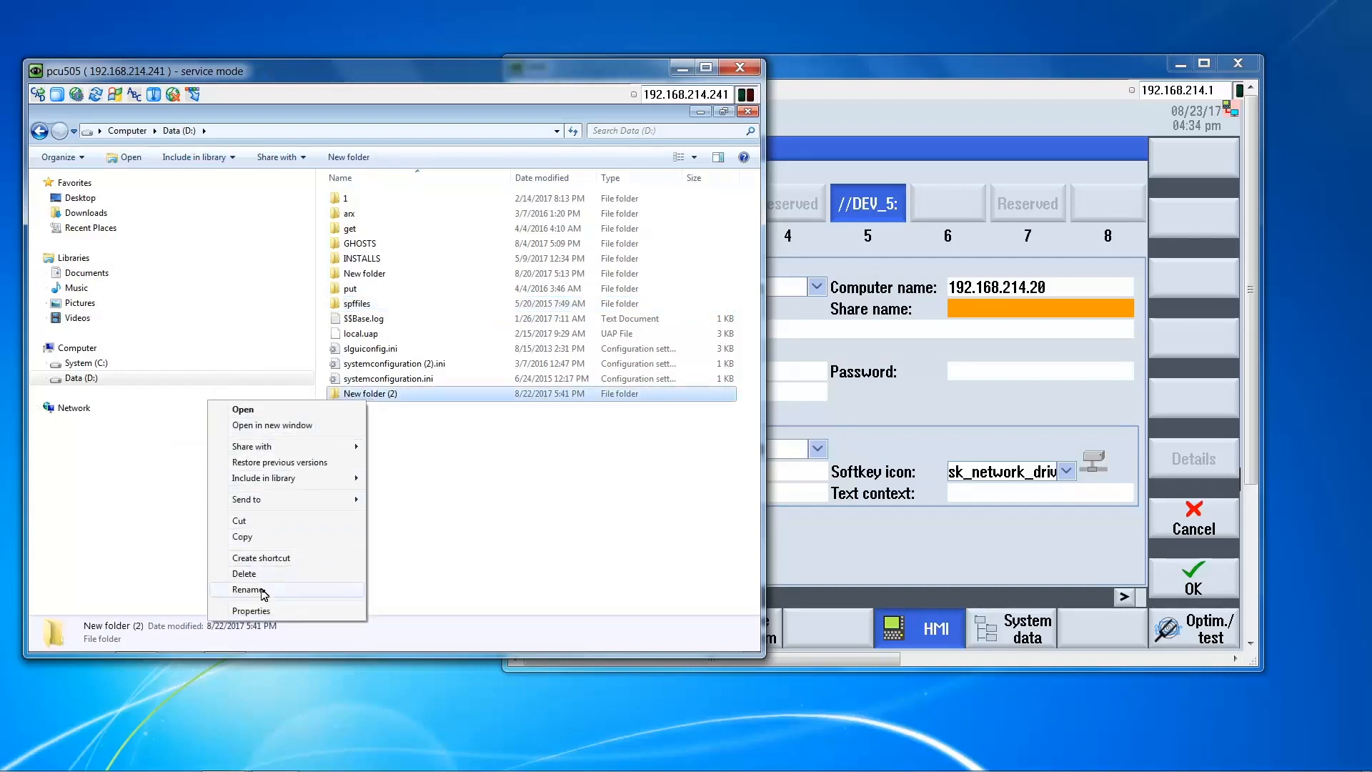
{"action": "left_click", "coordinate": [248, 588]}
{"action": "type", "text": "share1"}
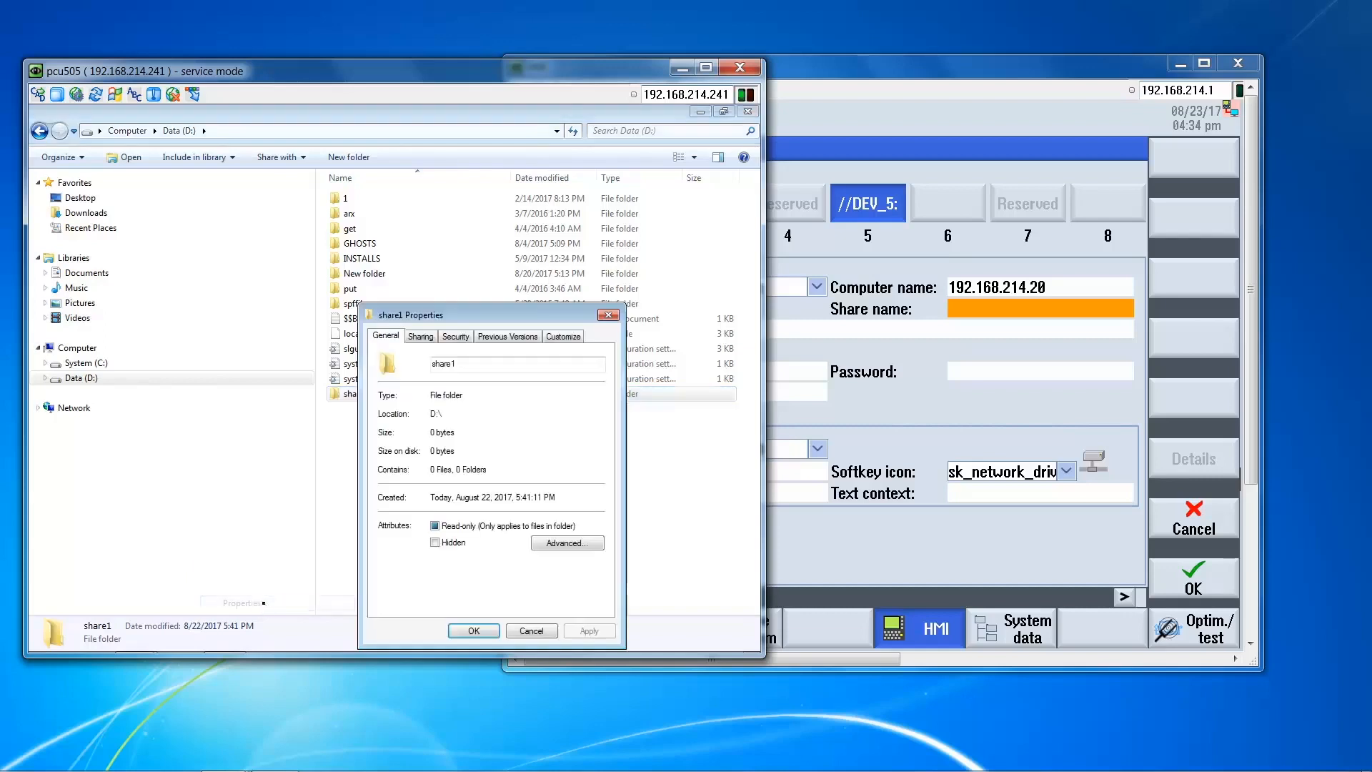
{"action": "left_click", "coordinate": [420, 336]}
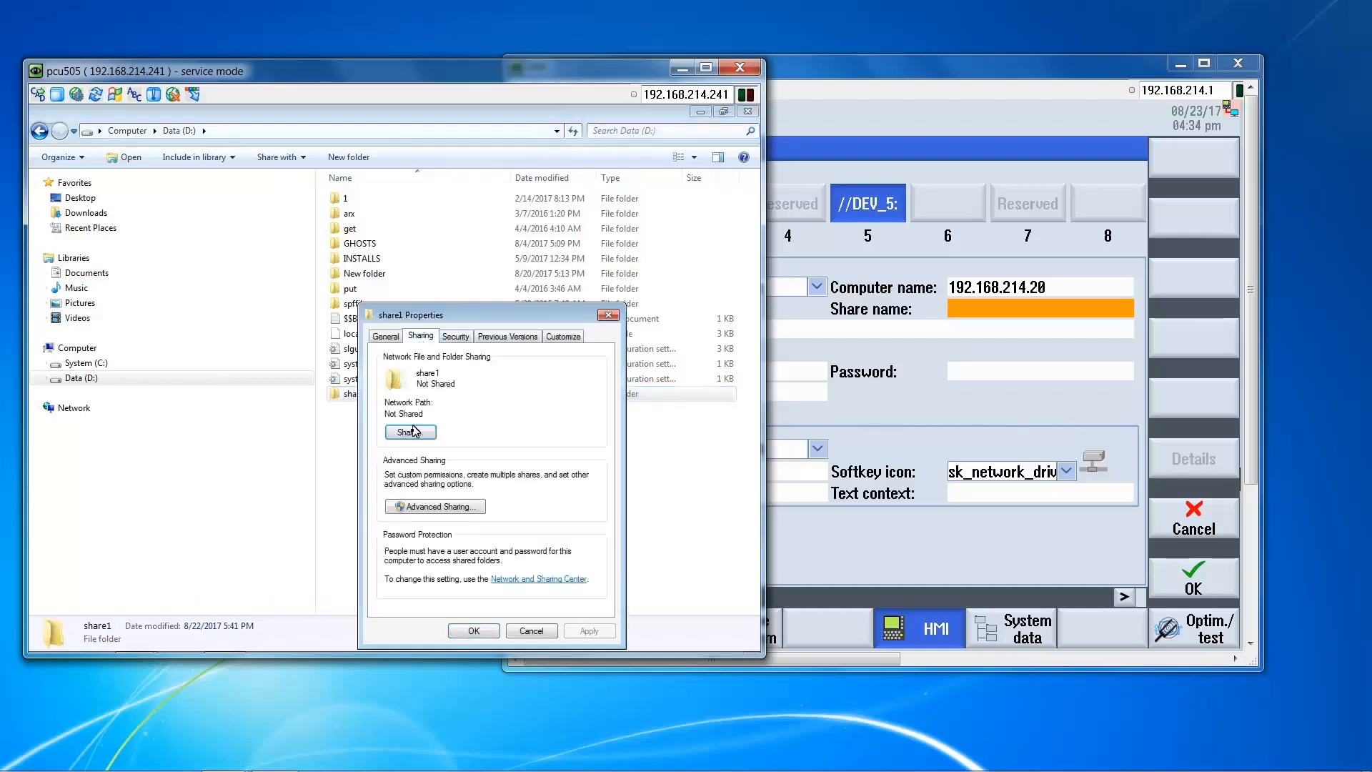
Enable Advanced Sharing for share1, confirm Everyone's permissions and apply the share.
{"action": "left_click", "coordinate": [410, 431]}
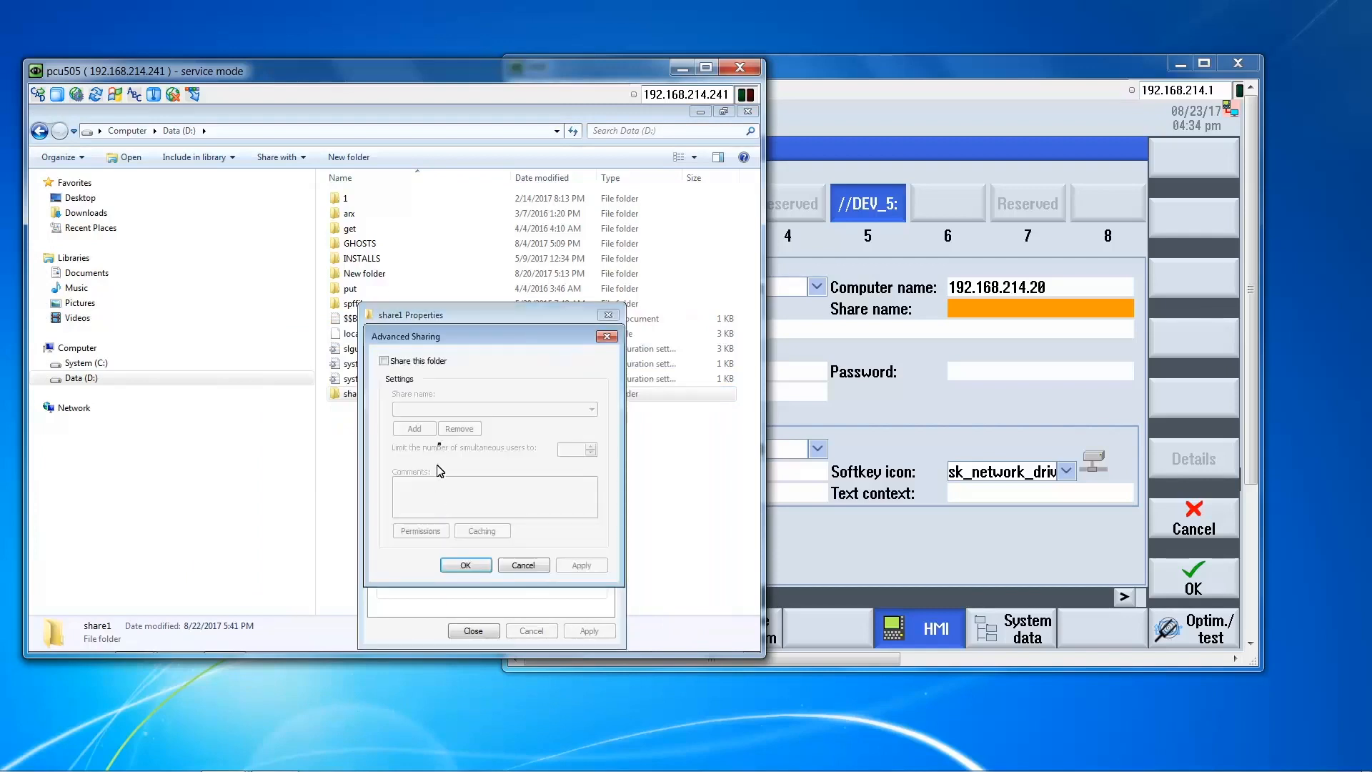
{"action": "left_click", "coordinate": [383, 360]}
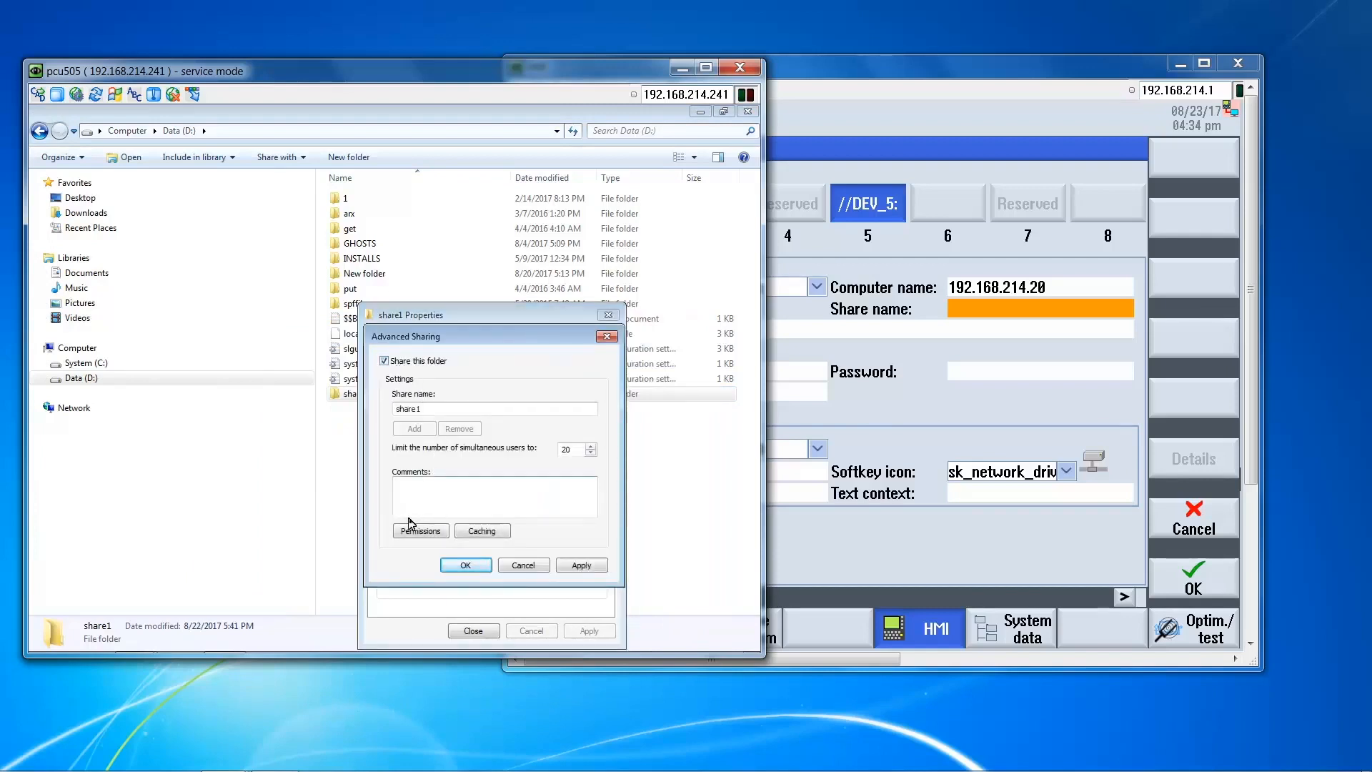
{"action": "left_click", "coordinate": [420, 530]}
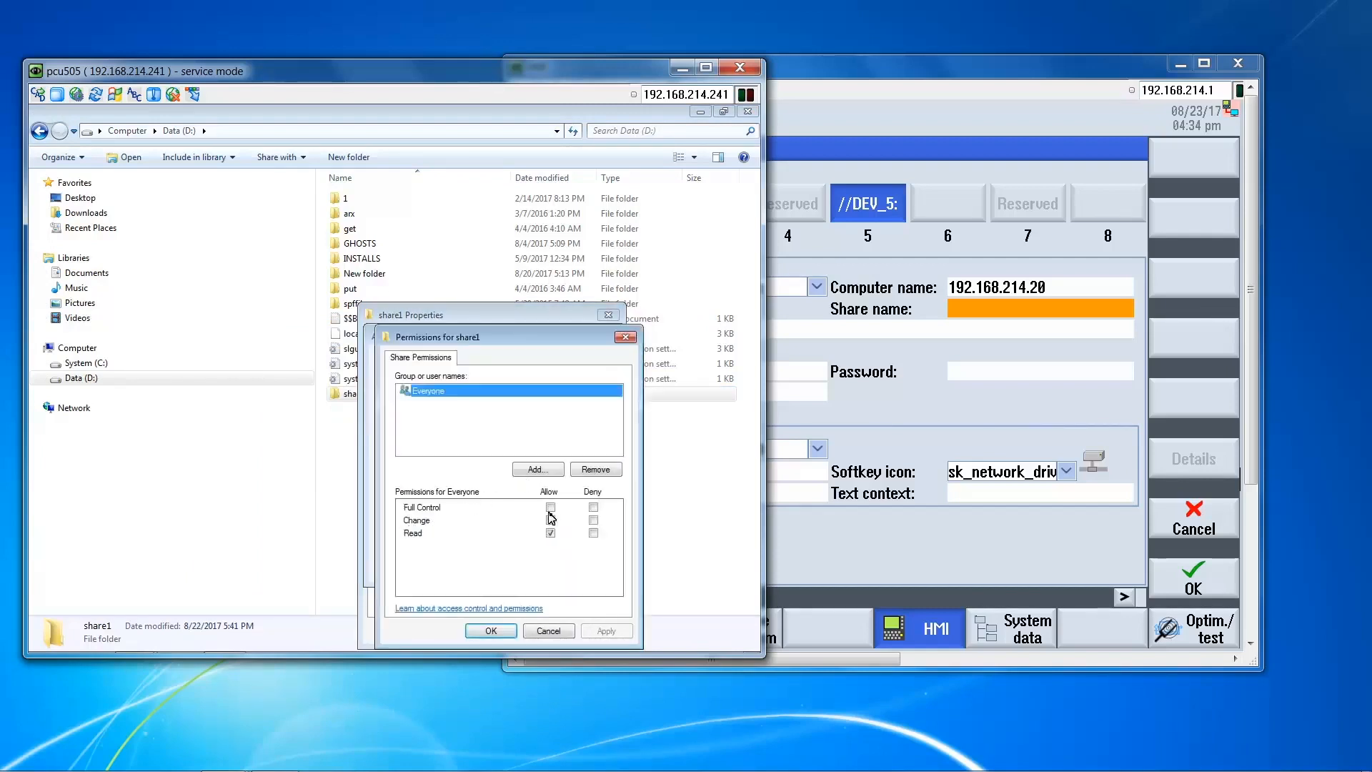
{"action": "left_click", "coordinate": [491, 630]}
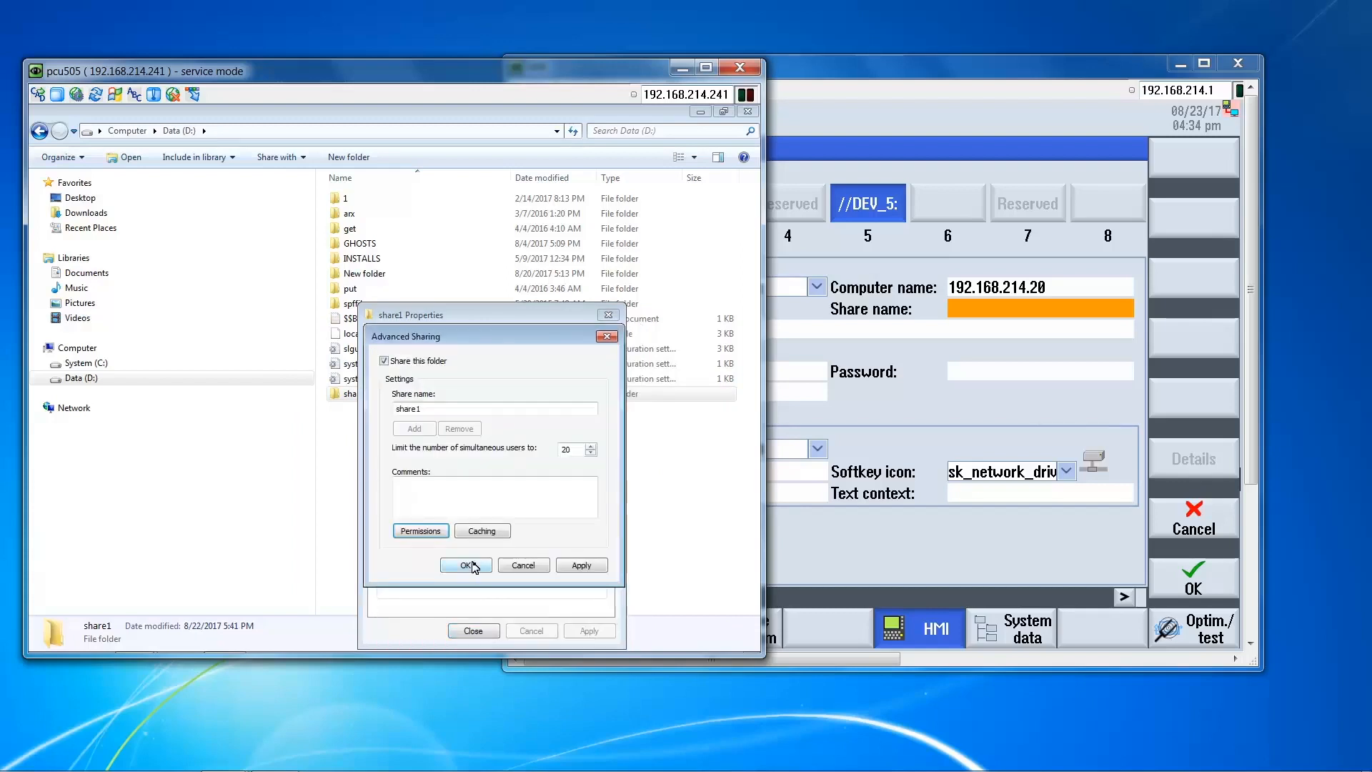
{"action": "left_click", "coordinate": [466, 564]}
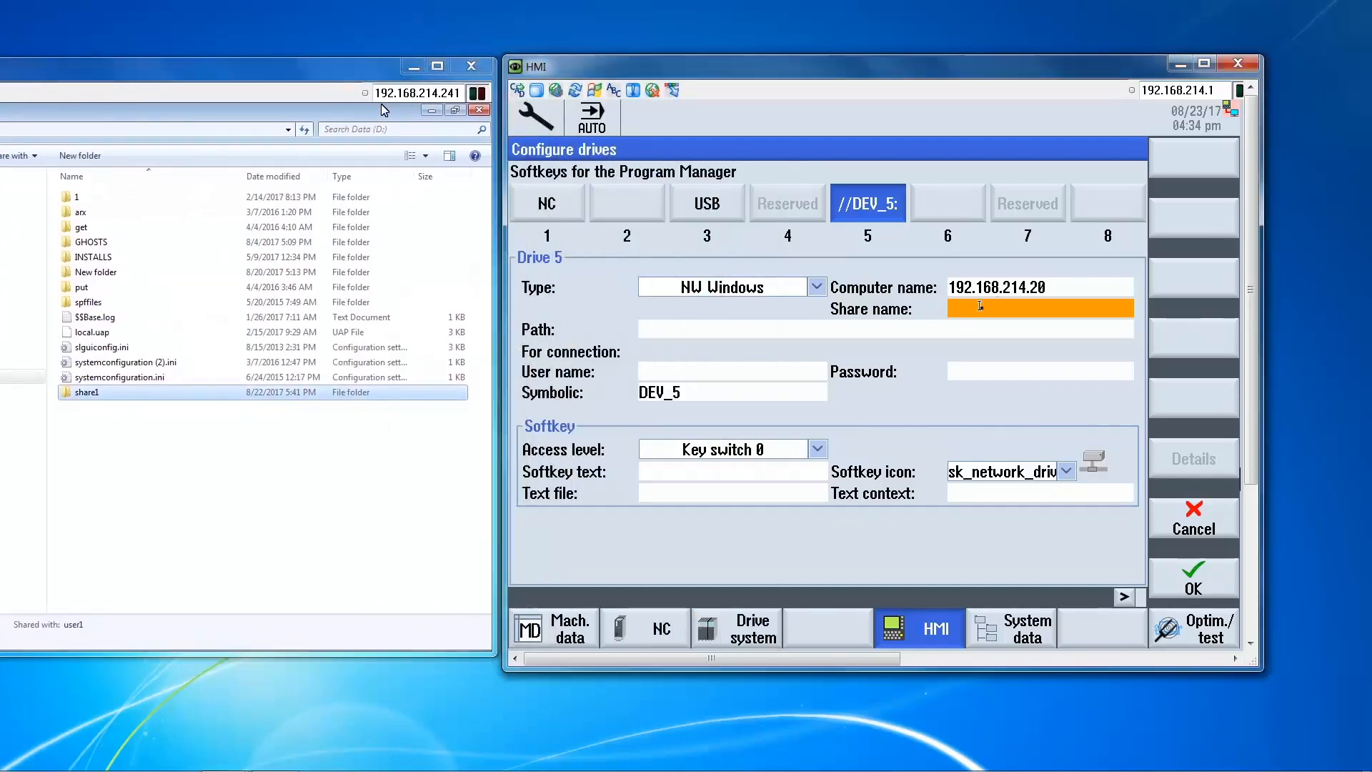
Enter share name share1, user name user1 and the password for drive 5.
{"action": "type", "text": "sja"}
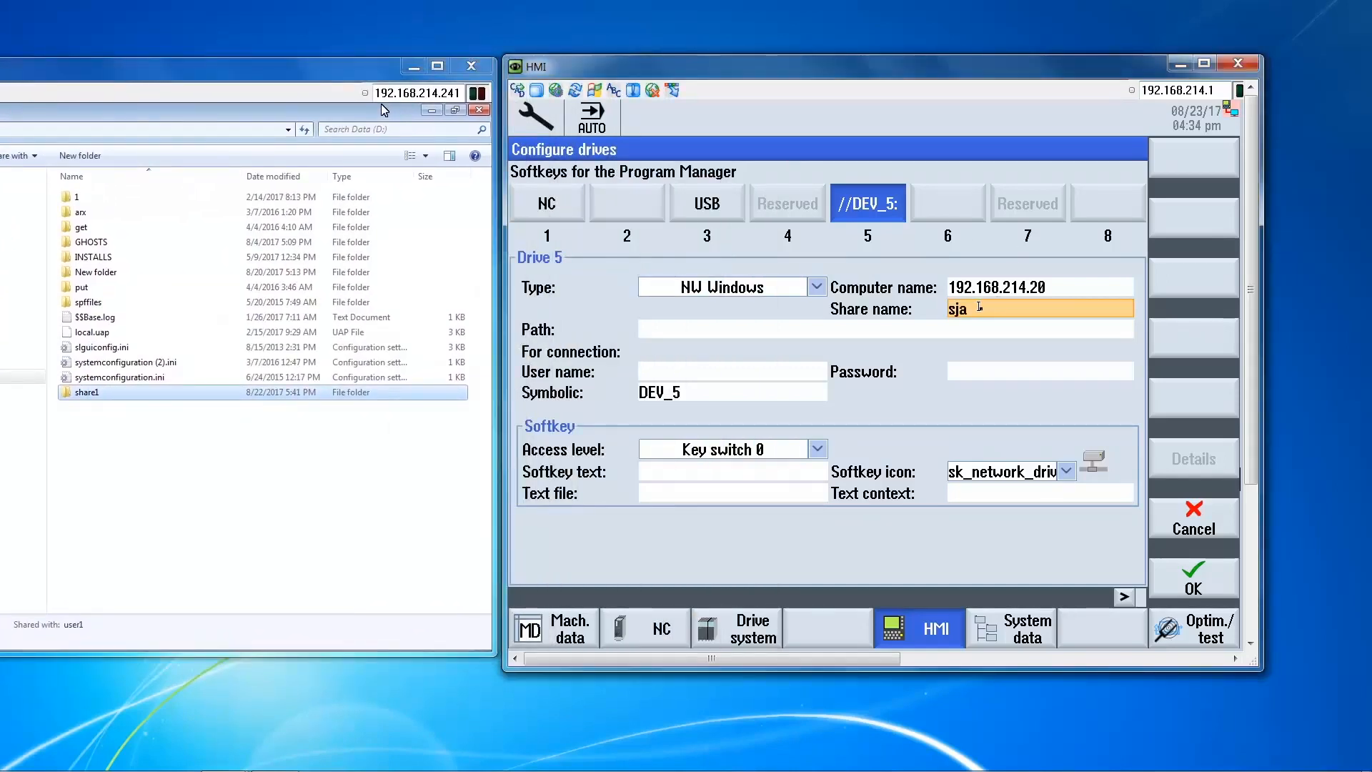
{"action": "key", "text": "BackSpace"}
{"action": "type", "text": "hare1"}
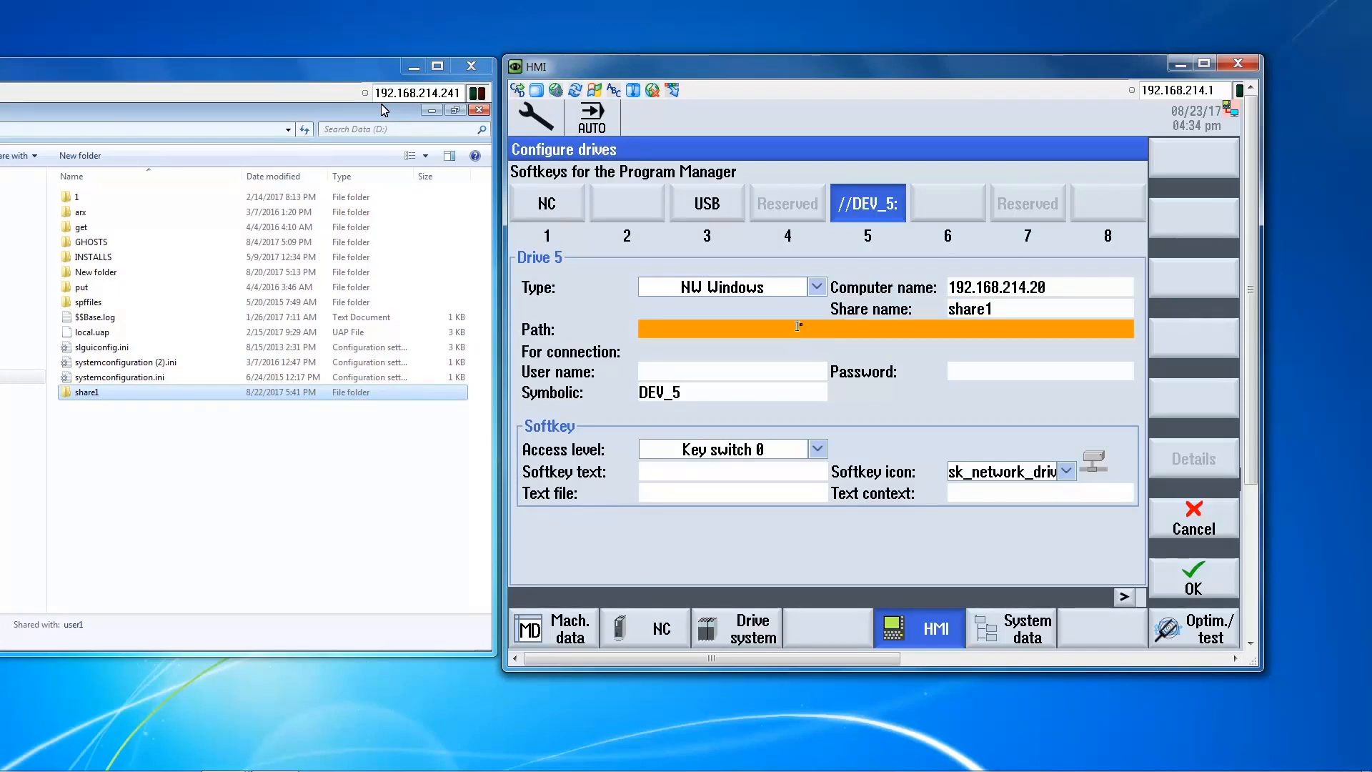
{"action": "mouse_move", "coordinate": [511, 213]}
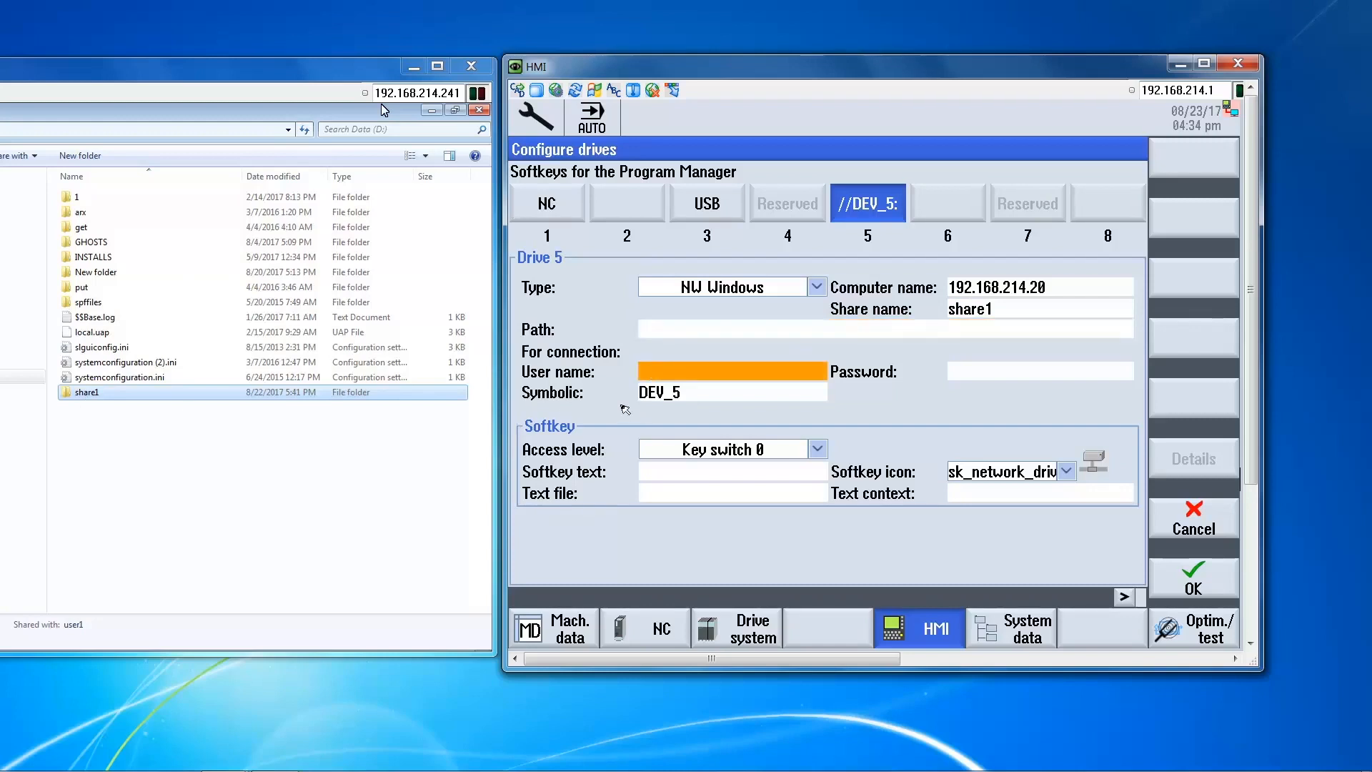
{"action": "type", "text": "user1"}
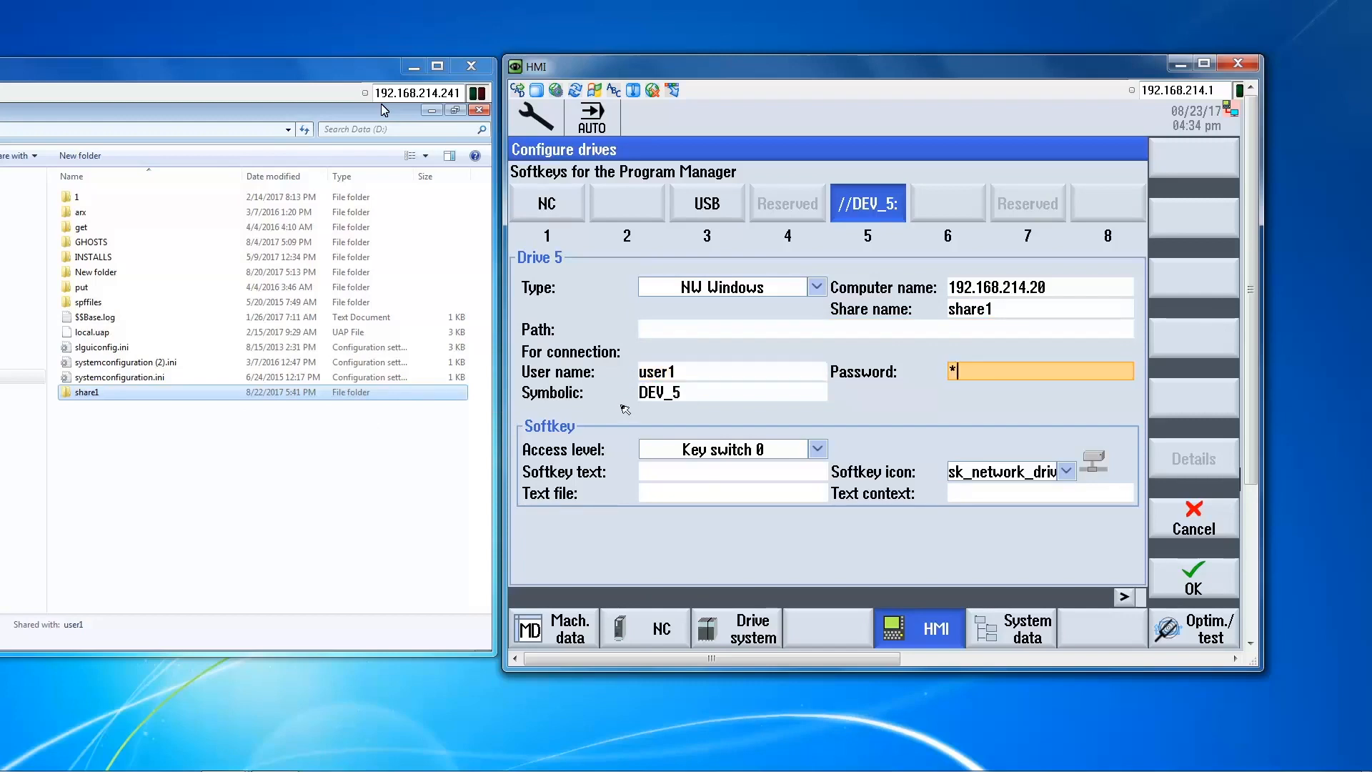
{"action": "type", "text": "****"}
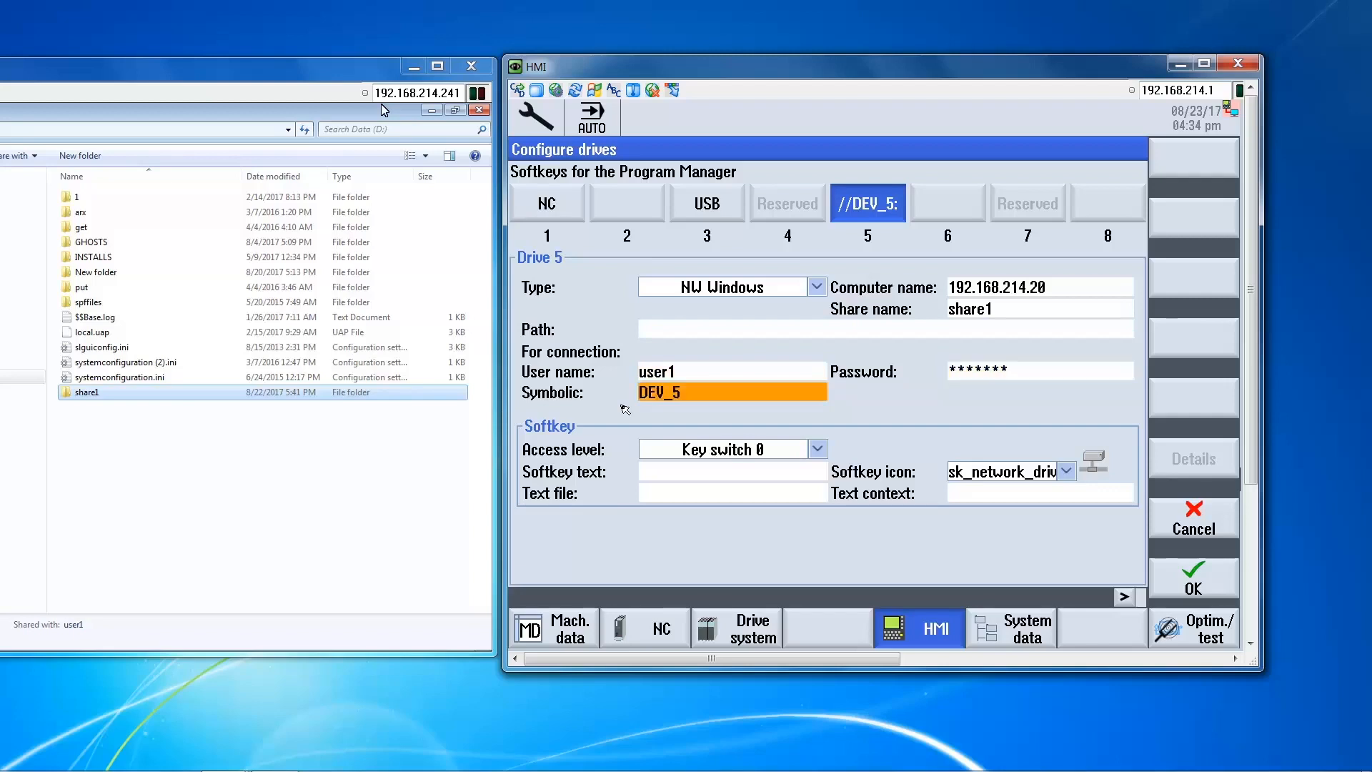
{"action": "mouse_move", "coordinate": [659, 392]}
{"action": "type", "text": "pc"}
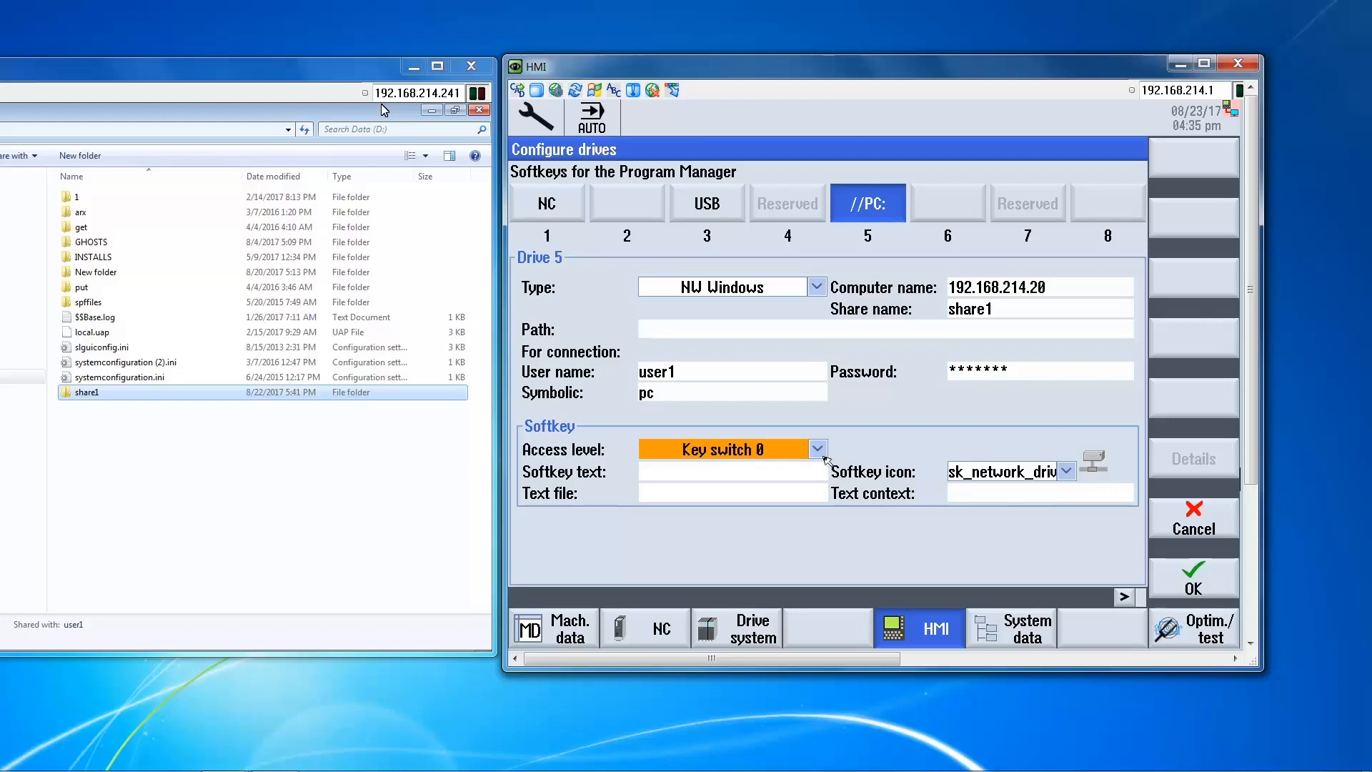
Review the access level options and save drive 5 with symbolic name PC.
{"action": "left_click", "coordinate": [818, 449]}
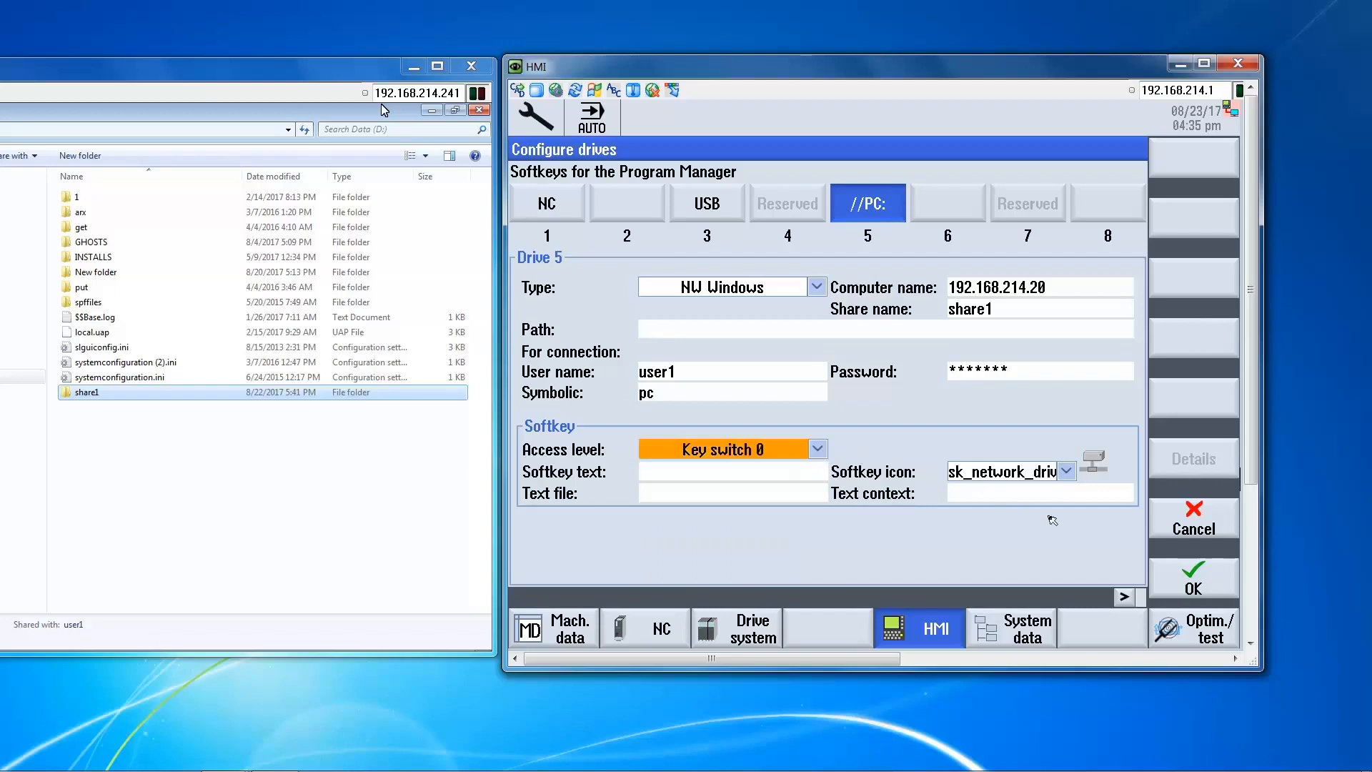
{"action": "mouse_move", "coordinate": [1097, 482]}
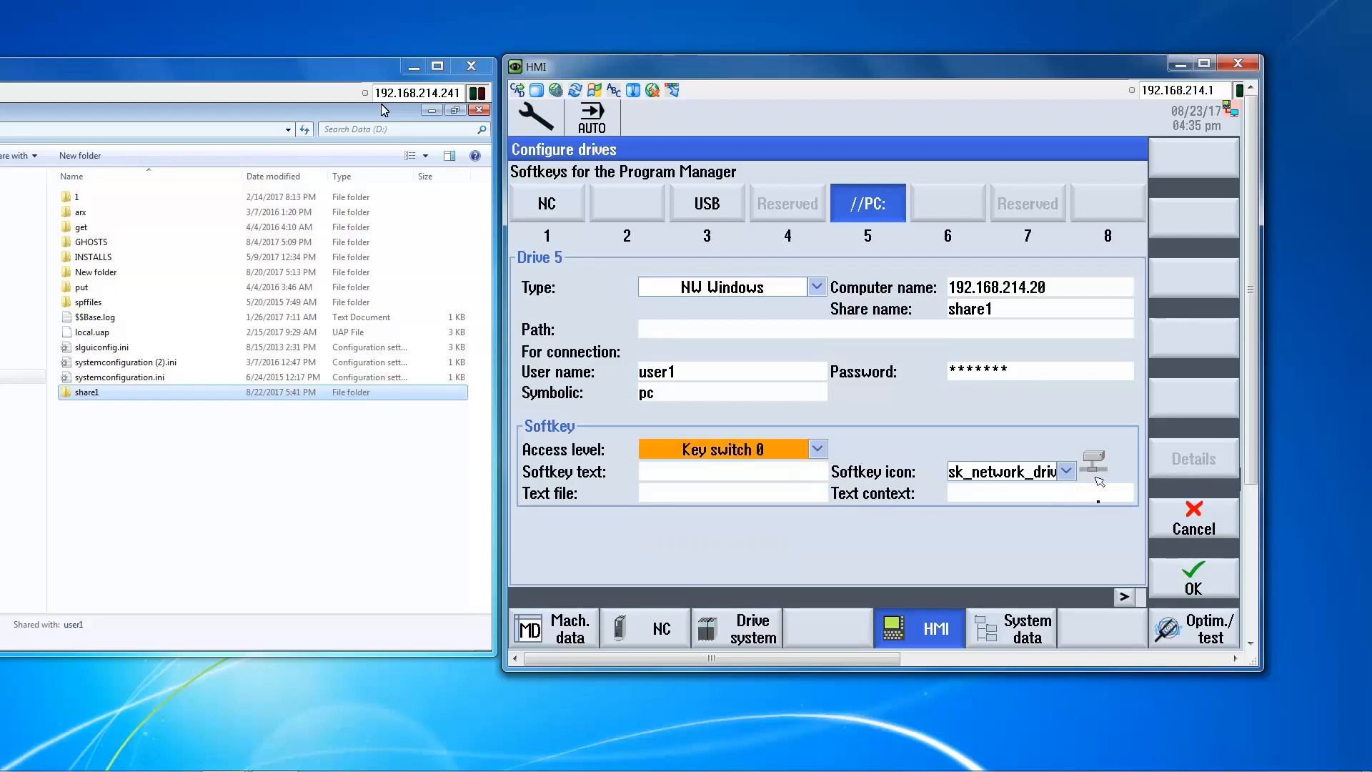
{"action": "left_click", "coordinate": [1192, 578]}
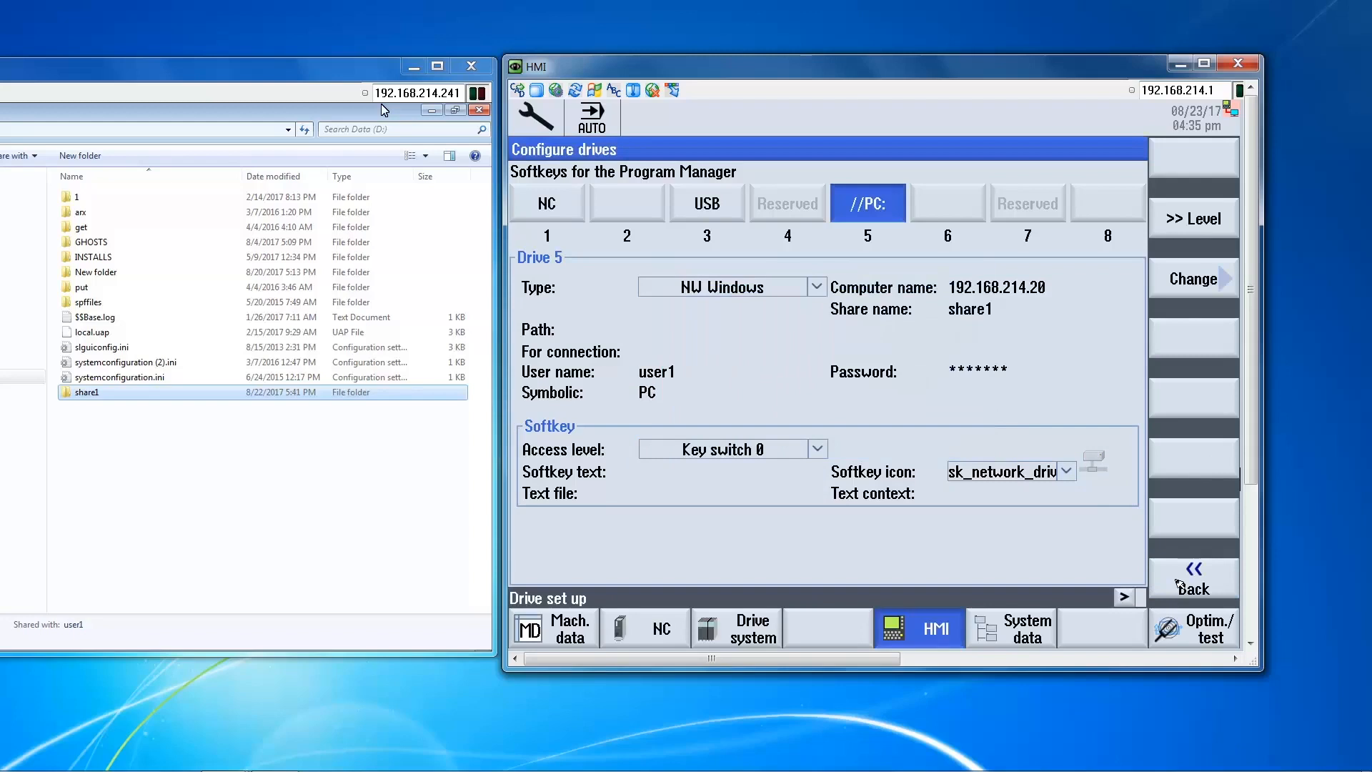
{"action": "mouse_move", "coordinate": [536, 609]}
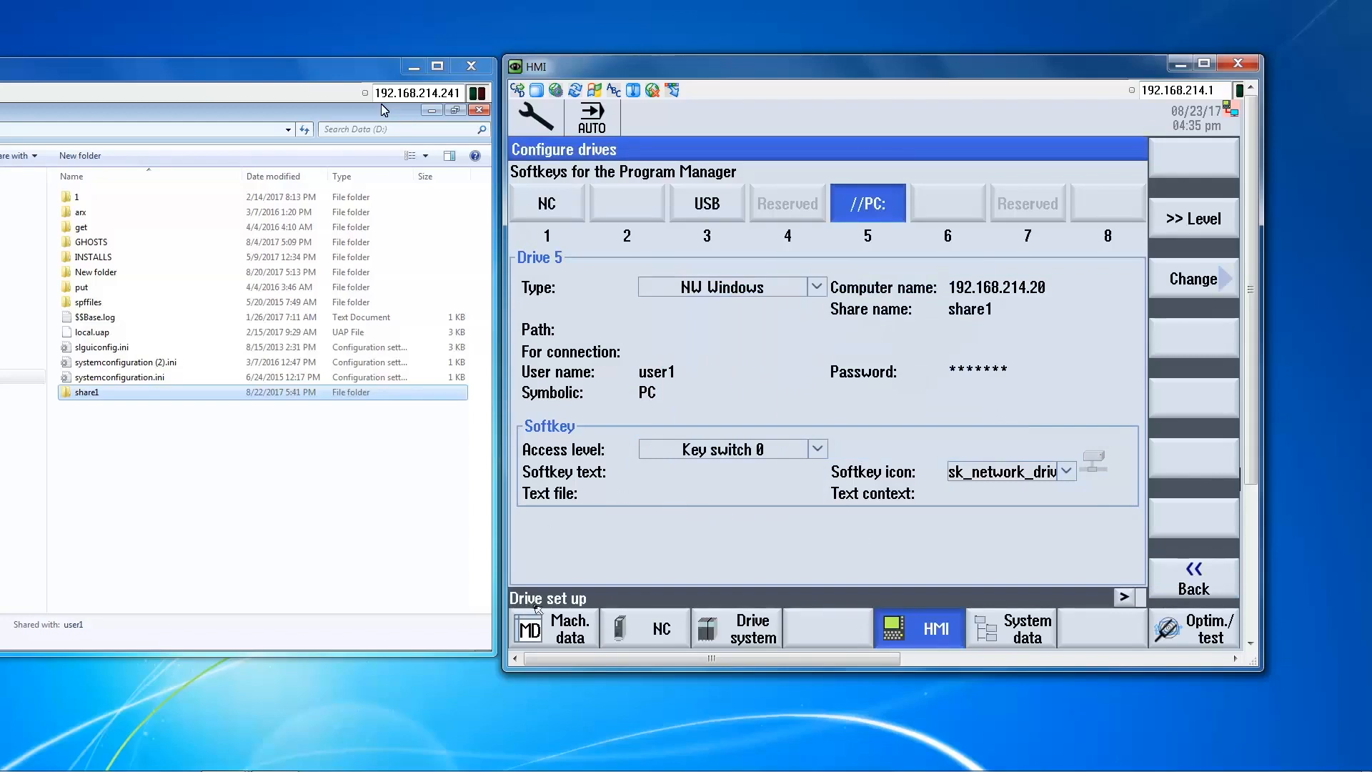
{"action": "mouse_move", "coordinate": [512, 548]}
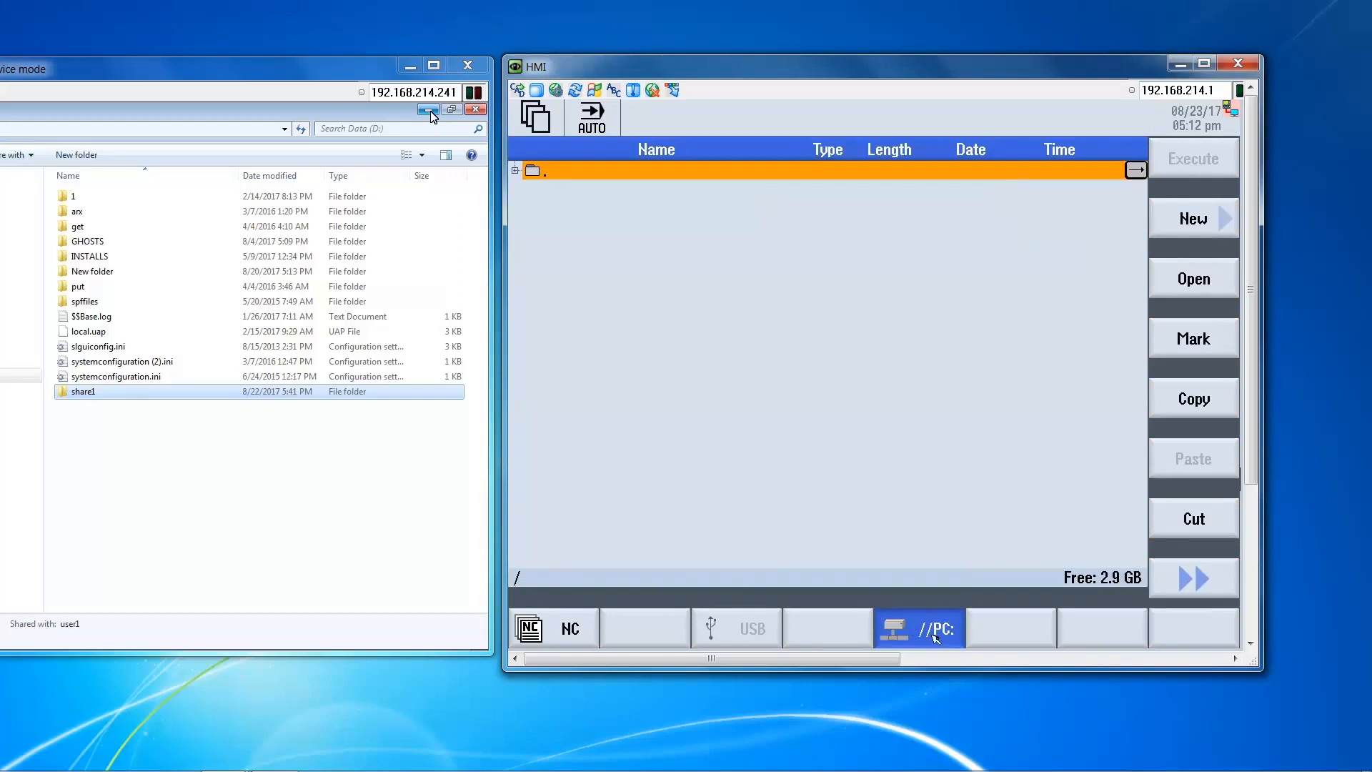
{"action": "mouse_move", "coordinate": [615, 232]}
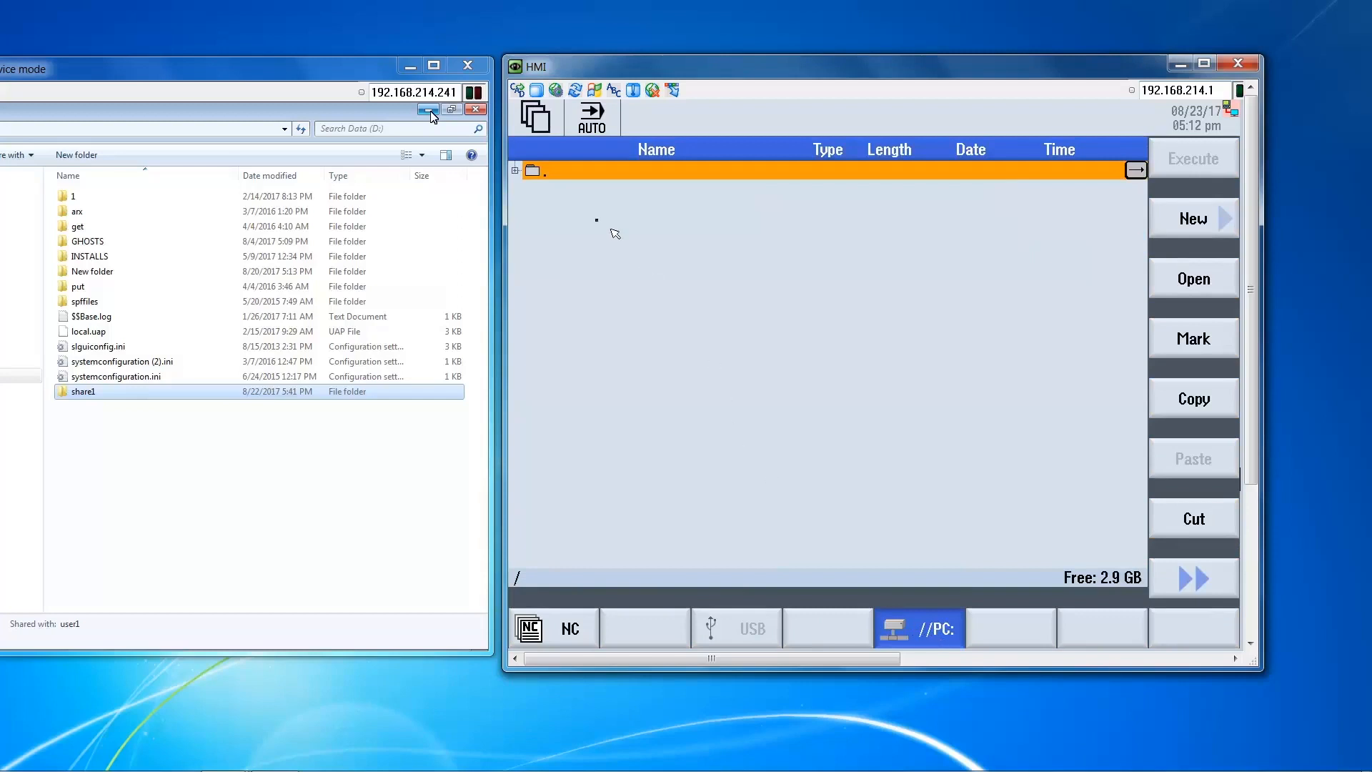
{"action": "mouse_move", "coordinate": [517, 186]}
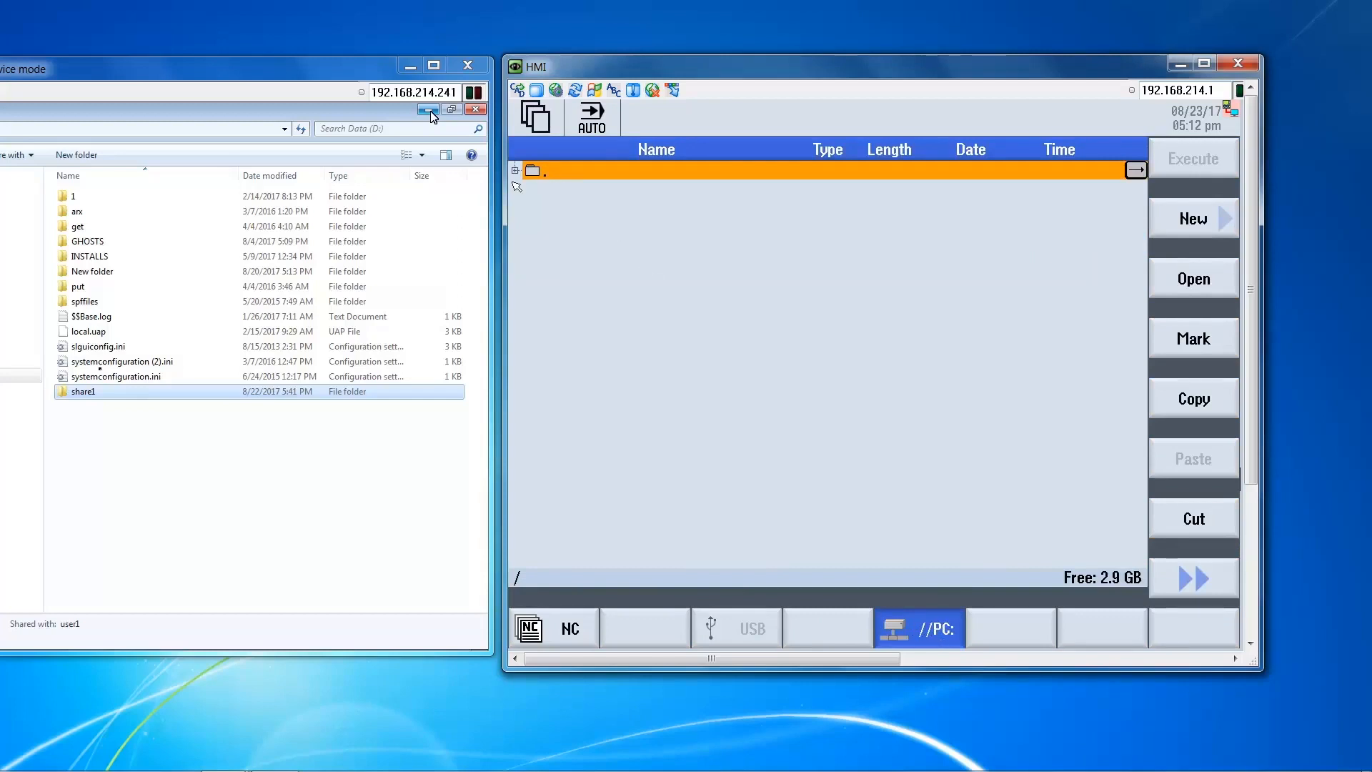
Expand the root folder of the empty //PC: drive in the program manager.
{"action": "double_click", "coordinate": [83, 392]}
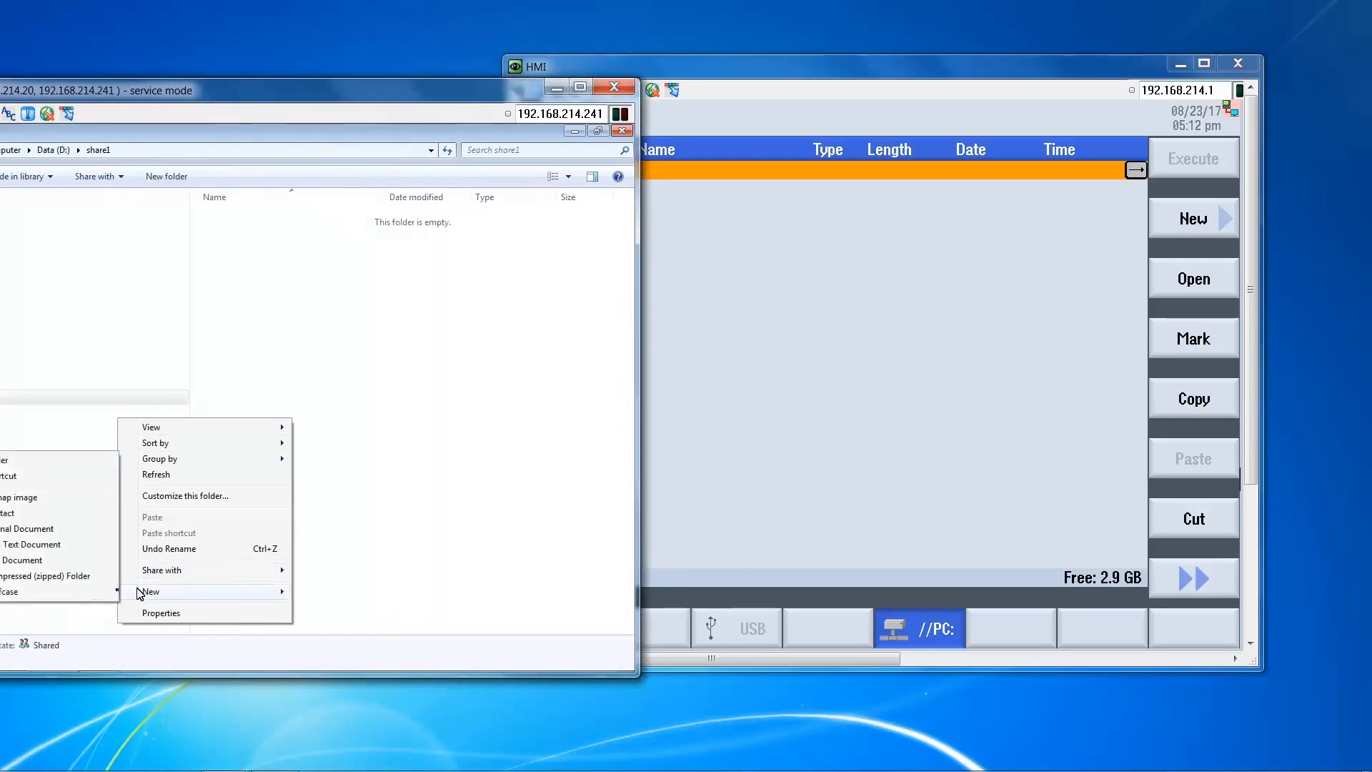
Create a new Rich Text Document in share1 renamed prog100.mpf, confirming the extension change.
{"action": "left_click", "coordinate": [149, 592]}
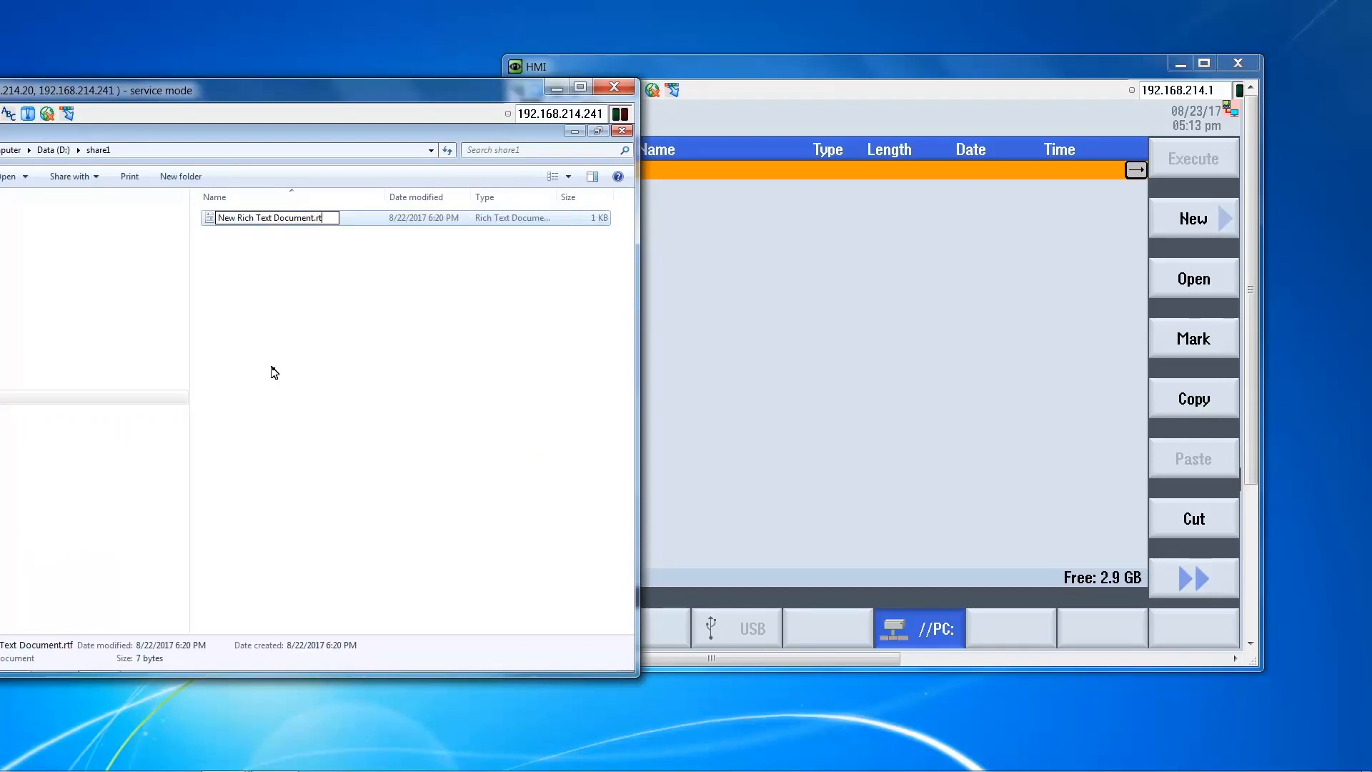
{"action": "type", "text": "pd"}
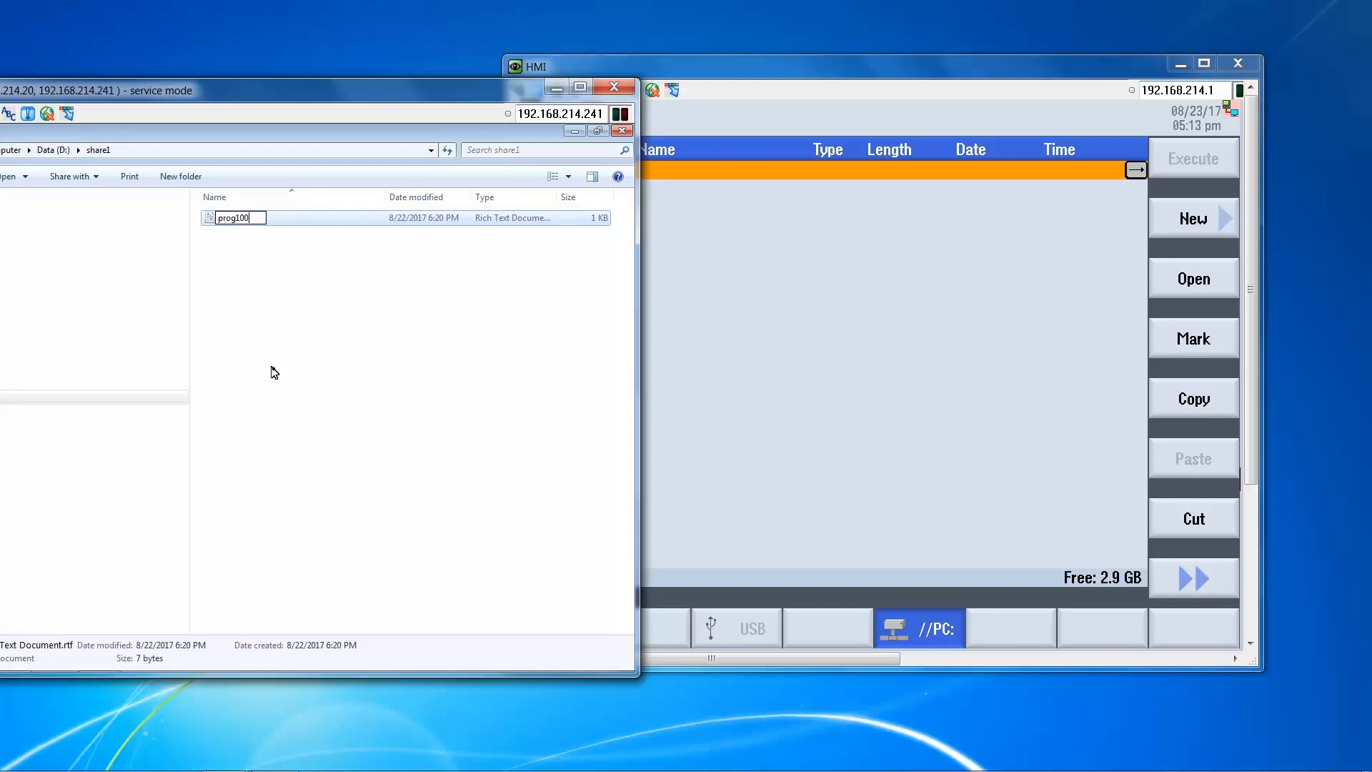
{"action": "type", "text": ".mpf"}
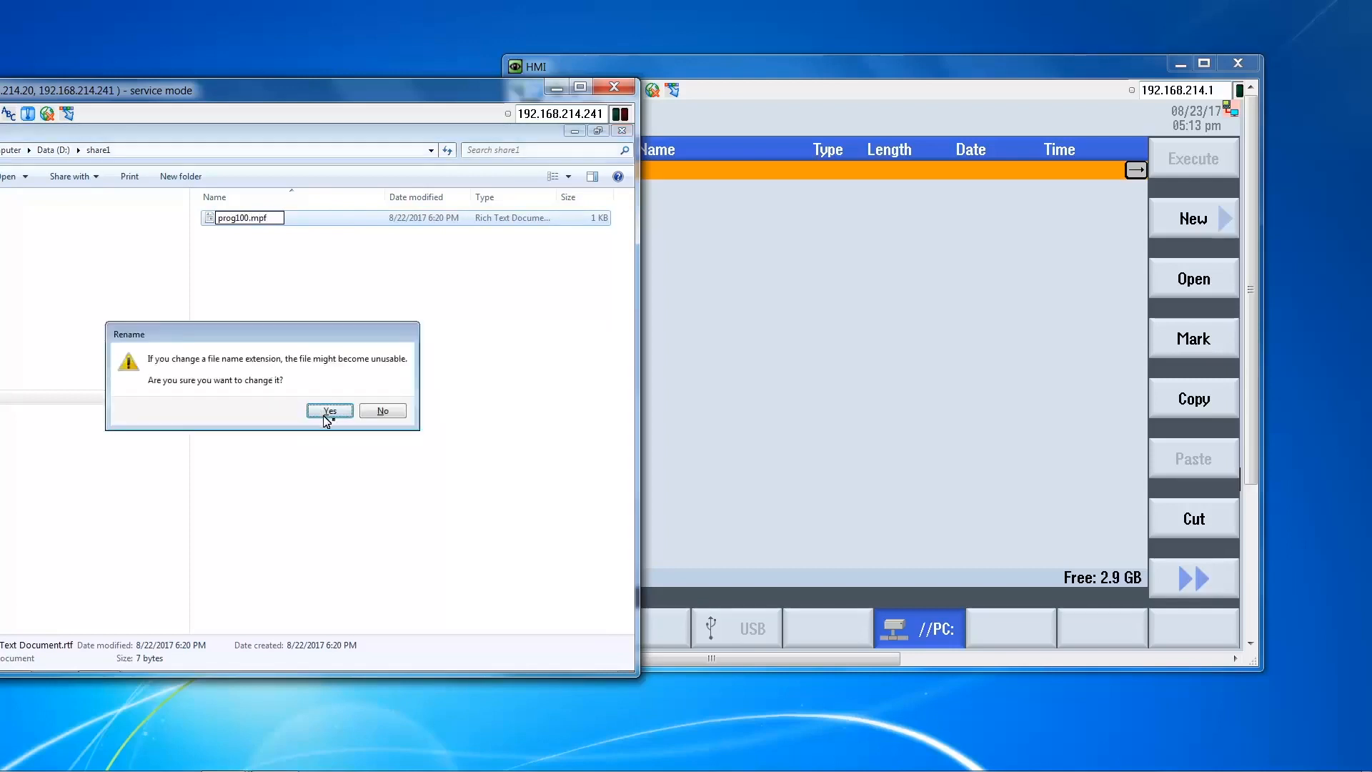
{"action": "left_click", "coordinate": [329, 410]}
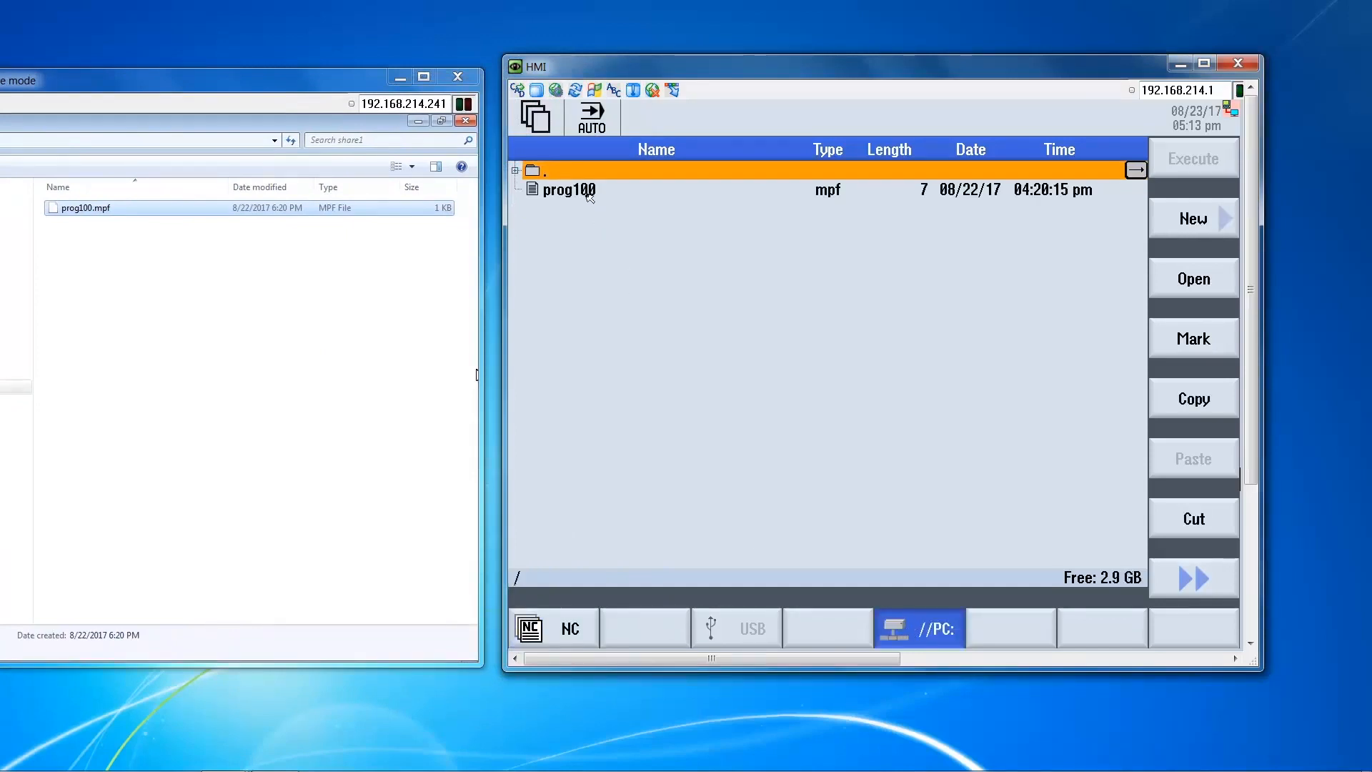
Select prog100 on the //PC: drive and copy it.
{"action": "left_click", "coordinate": [568, 188]}
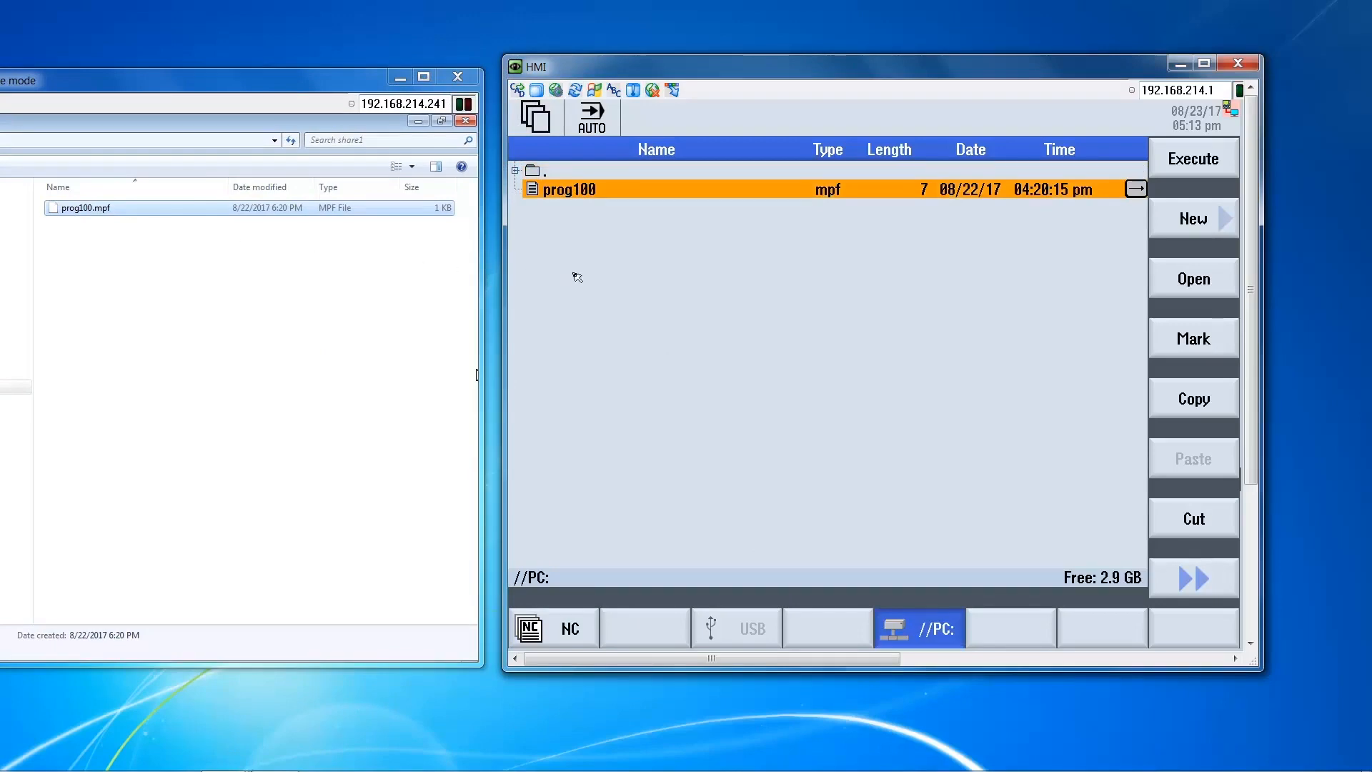
{"action": "left_click", "coordinate": [552, 628]}
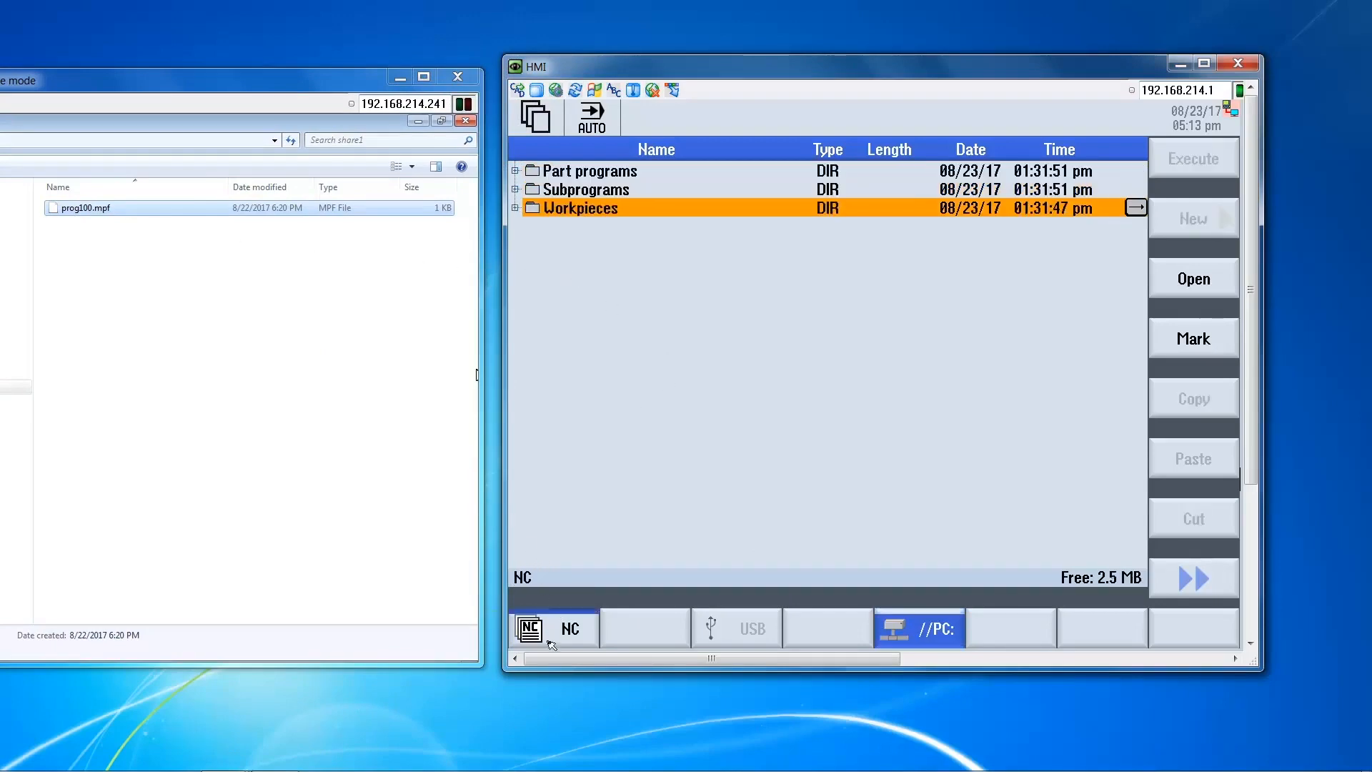
{"action": "left_click", "coordinate": [917, 626]}
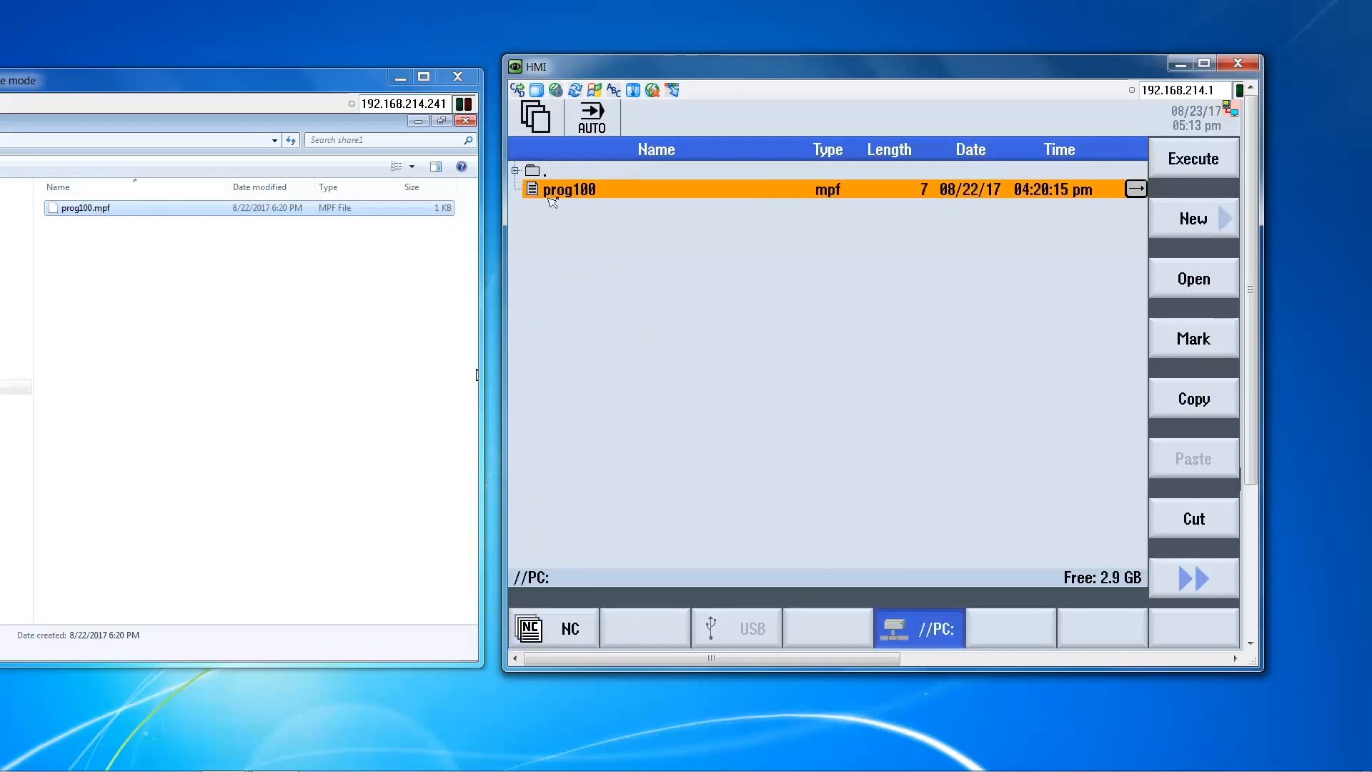
{"action": "left_click", "coordinate": [1192, 398]}
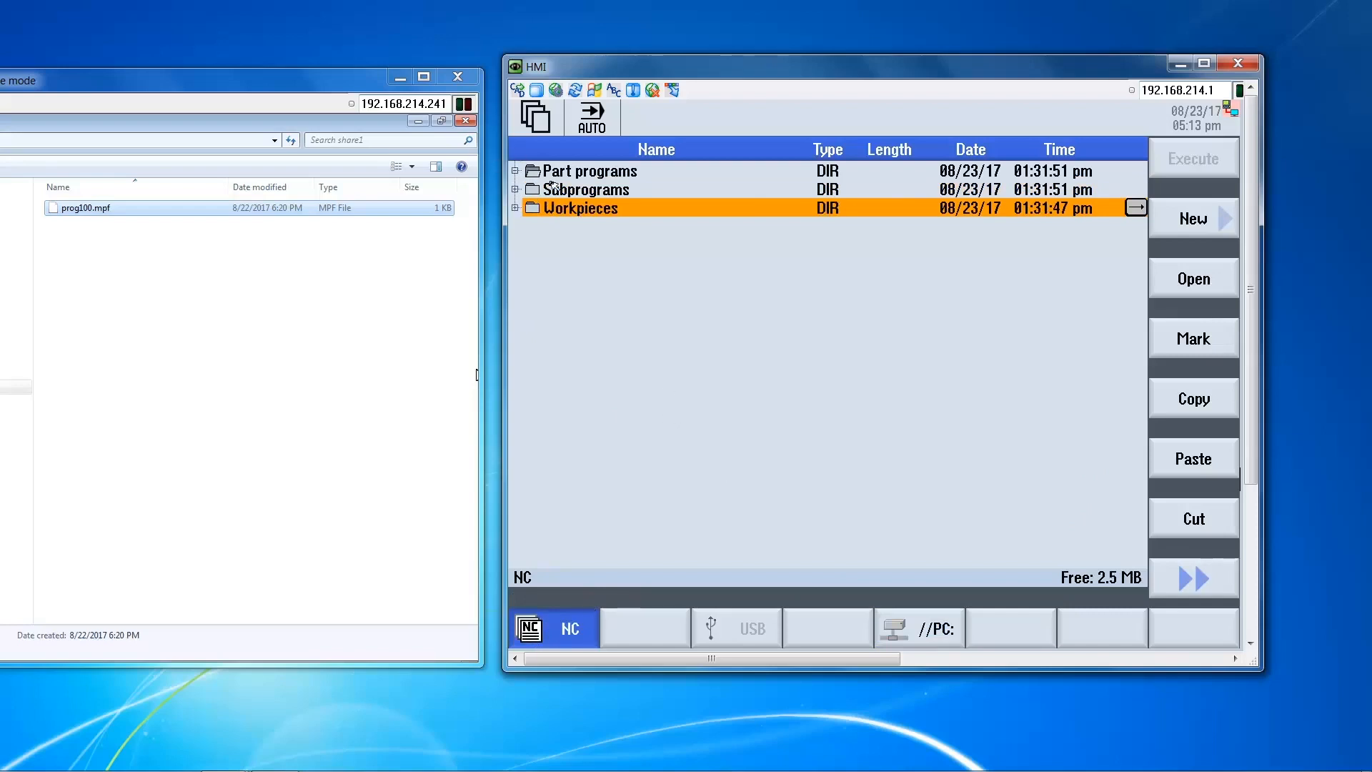
Paste prog100 into the NC Part programs folder and return to the //PC: listing.
{"action": "left_click", "coordinate": [1191, 458]}
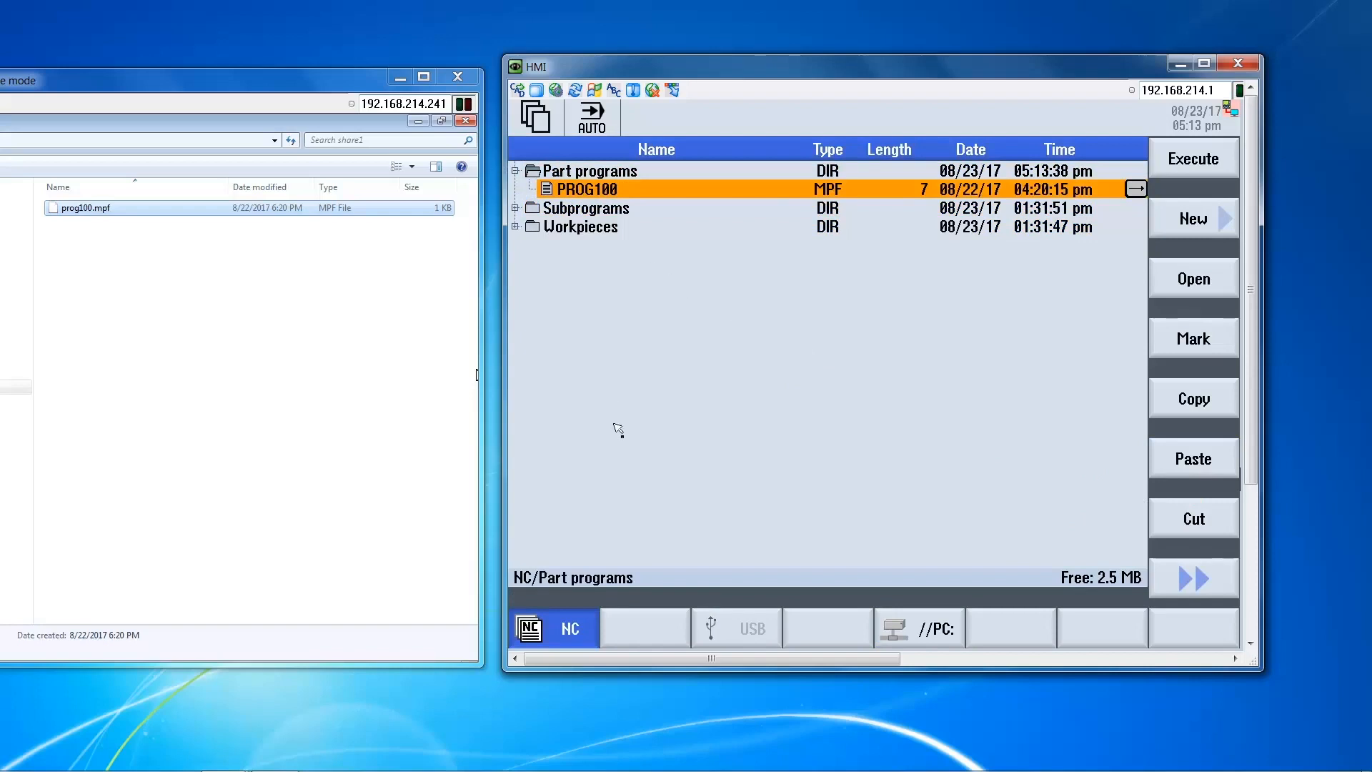
{"action": "mouse_move", "coordinate": [773, 466]}
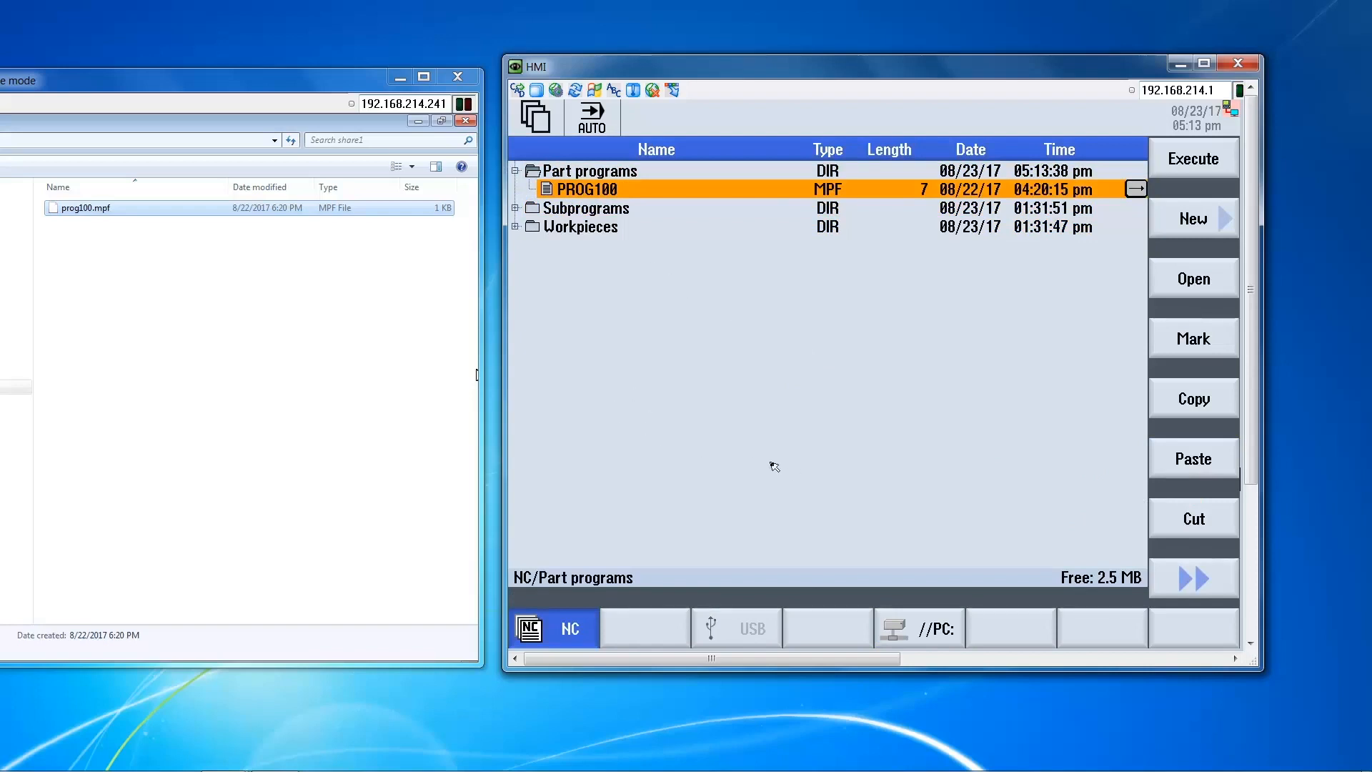
{"action": "left_click", "coordinate": [919, 627]}
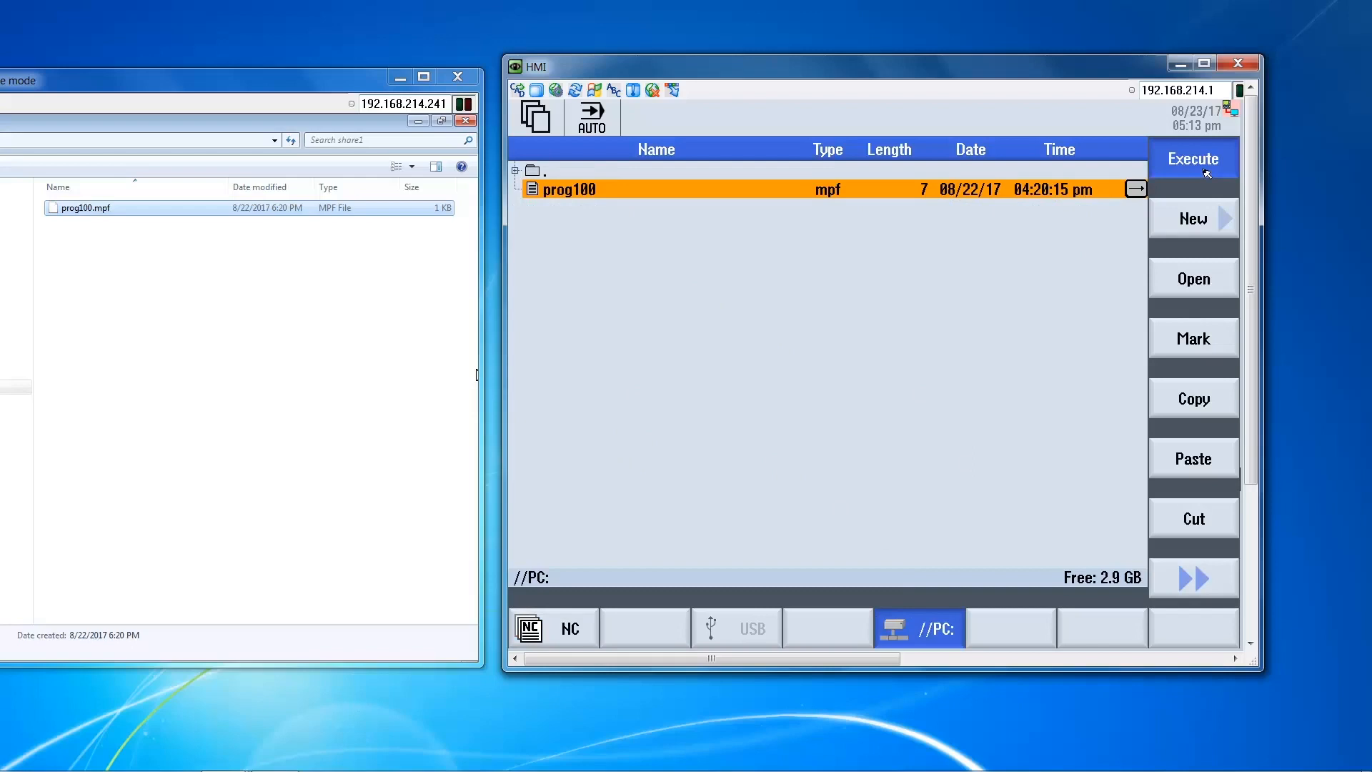
Execute prog100 from the //PC: drive so it loads in the machine area.
{"action": "left_click", "coordinate": [1192, 159]}
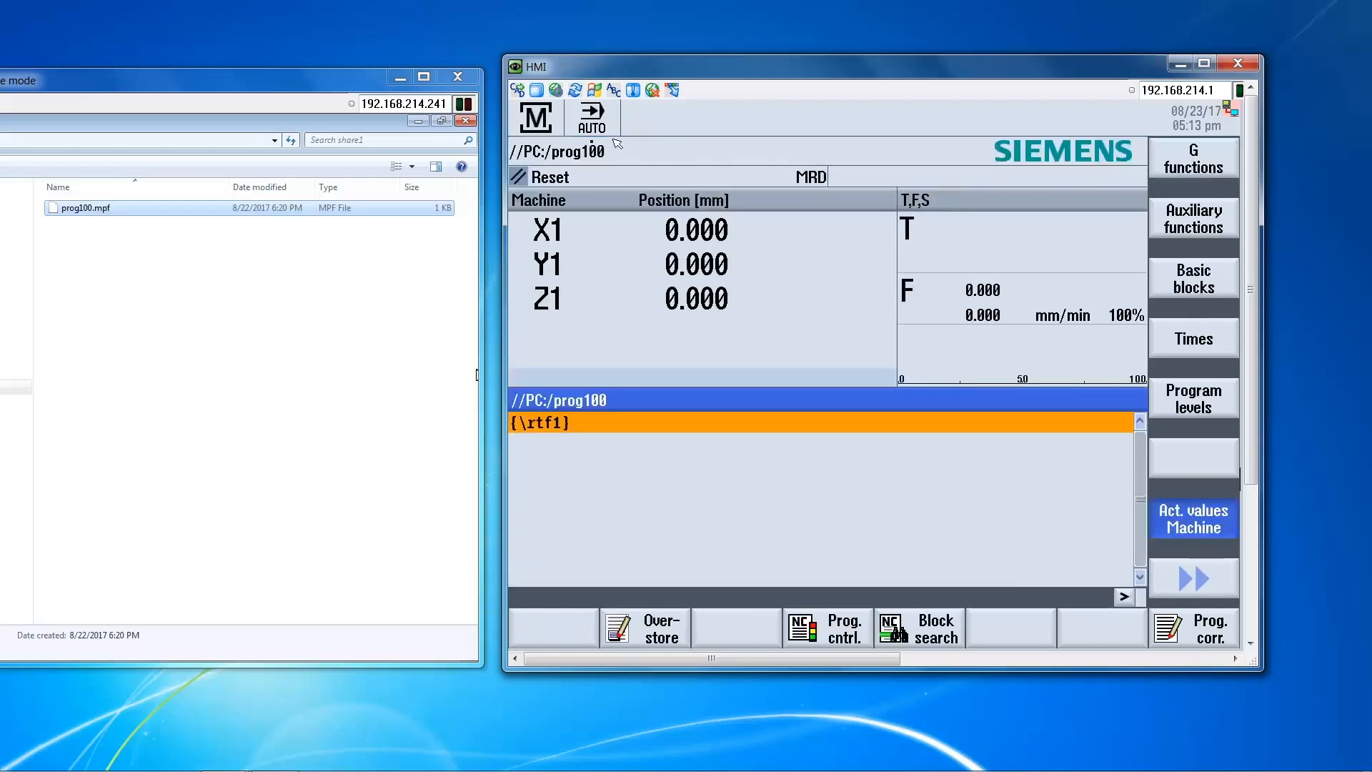
{"action": "mouse_move", "coordinate": [576, 165]}
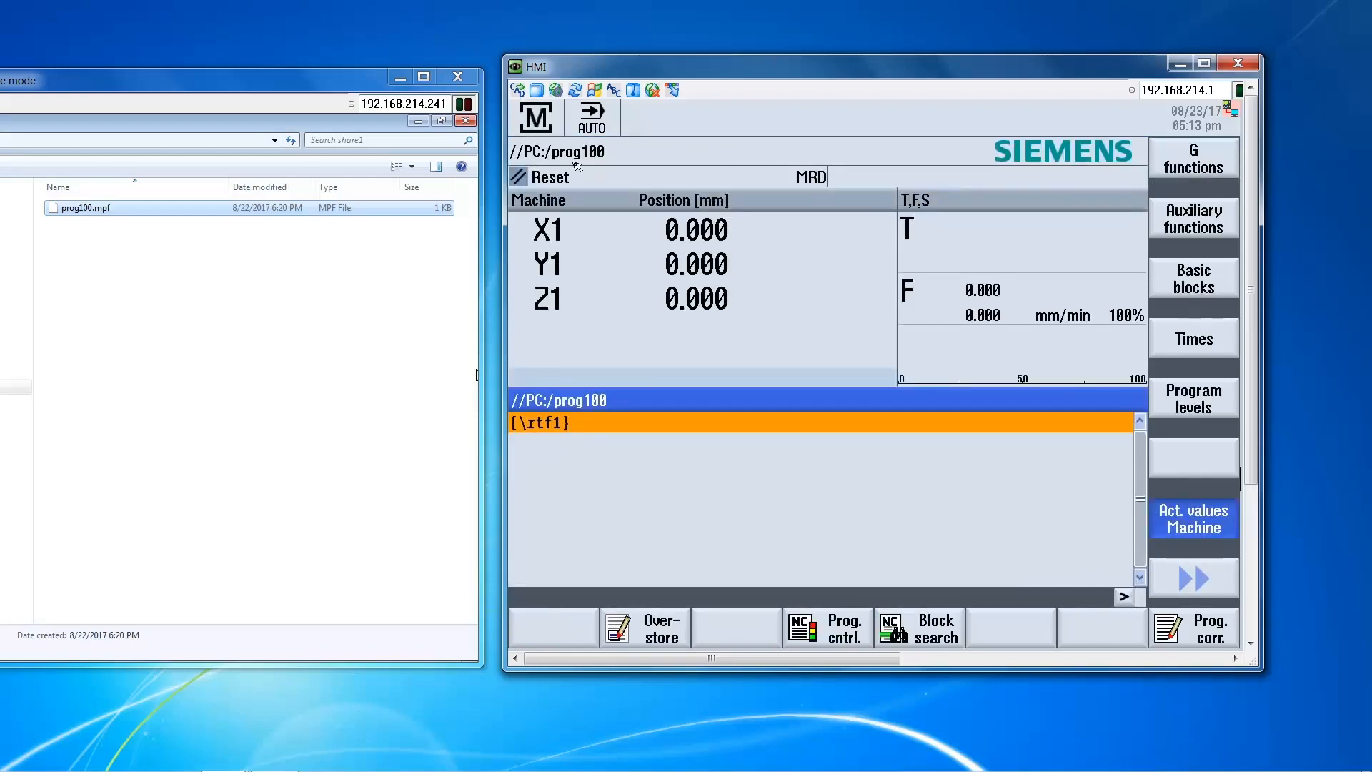